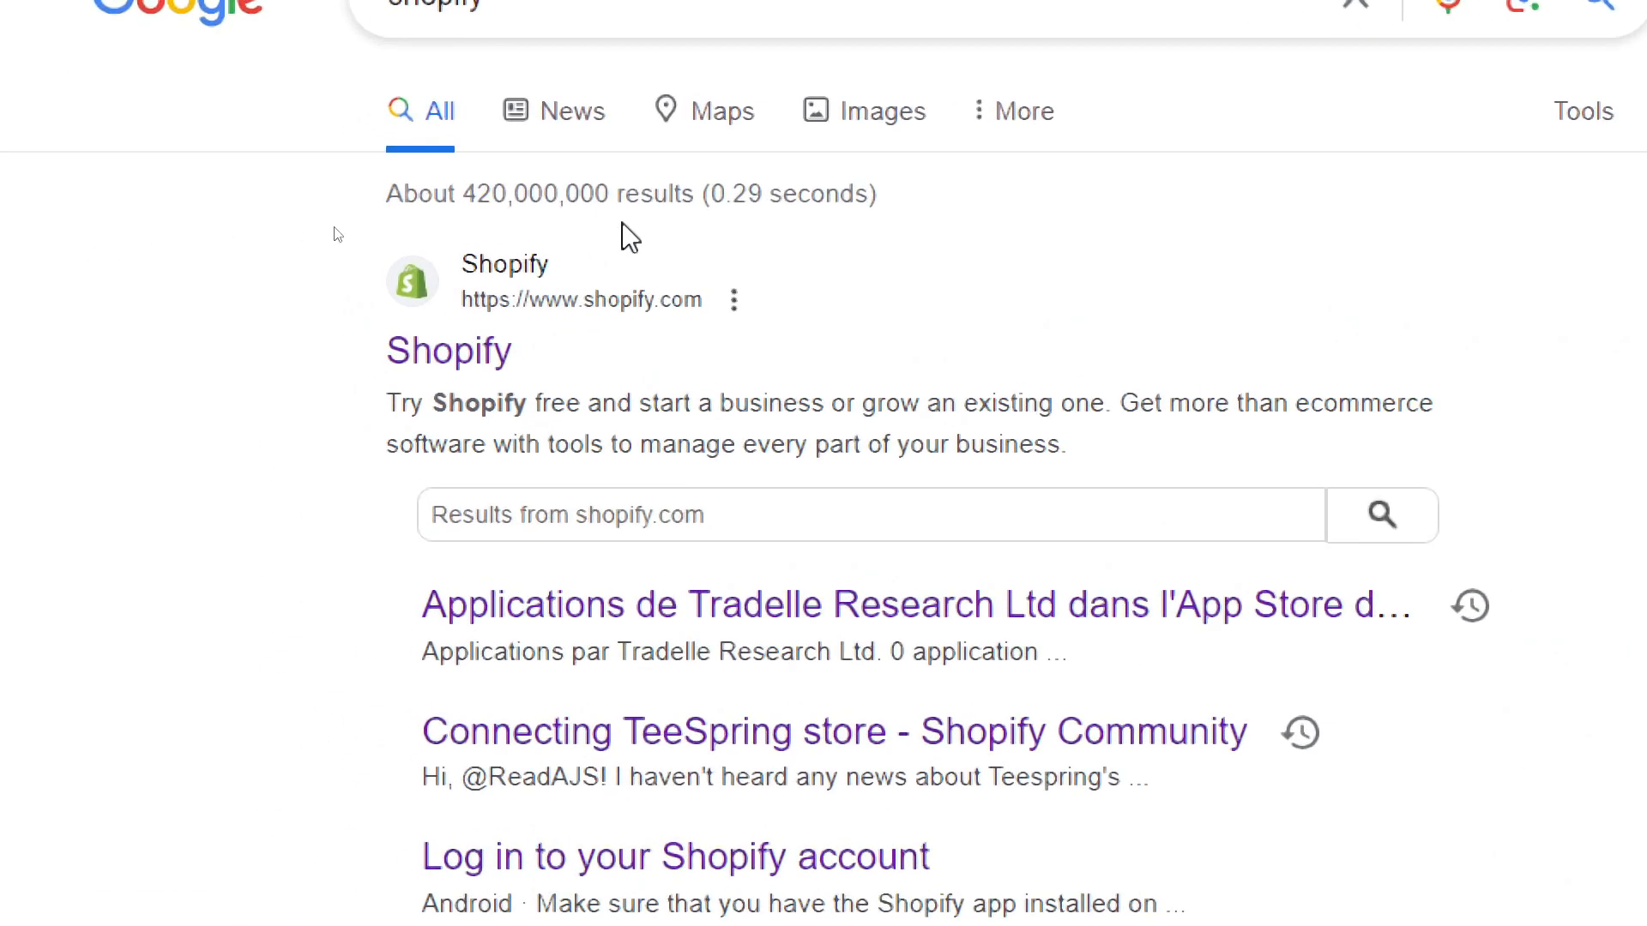
pyautogui.moveTo(447, 350)
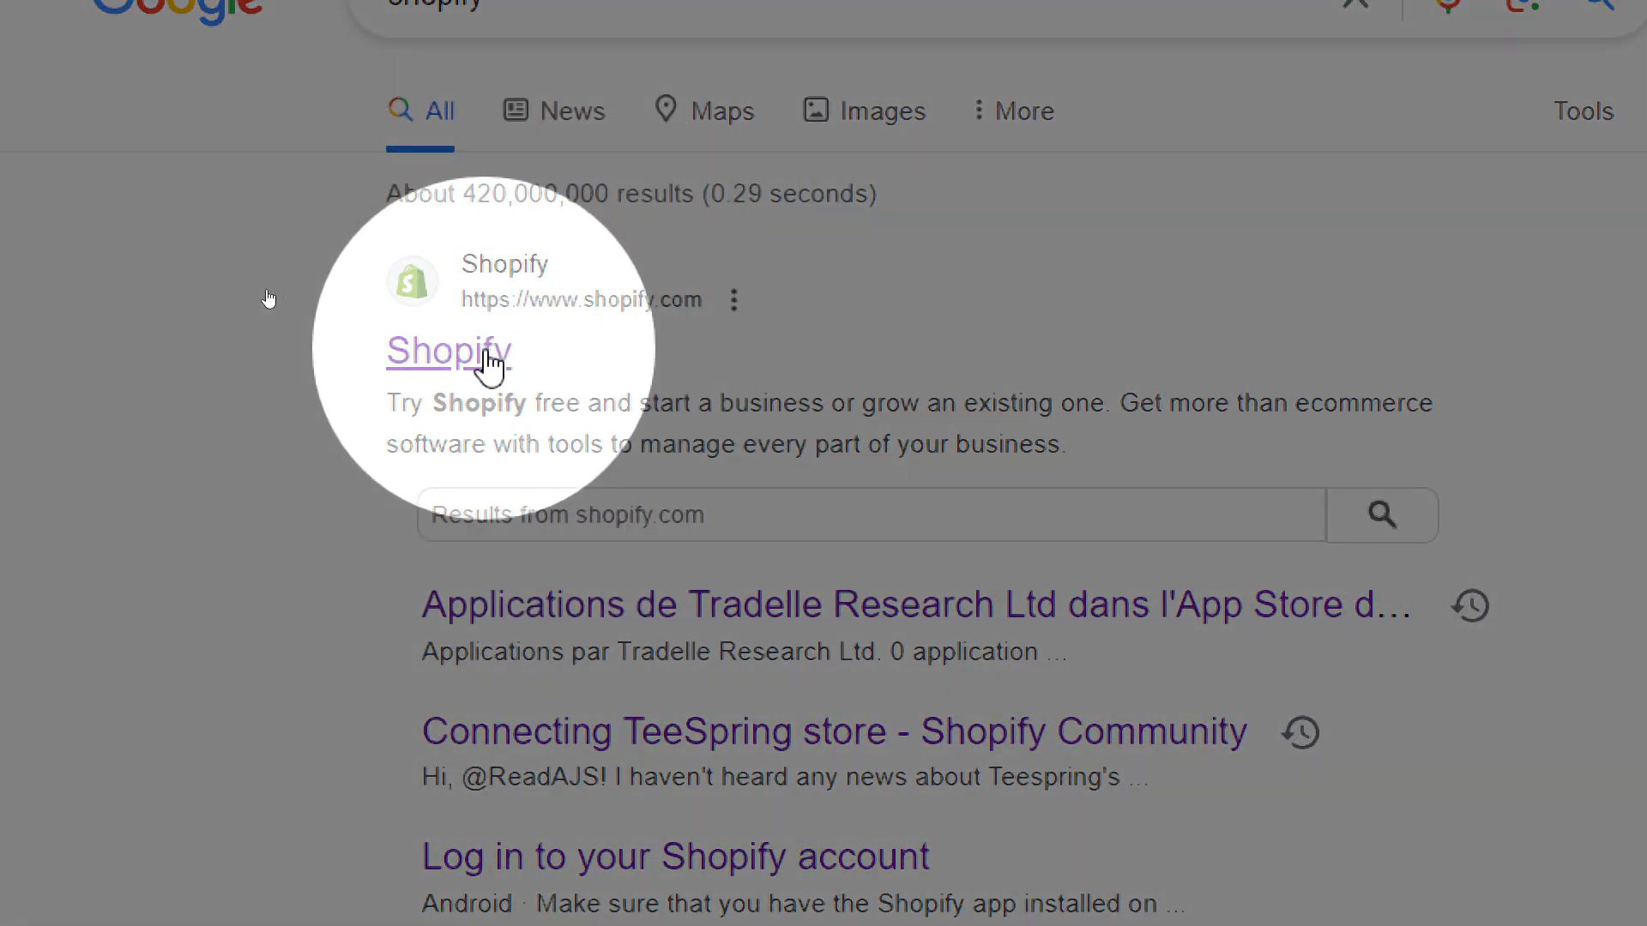
# Follow the Shopify result from Google to reach the Shopify store list.
pyautogui.click(447, 351)
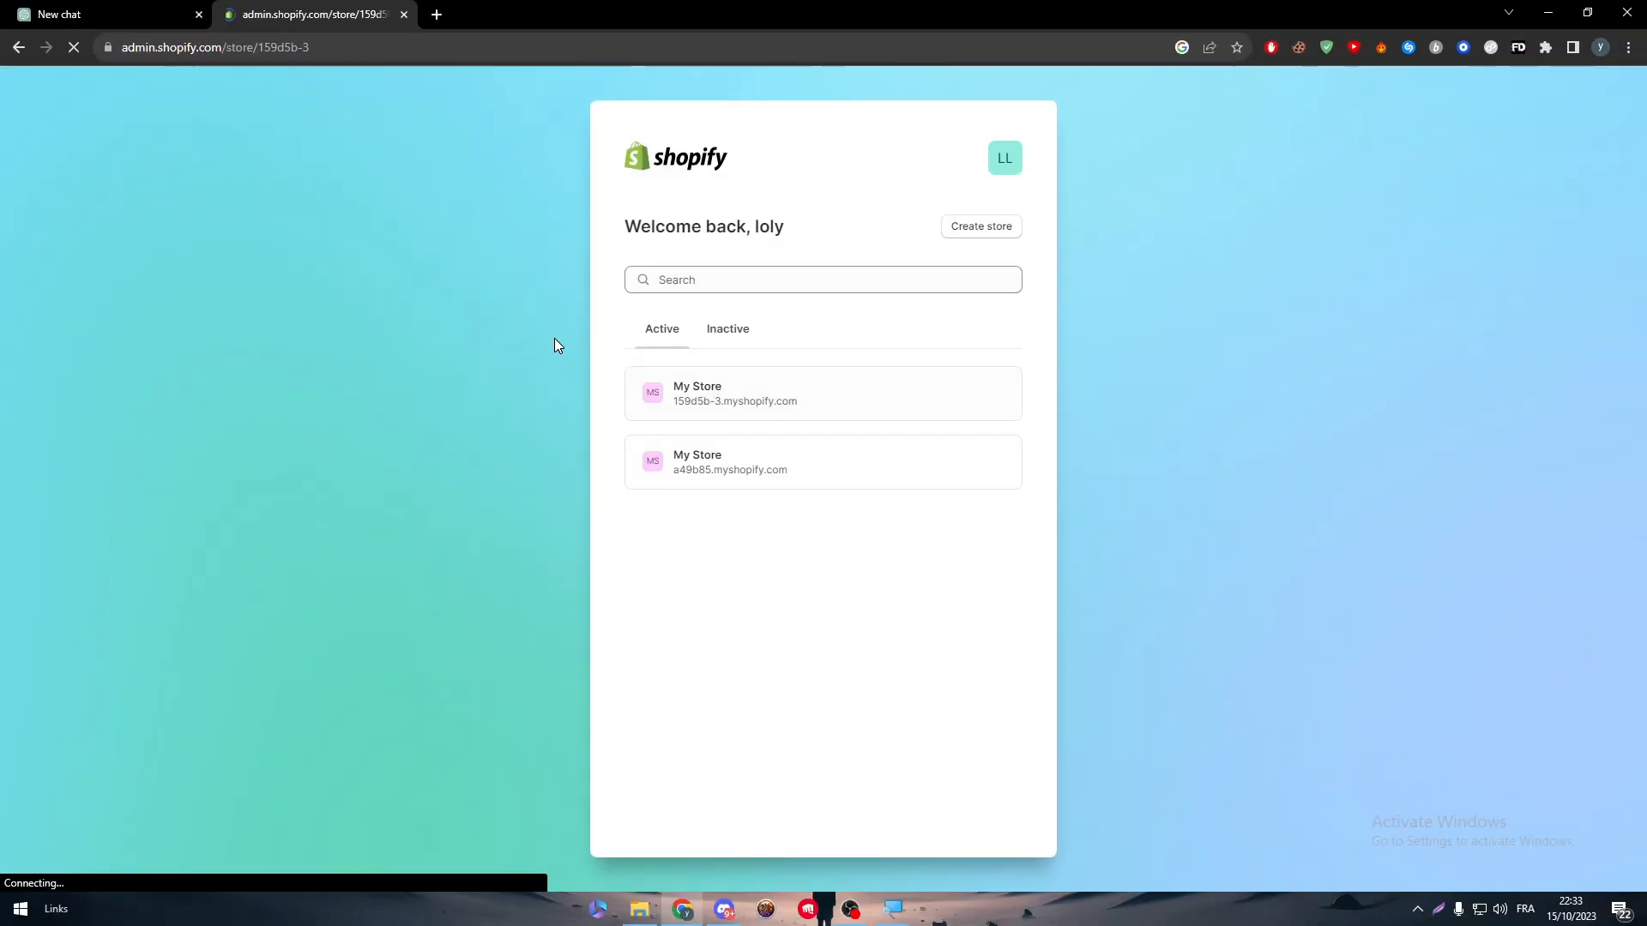
# Enter My Store's admin and reach the Shopify App Store via All recommended apps.
pyautogui.click(736, 393)
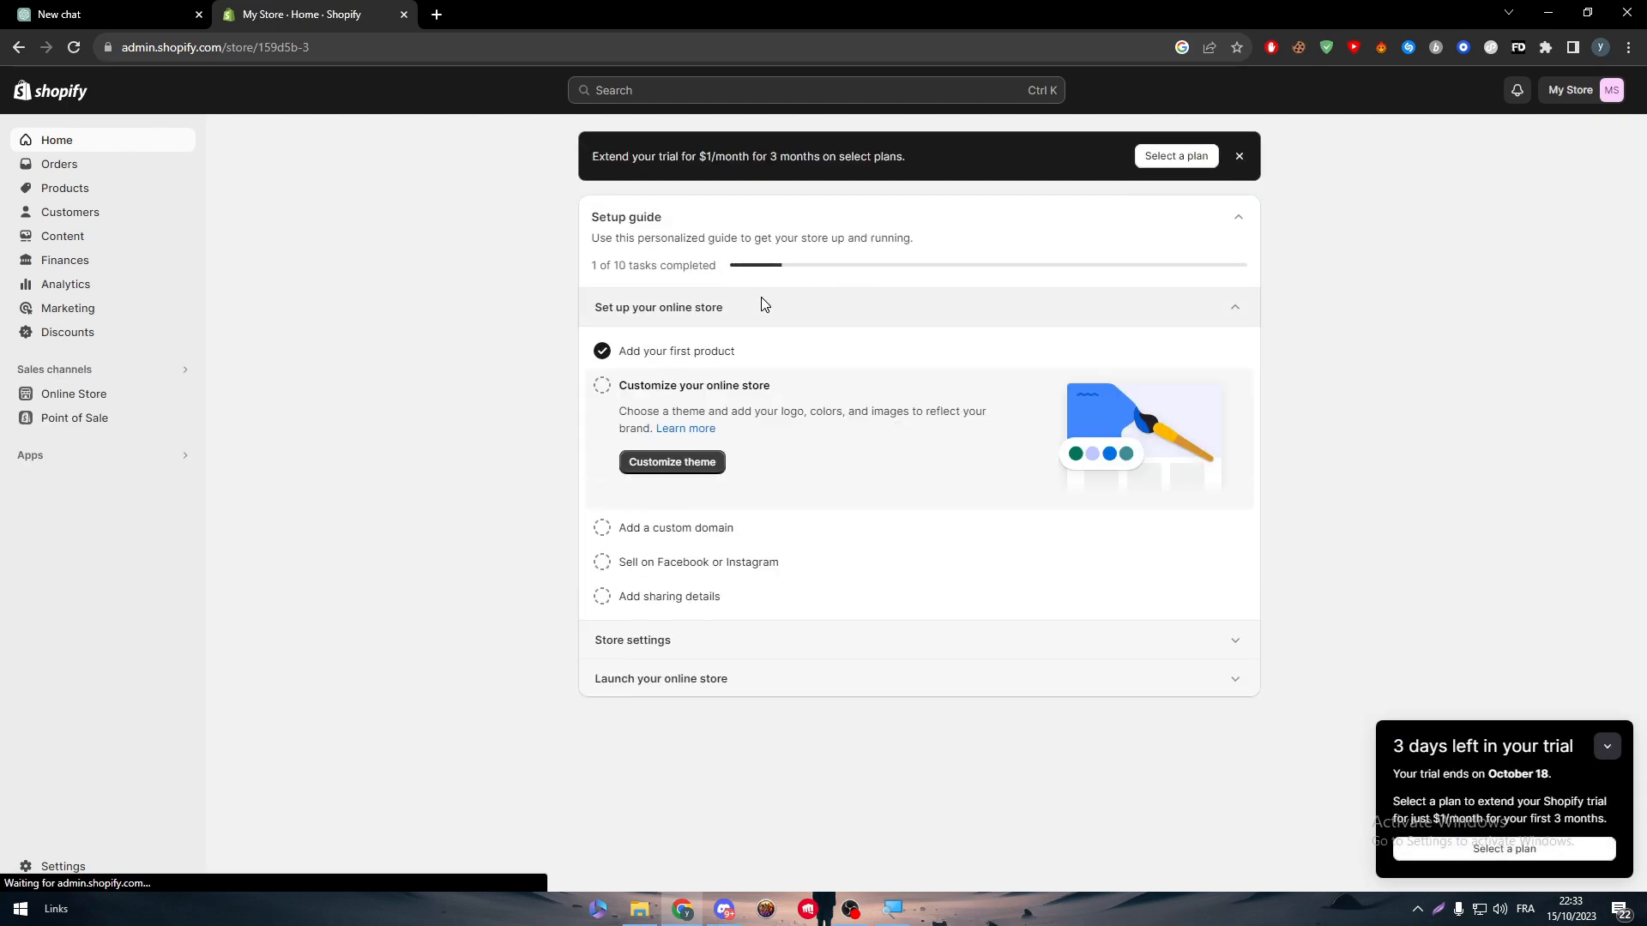
pyautogui.moveTo(453, 354)
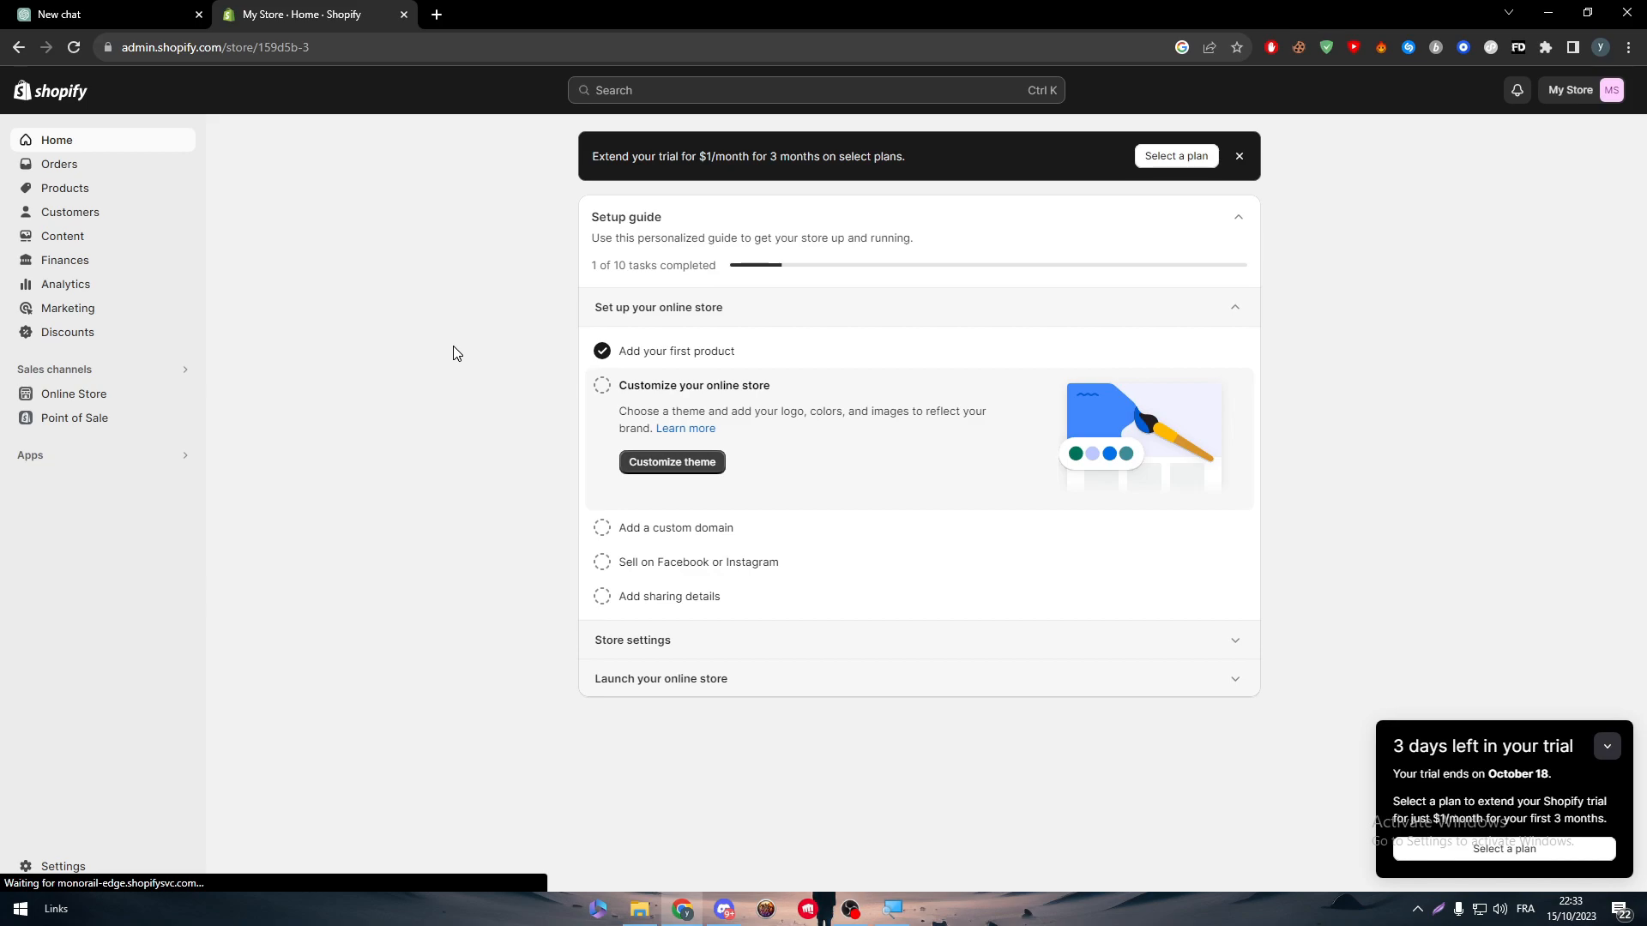
pyautogui.moveTo(91, 492)
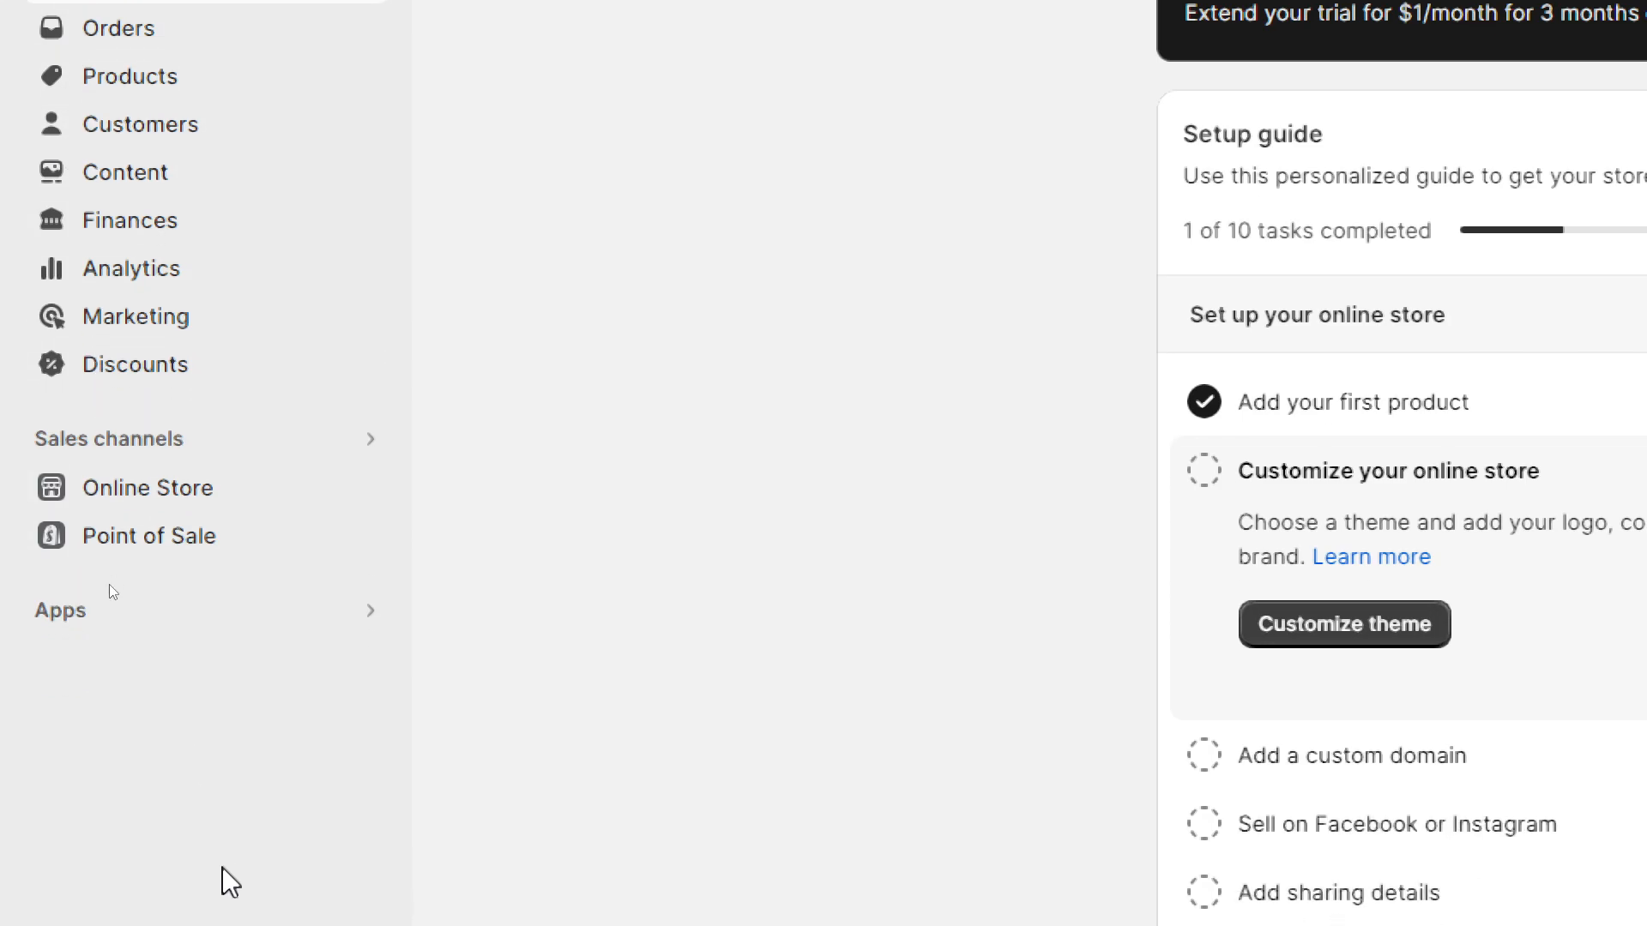
pyautogui.scroll(-3)
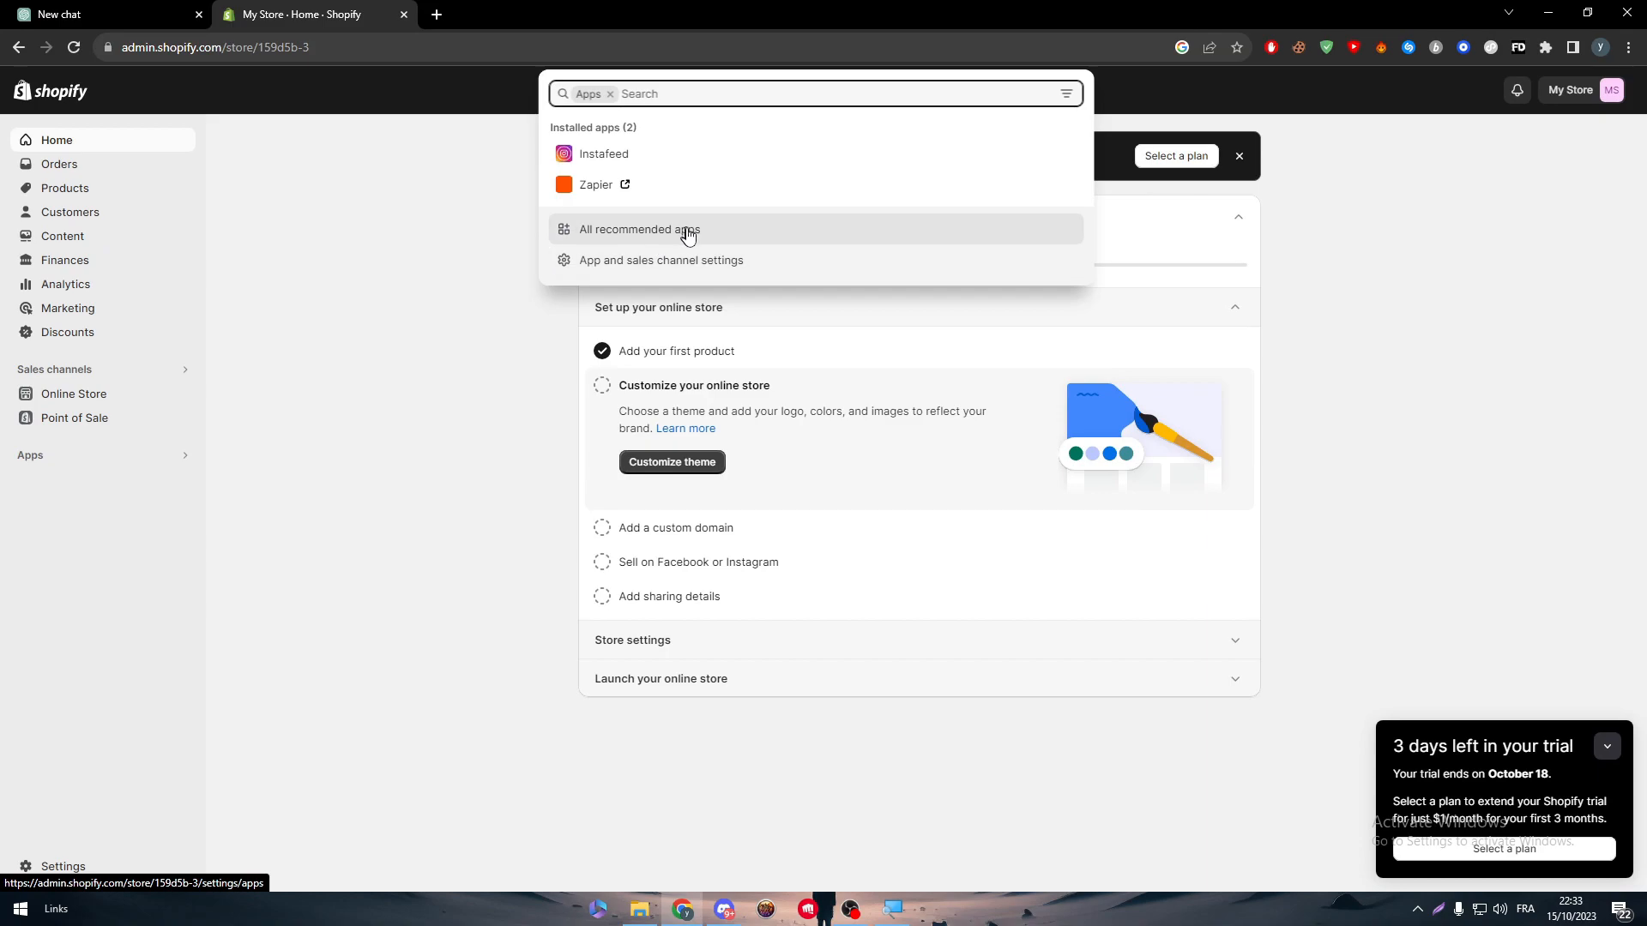
pyautogui.click(640, 228)
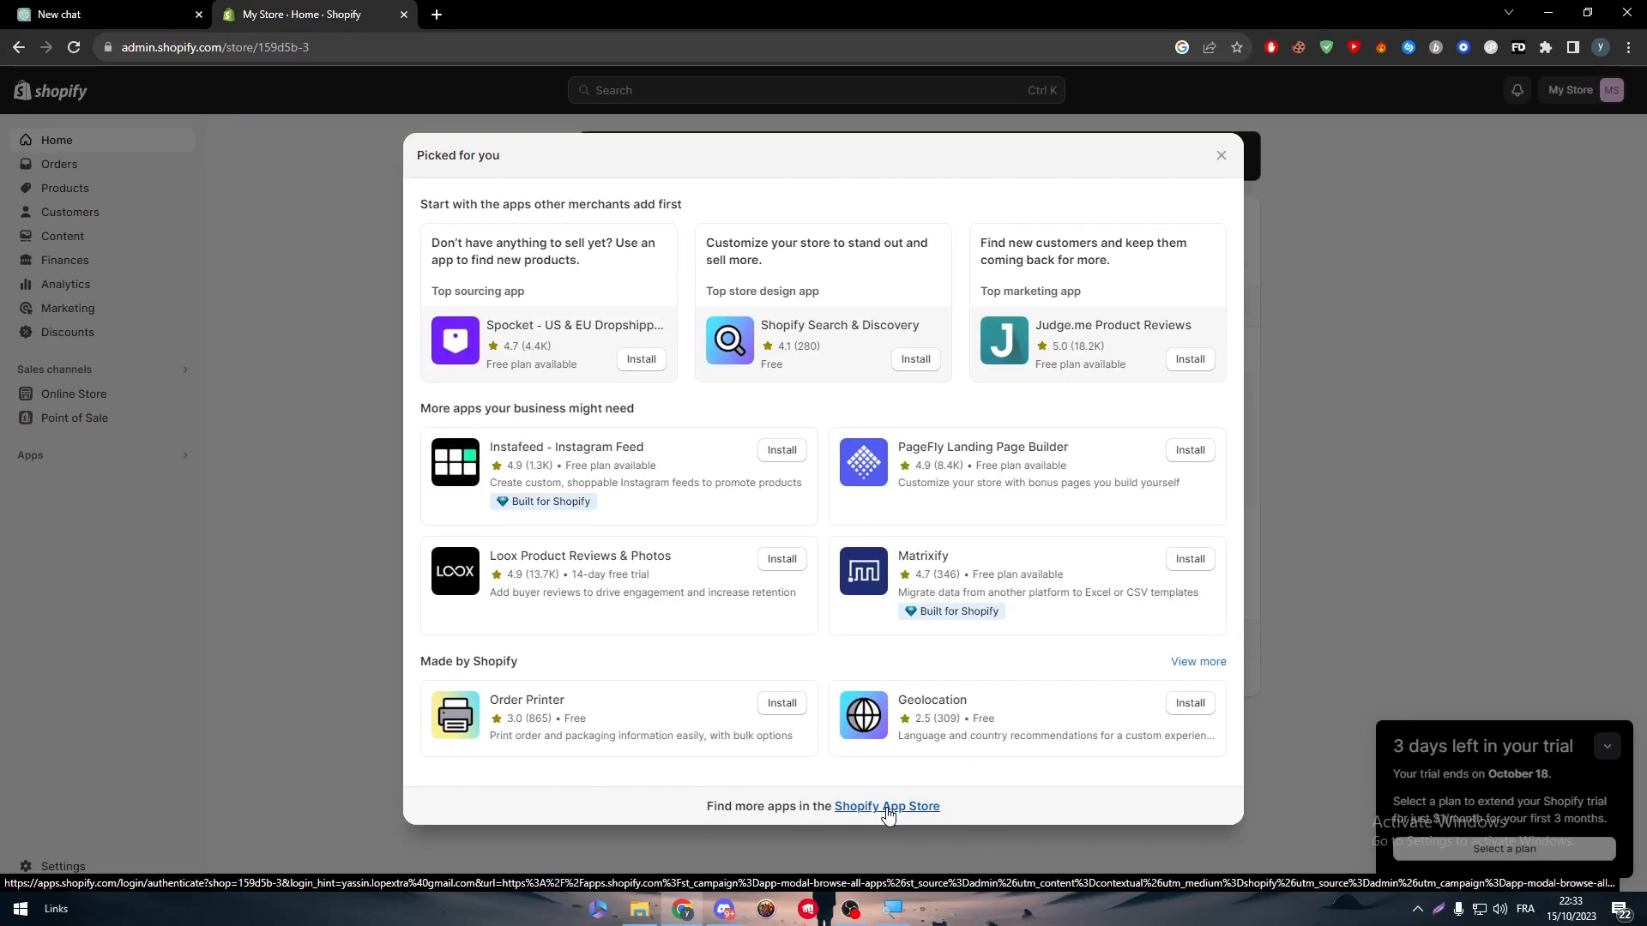
pyautogui.click(887, 806)
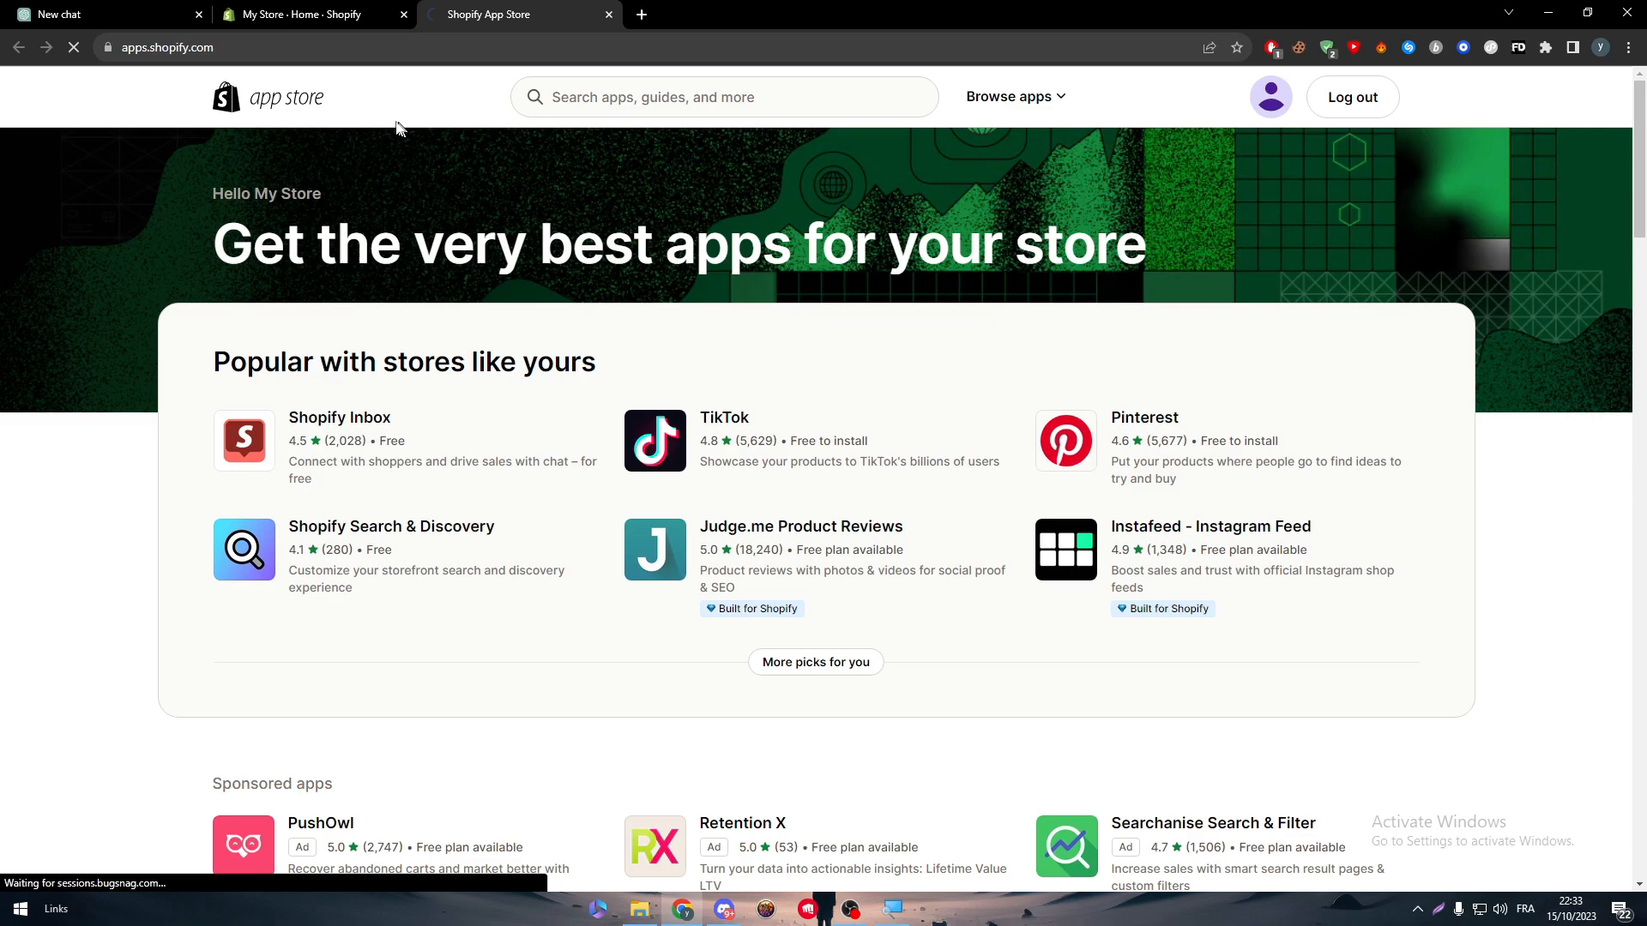
# Install the Pinterest app and add it to My Store as a sales channel.
pyautogui.click(724, 96)
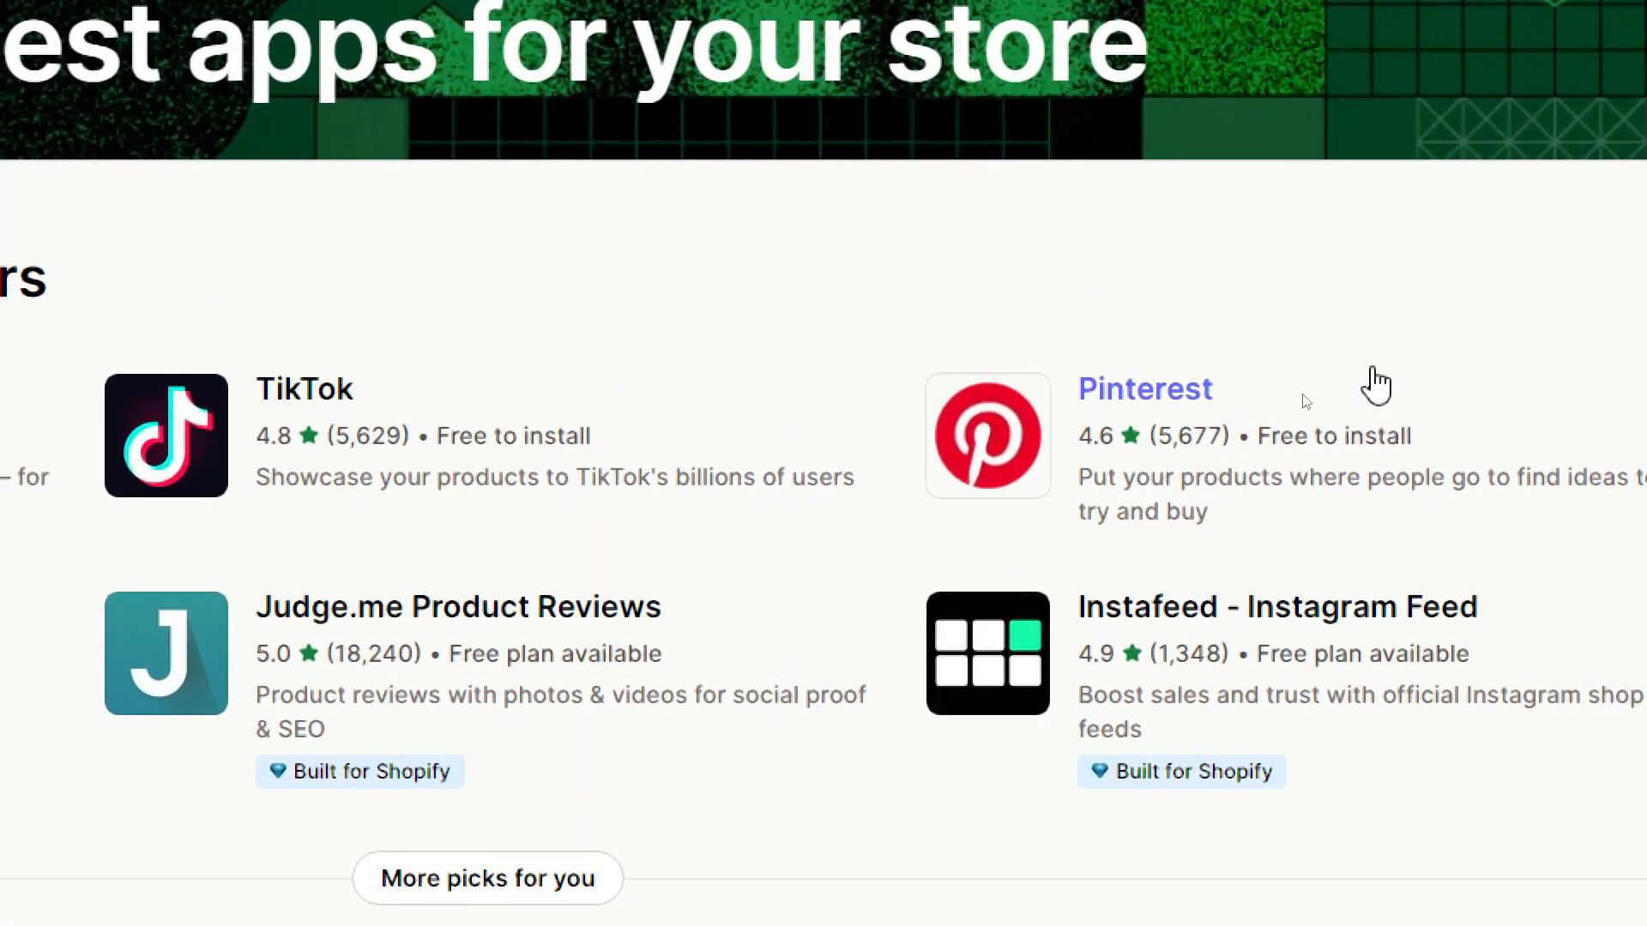
pyautogui.click(1144, 389)
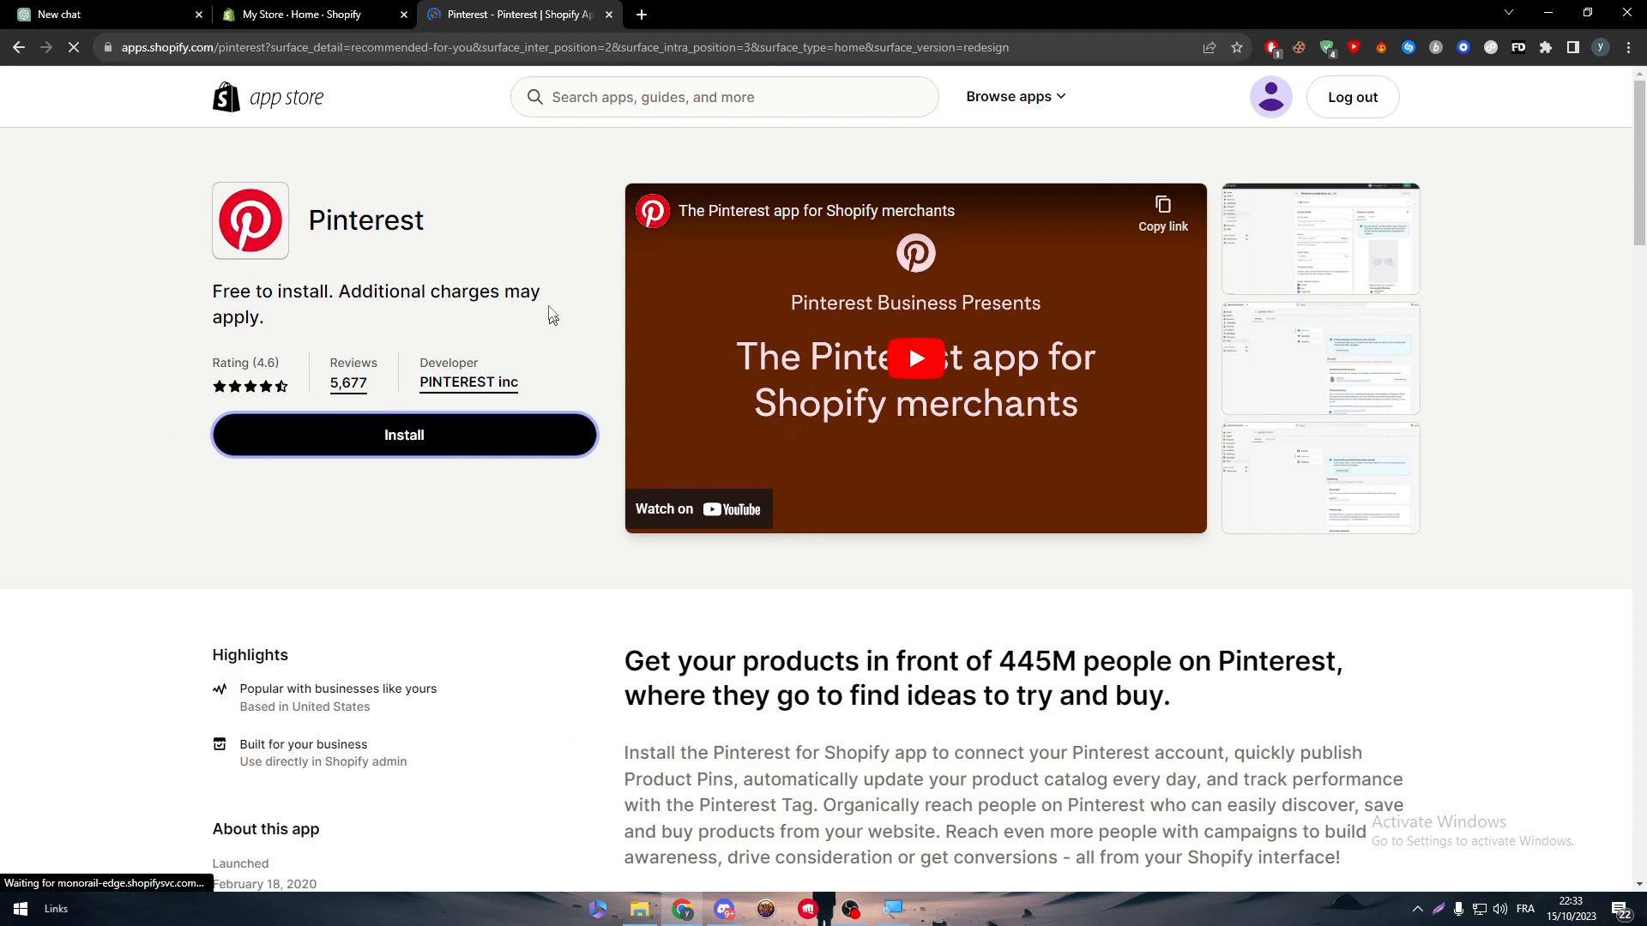
pyautogui.click(405, 434)
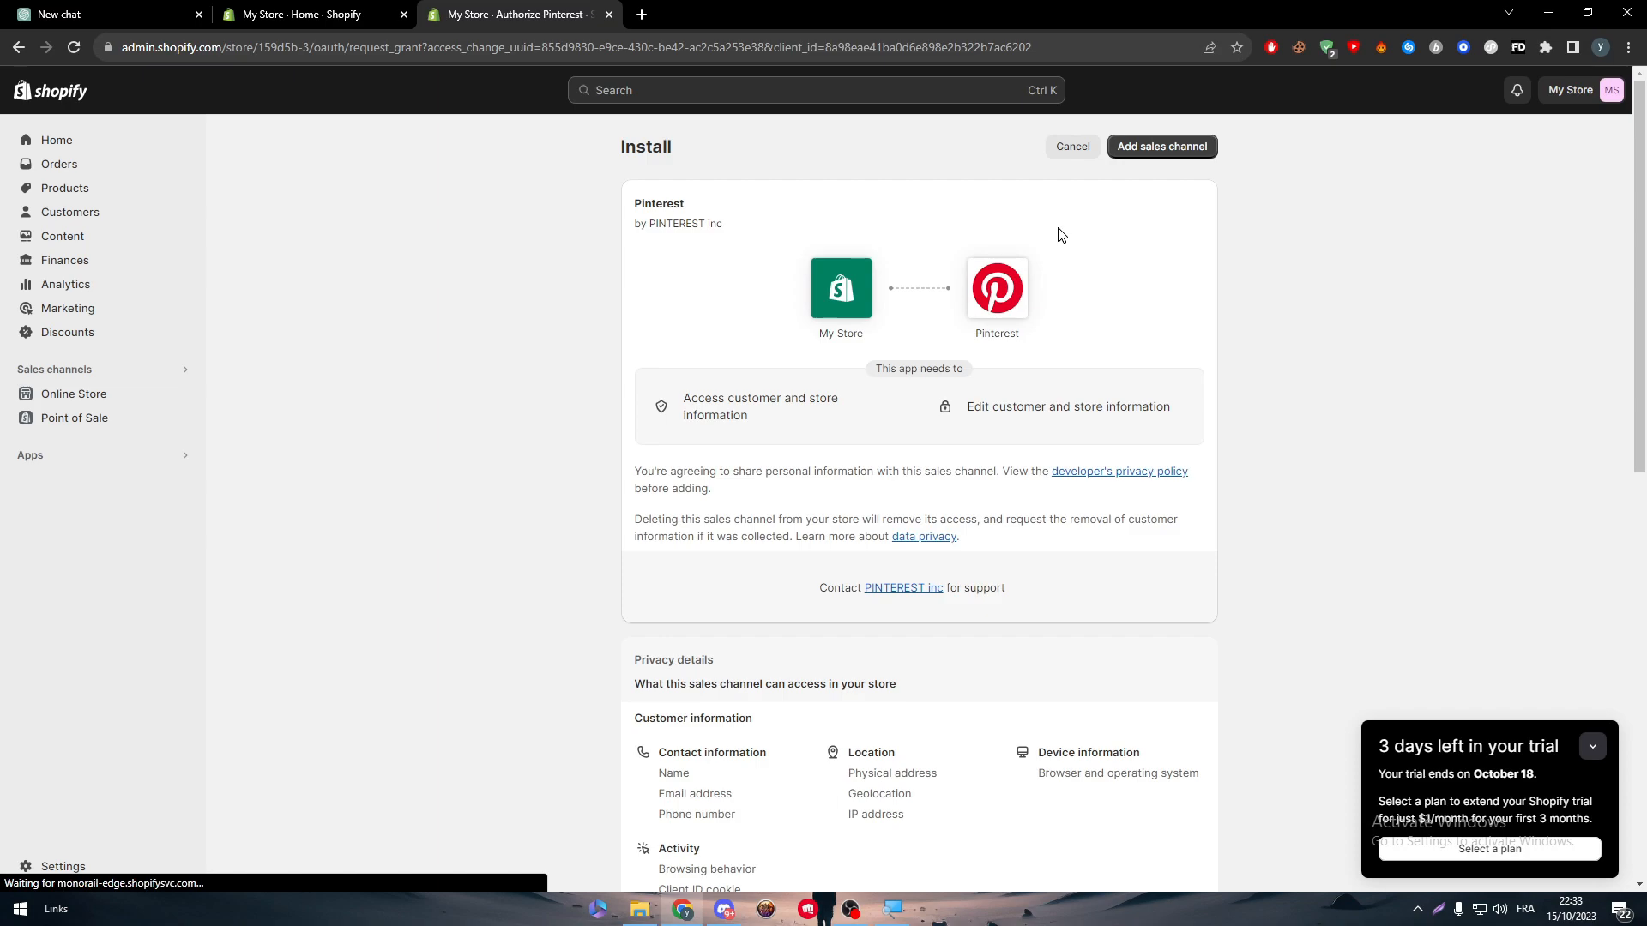
pyautogui.moveTo(1289, 170)
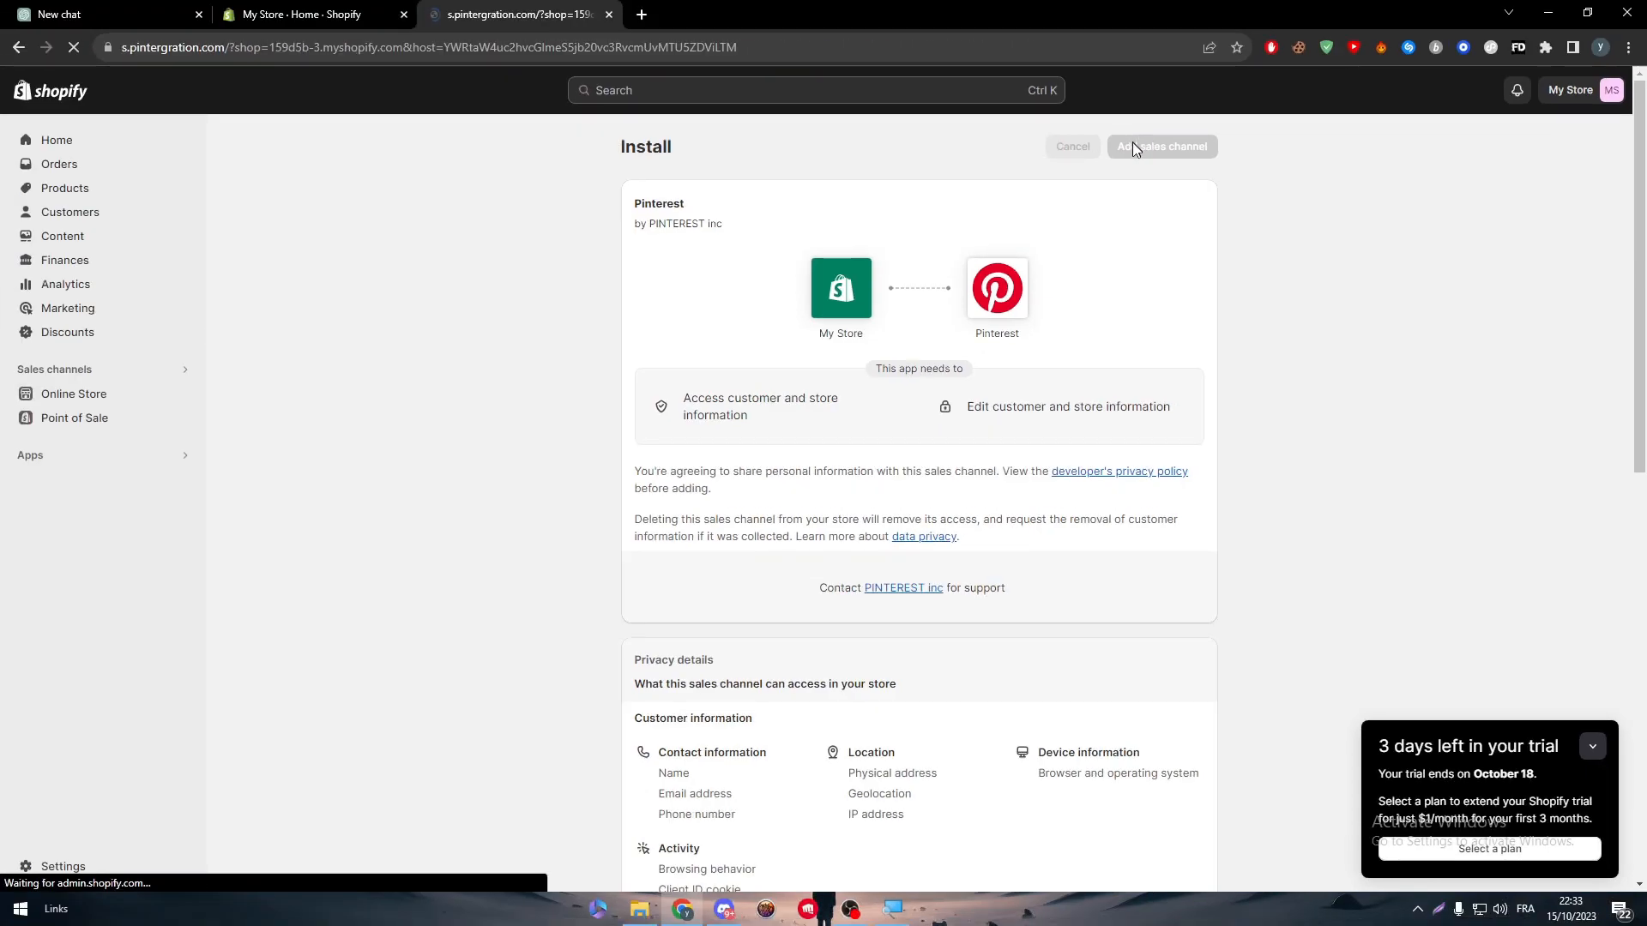
pyautogui.click(1161, 146)
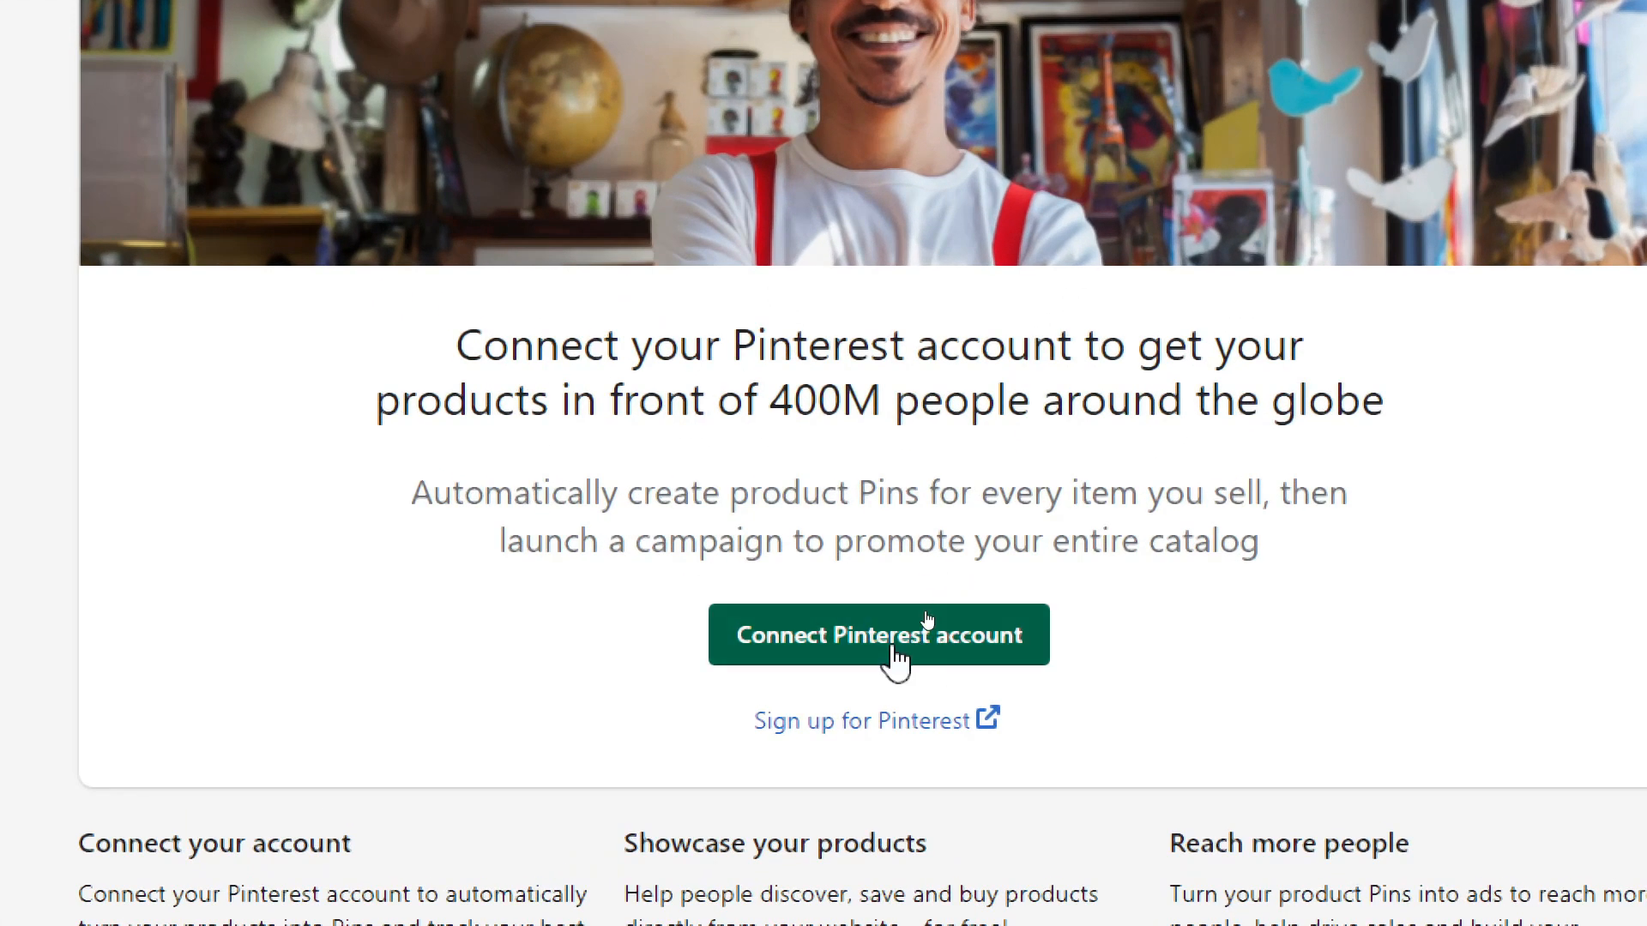
# Connect the Pinterest business account, logging in and granting Shopify access.
pyautogui.click(878, 634)
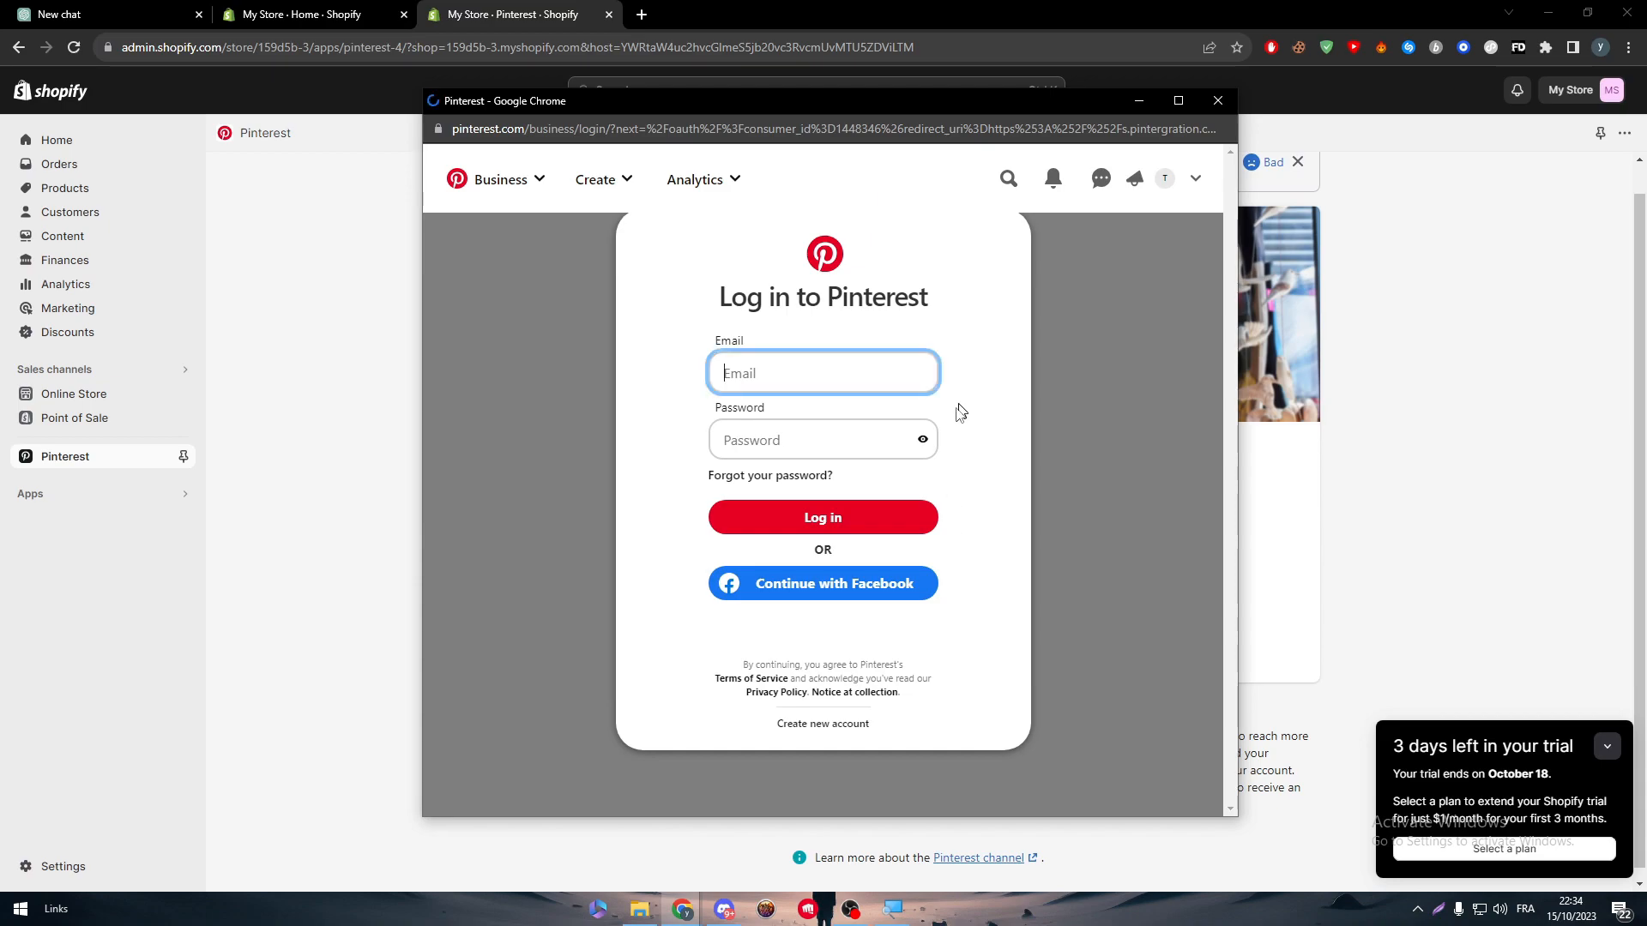
pyautogui.click(822, 516)
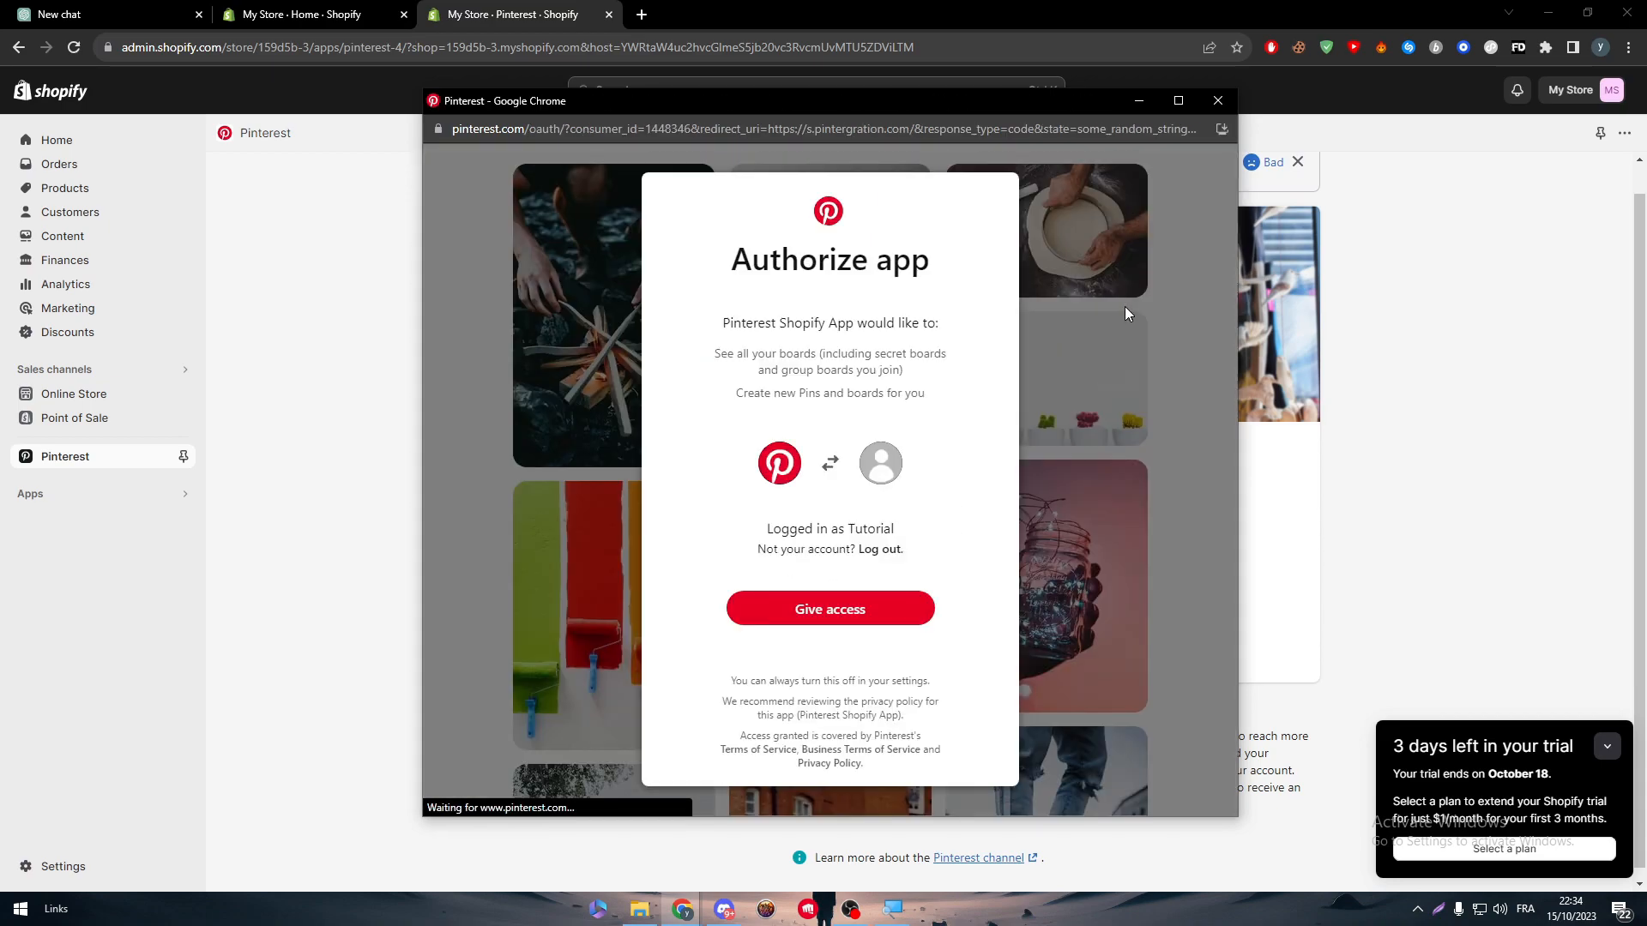
pyautogui.click(829, 609)
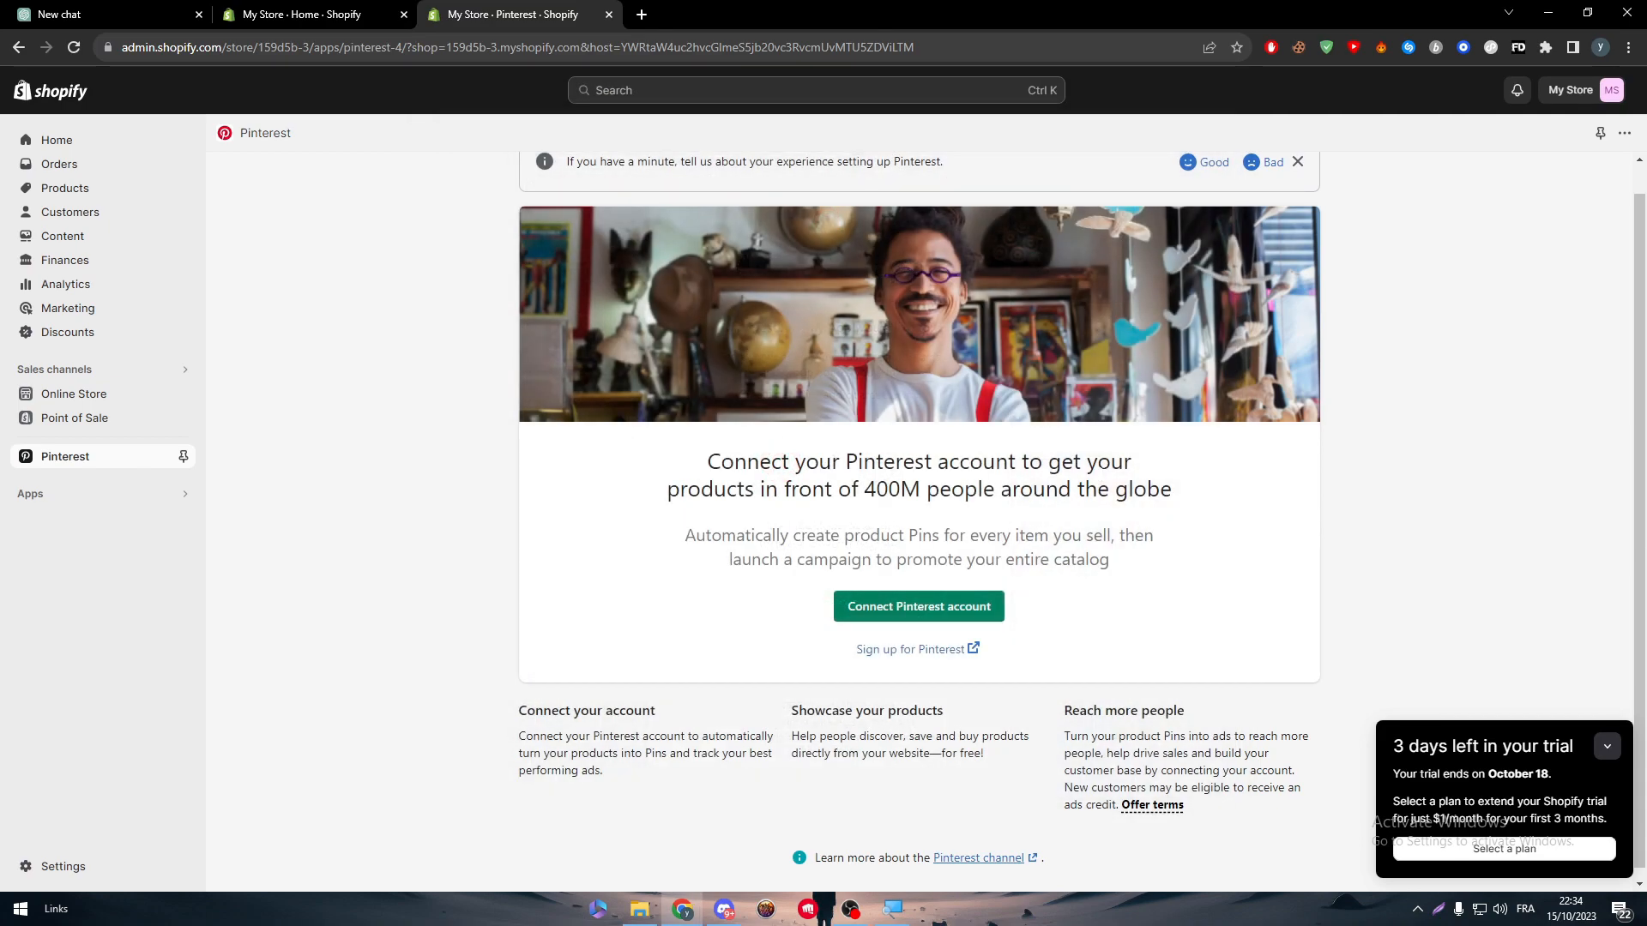
pyautogui.click(916, 605)
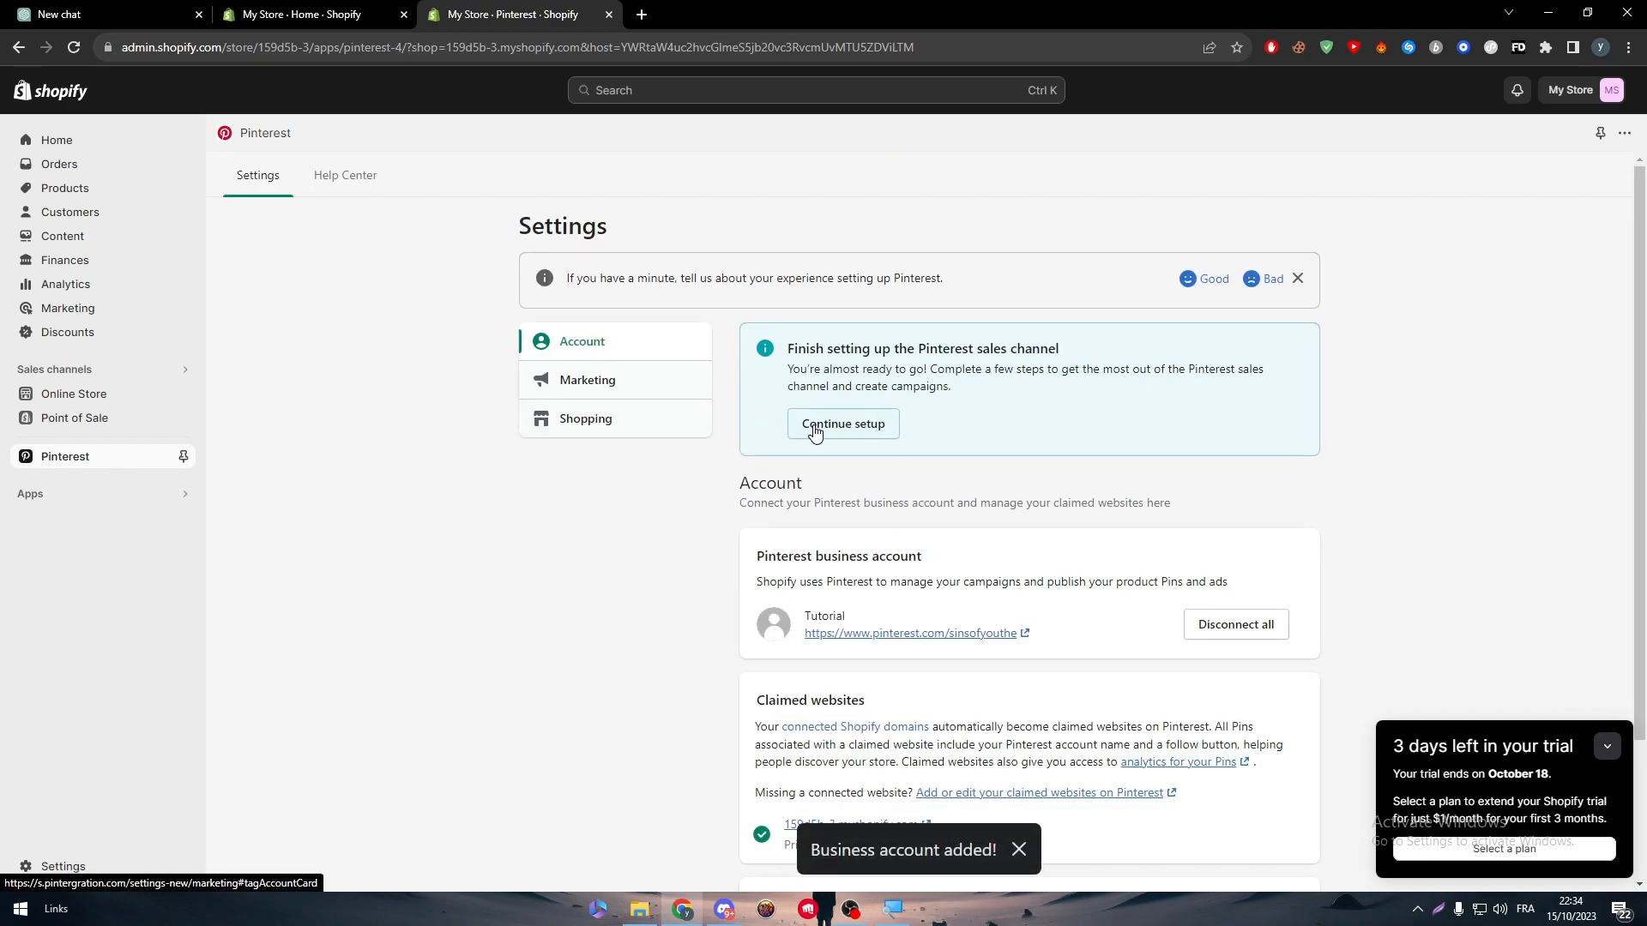
# Bring up Pinterest's billing page via Update billing info.
pyautogui.scroll(-3)
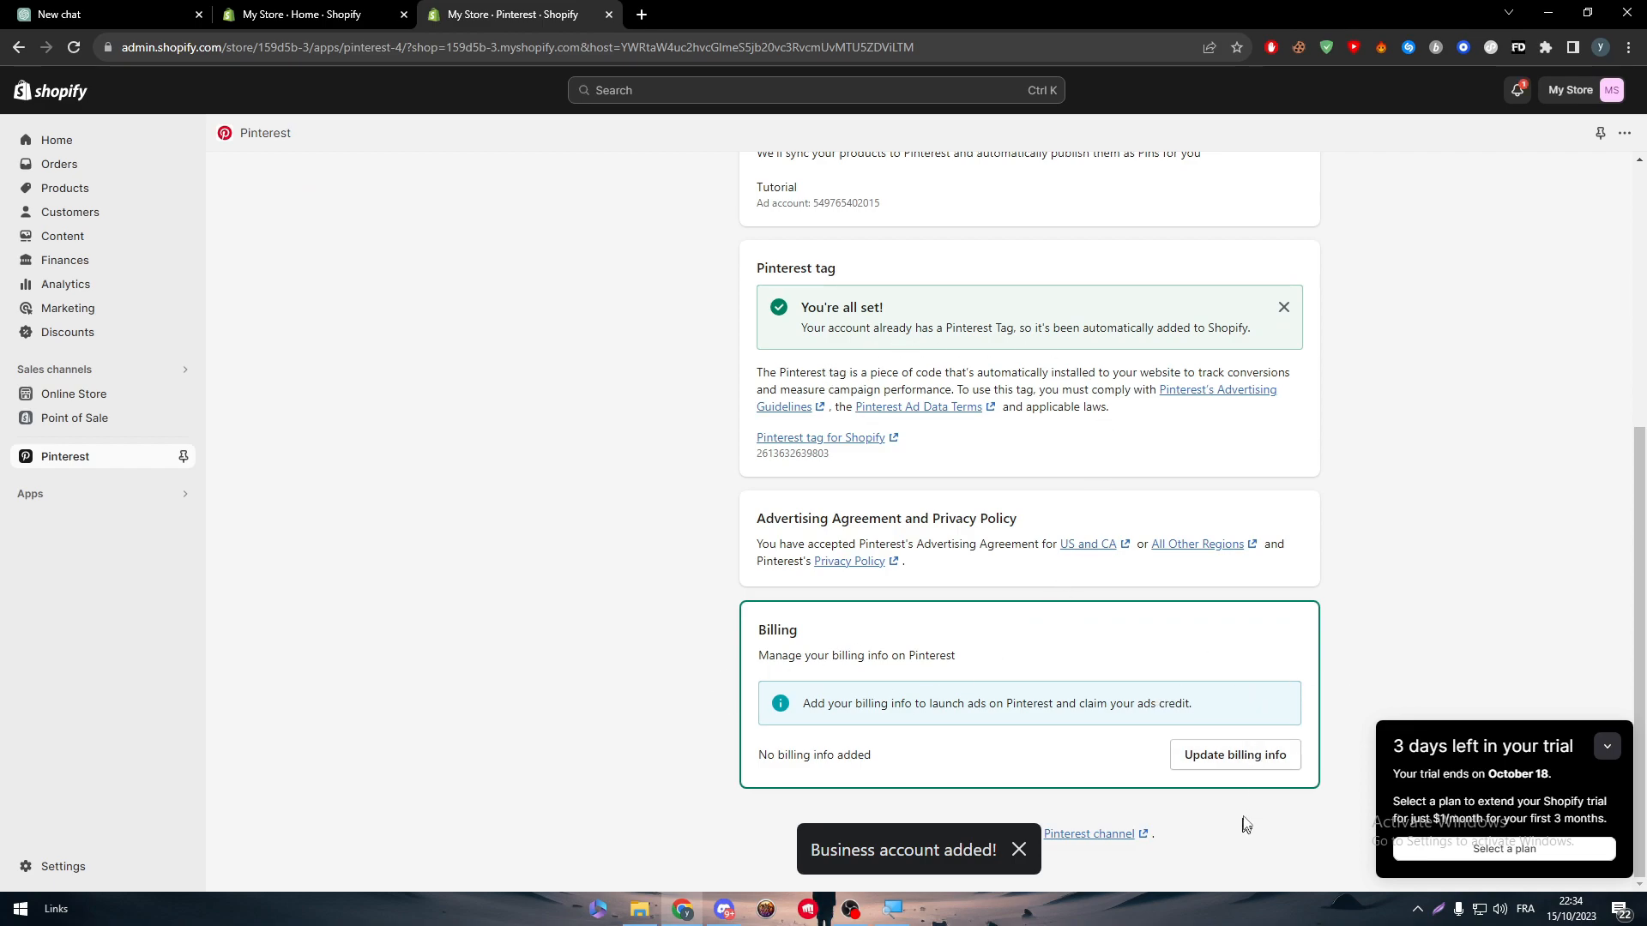
pyautogui.click(1235, 755)
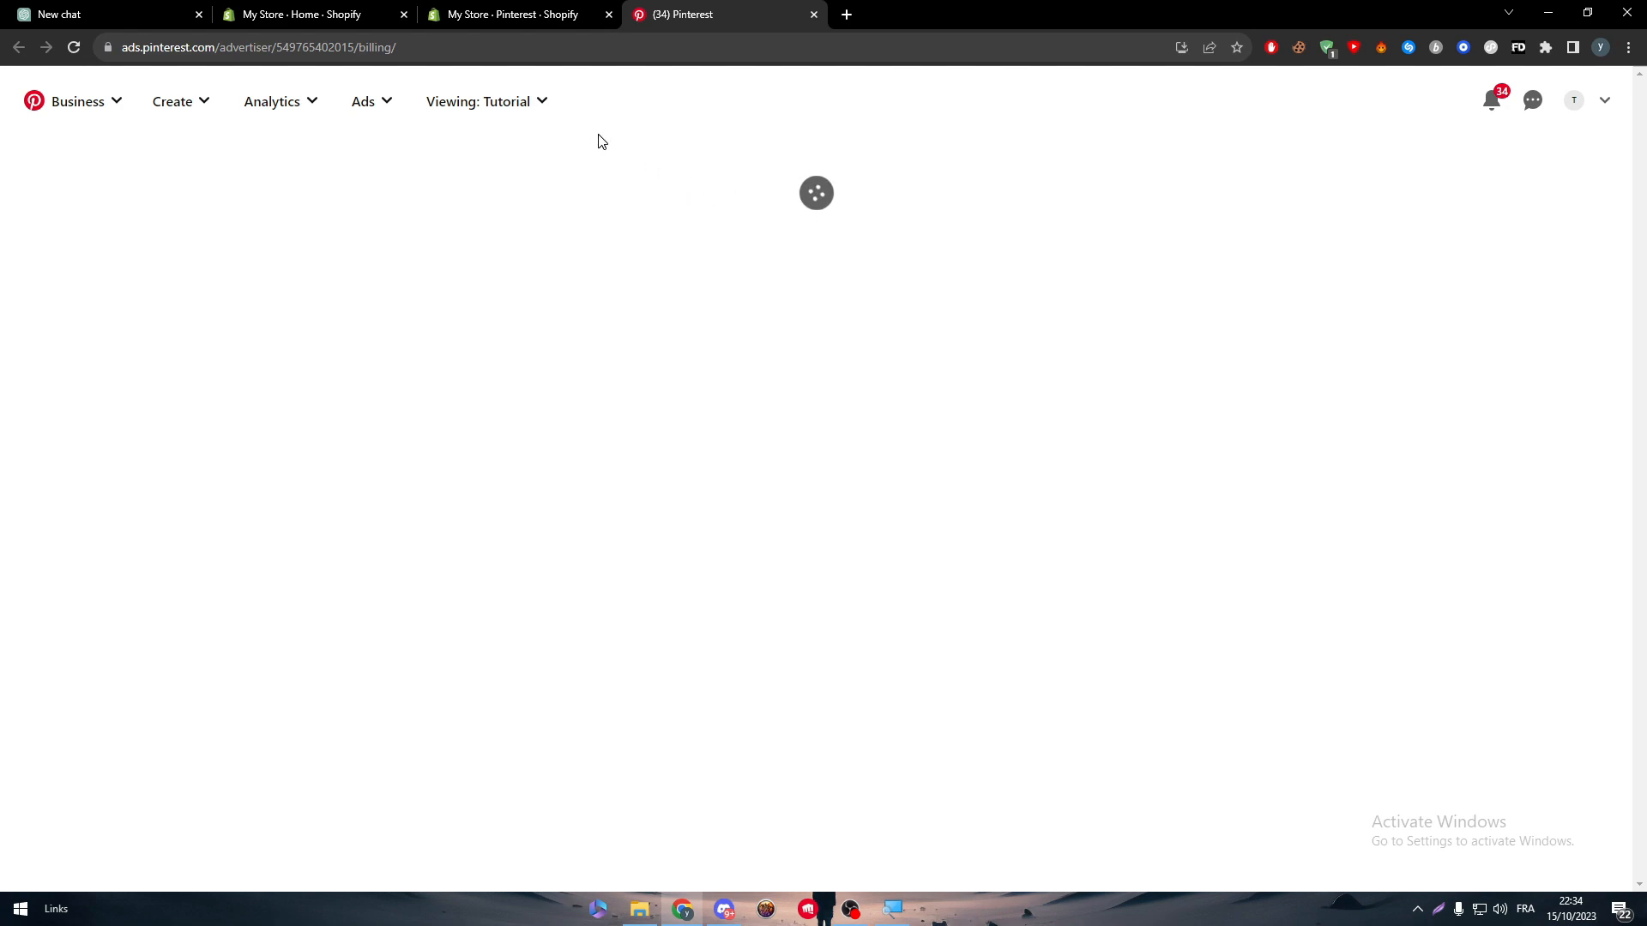
# View the Pinterest Shopping settings, then the Pinterest Catalogs page with its country warning.
pyautogui.click(514, 14)
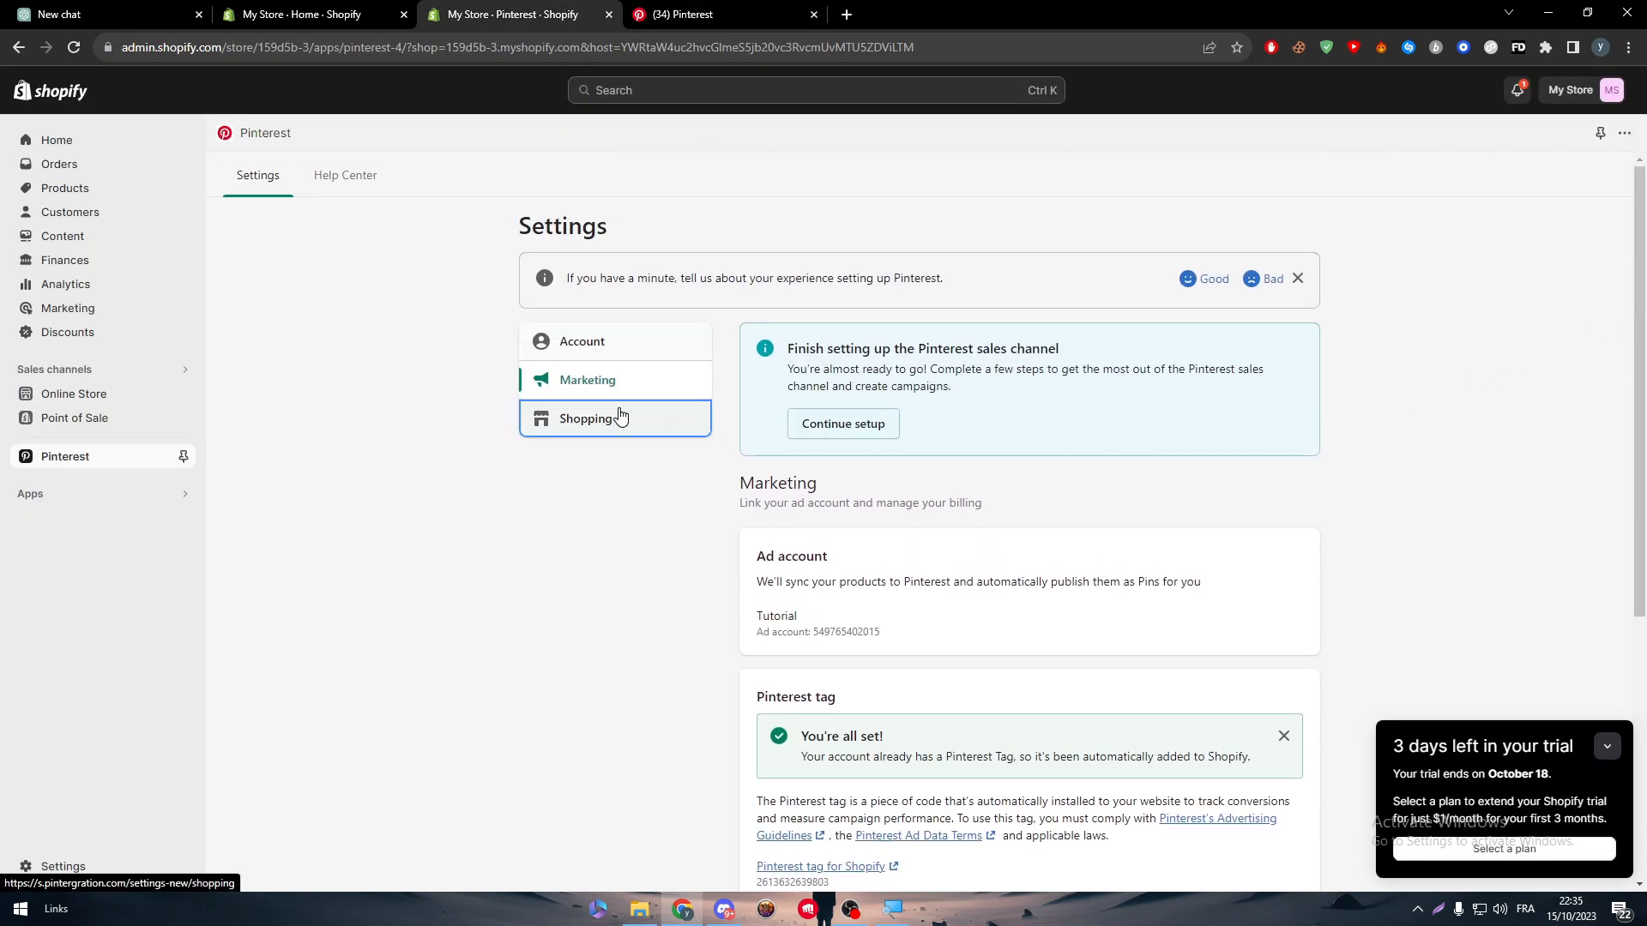
pyautogui.click(585, 418)
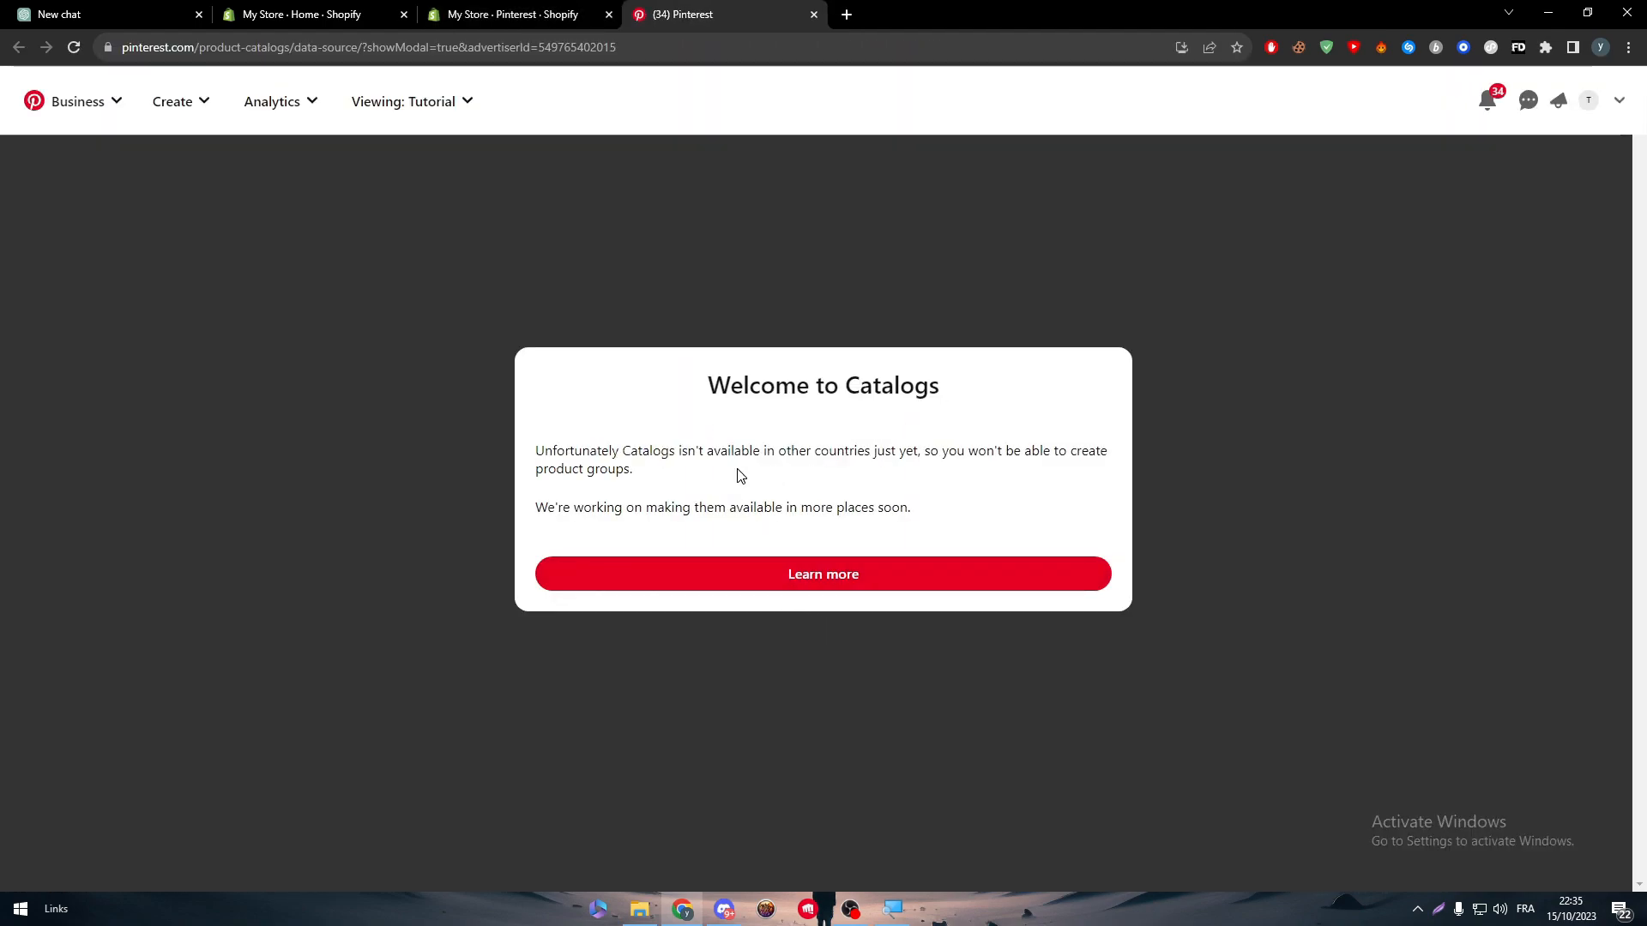
pyautogui.moveTo(722, 487)
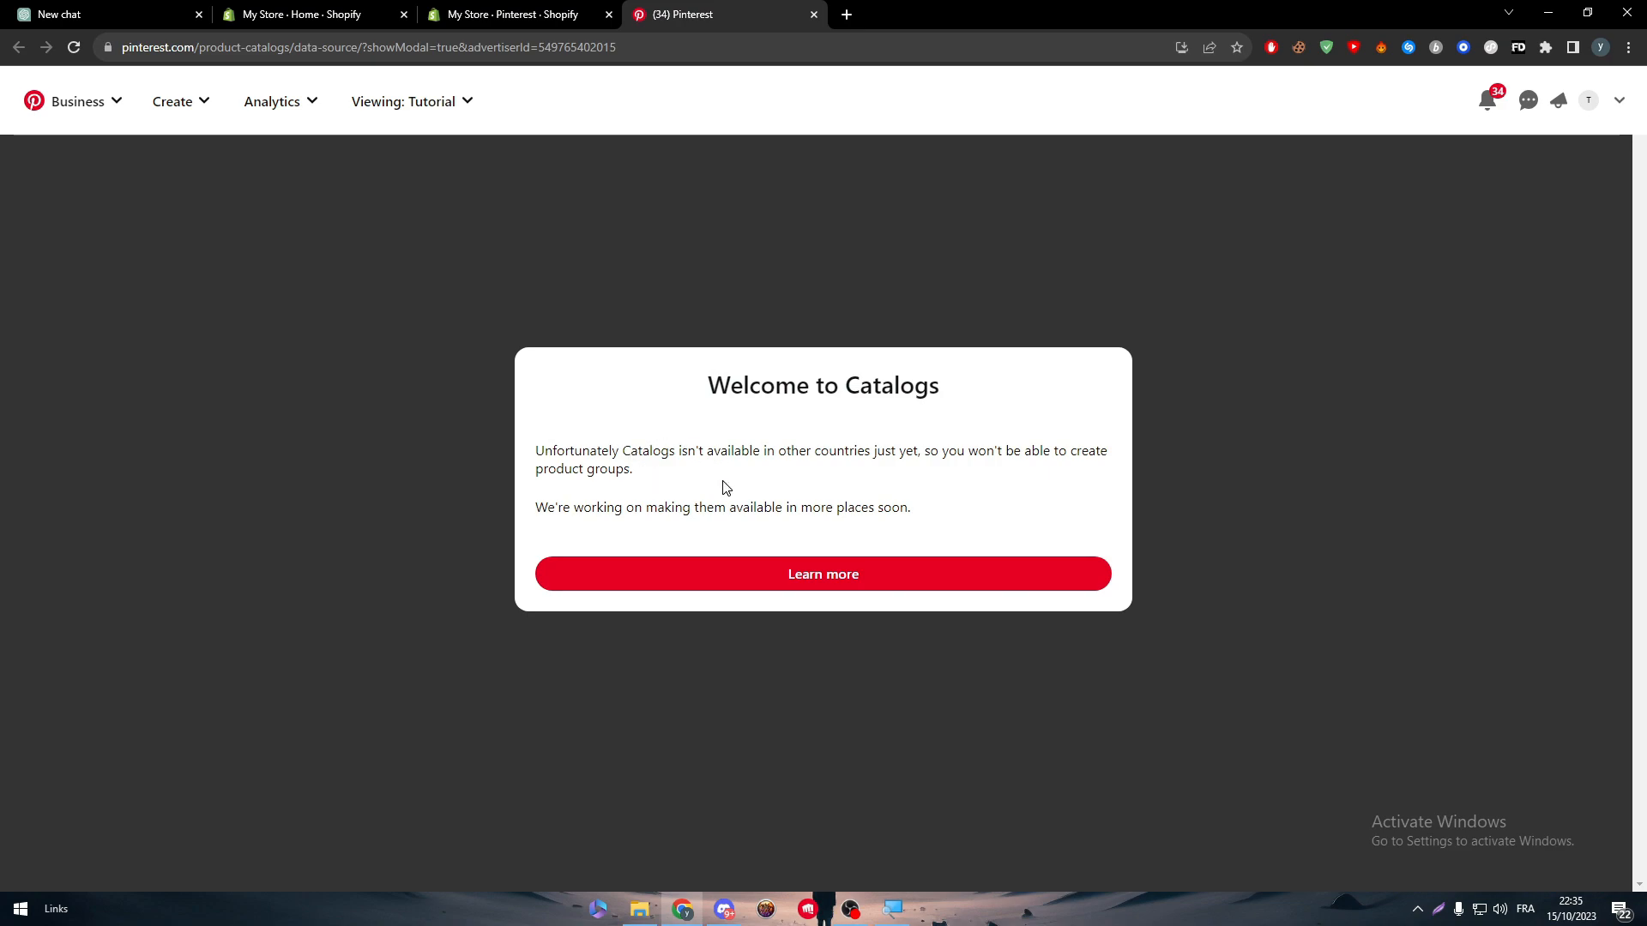
pyautogui.moveTo(717, 443)
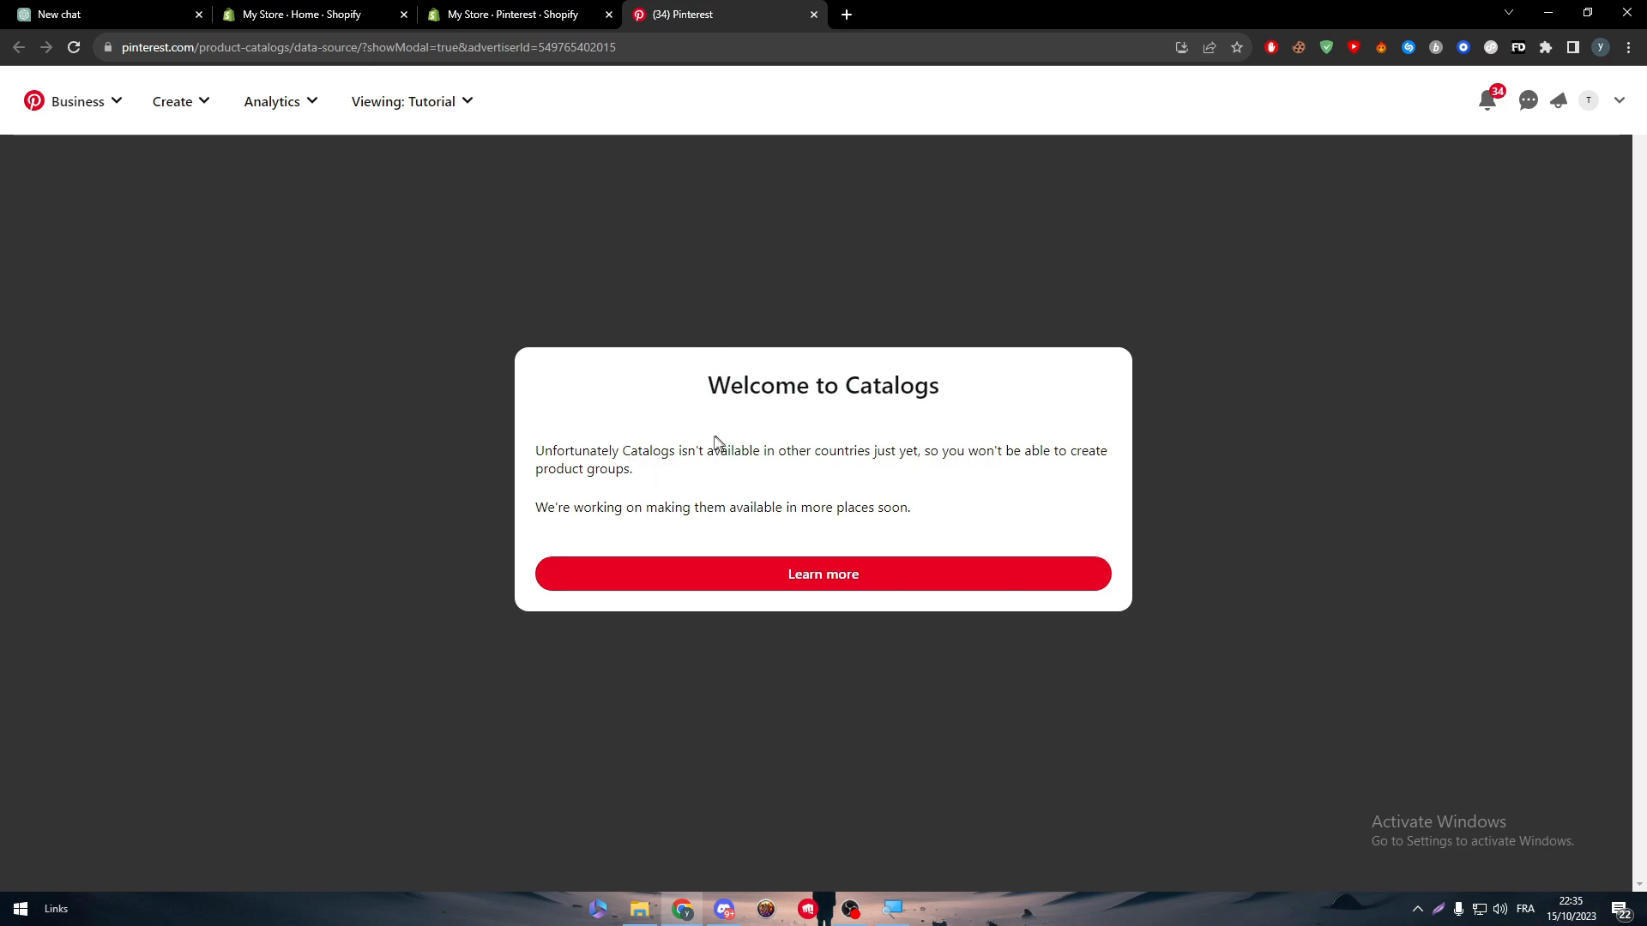
pyautogui.click(514, 13)
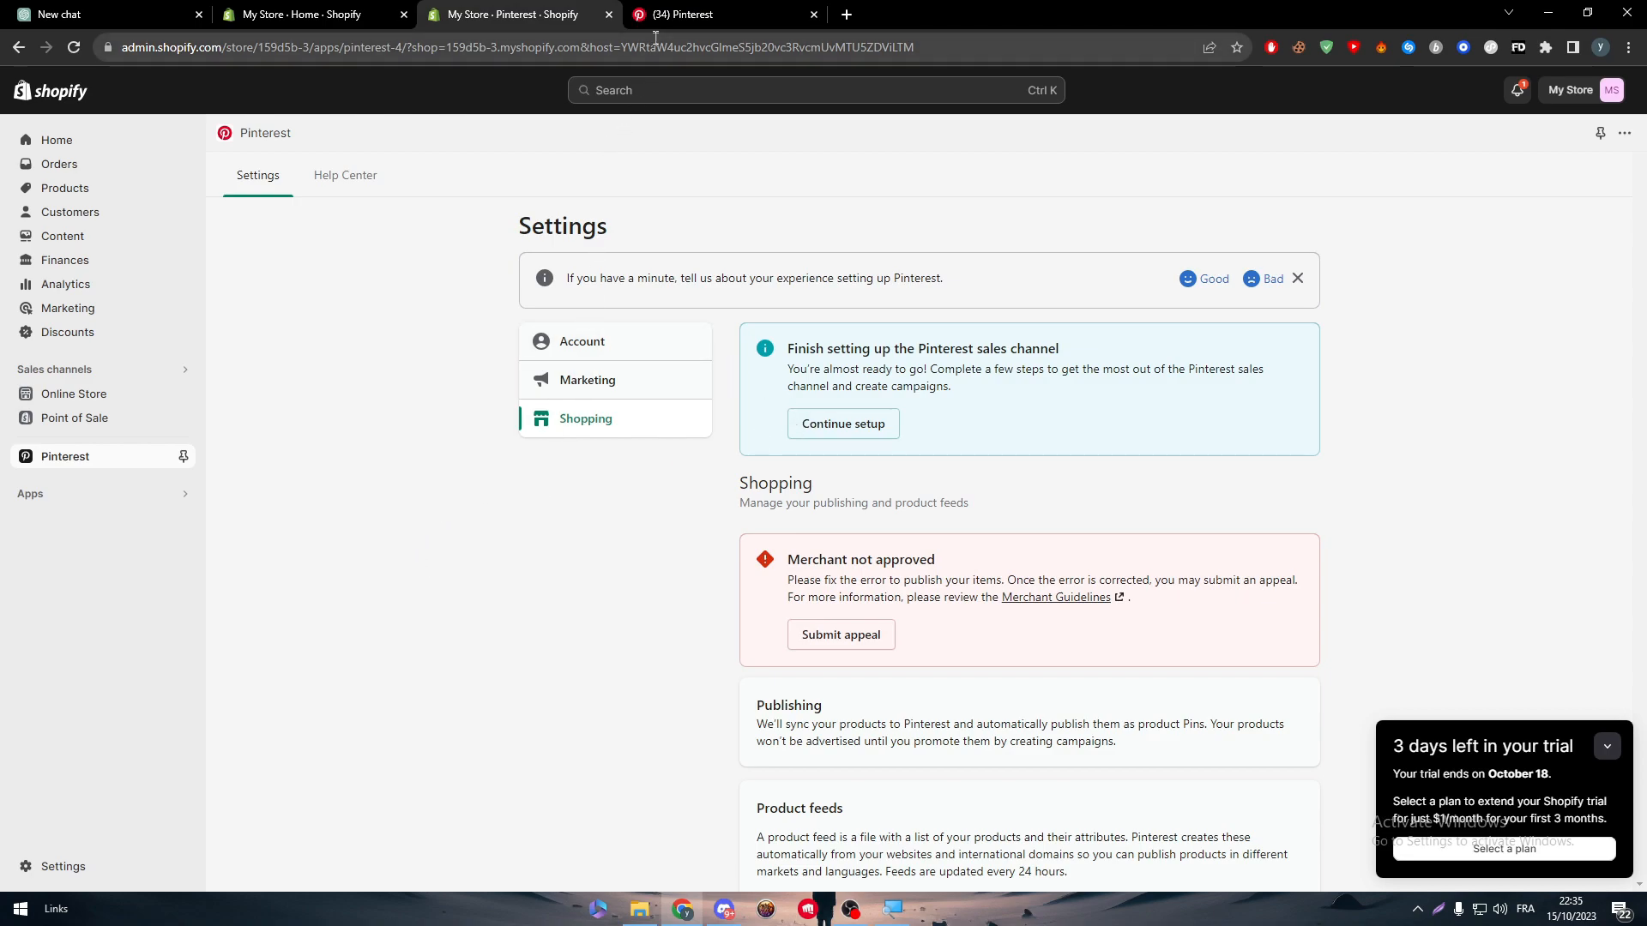
pyautogui.click(713, 13)
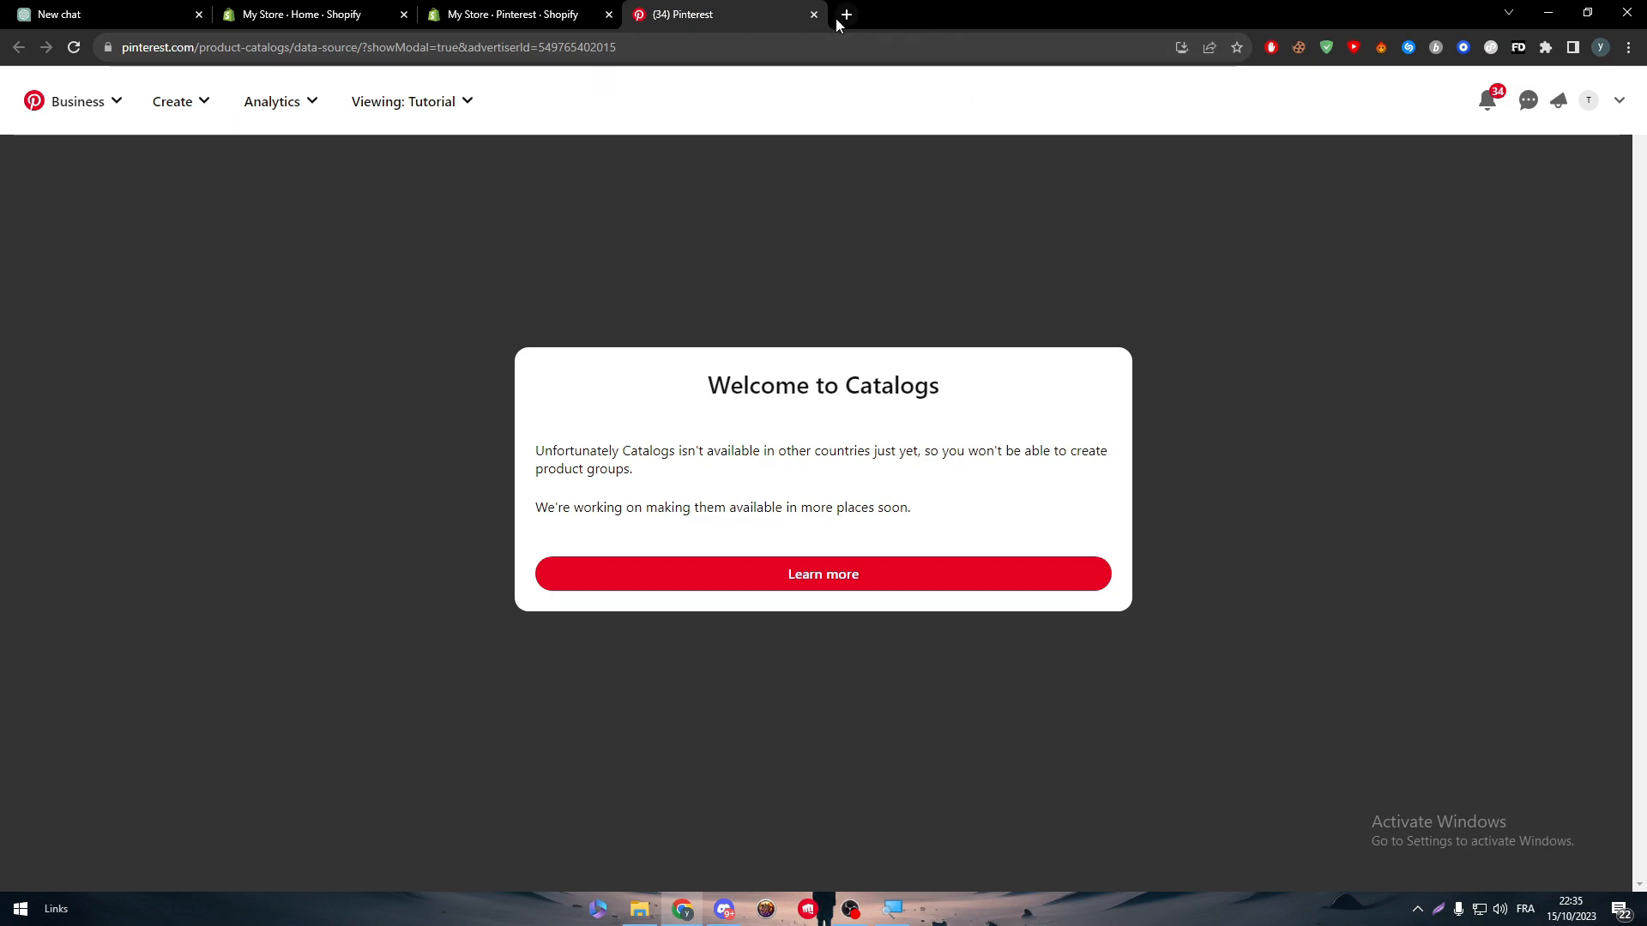
# Search Google for 'merchant accepted countries Pinterest', then return to the Pinterest settings.
pyautogui.click(846, 13)
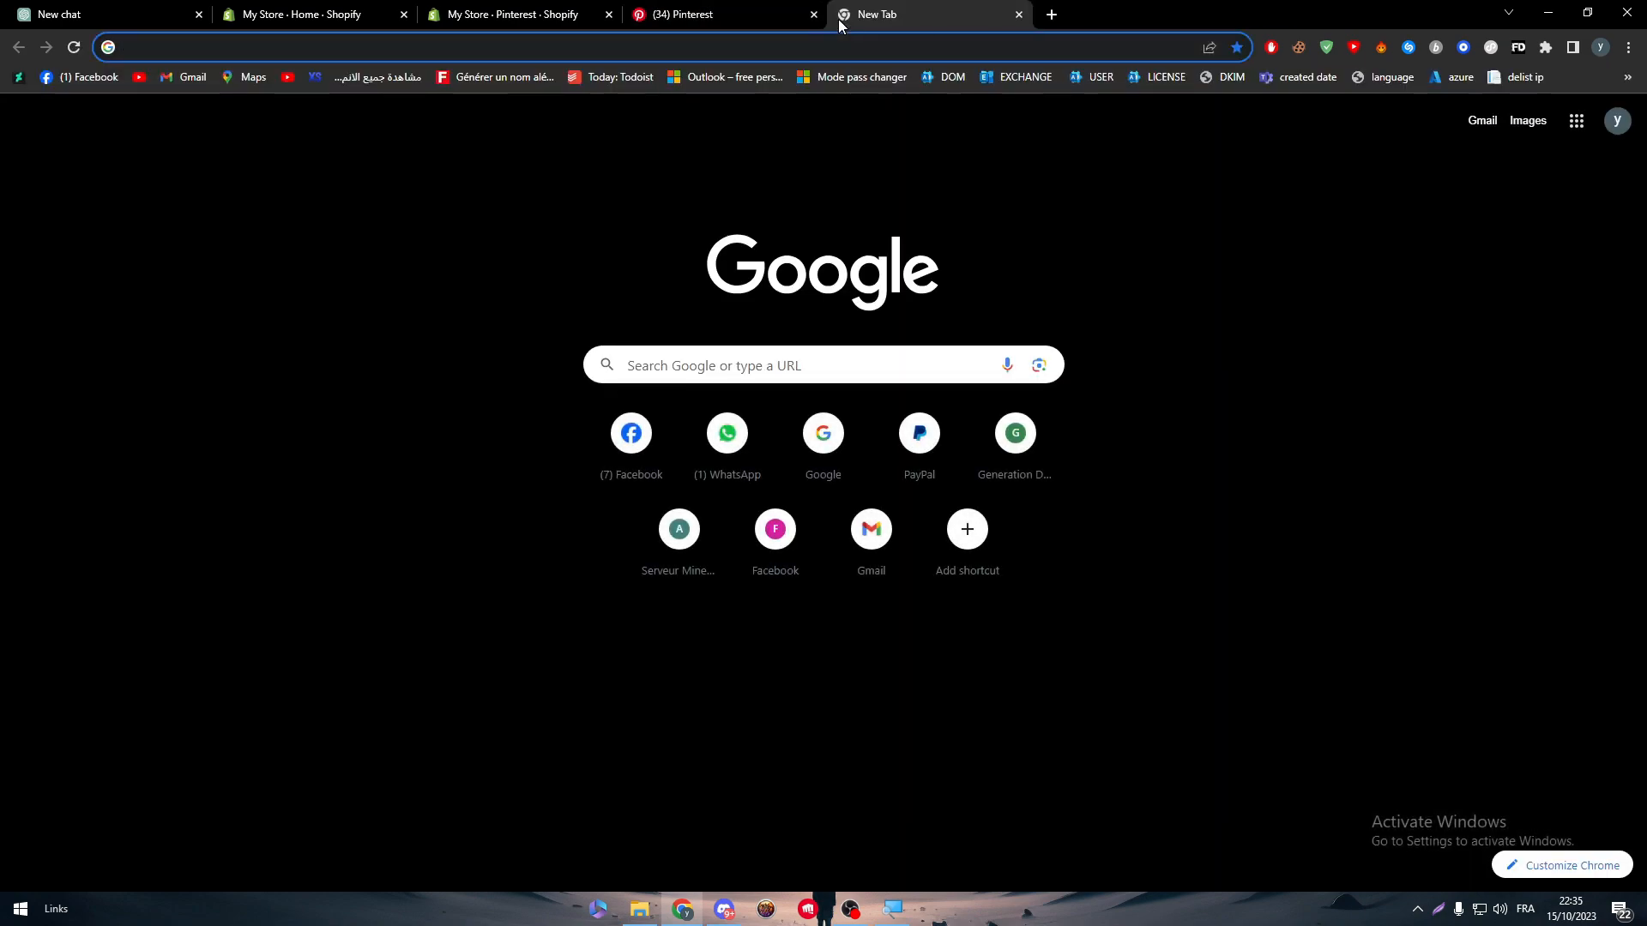
pyautogui.write('MERCHANT ACE')
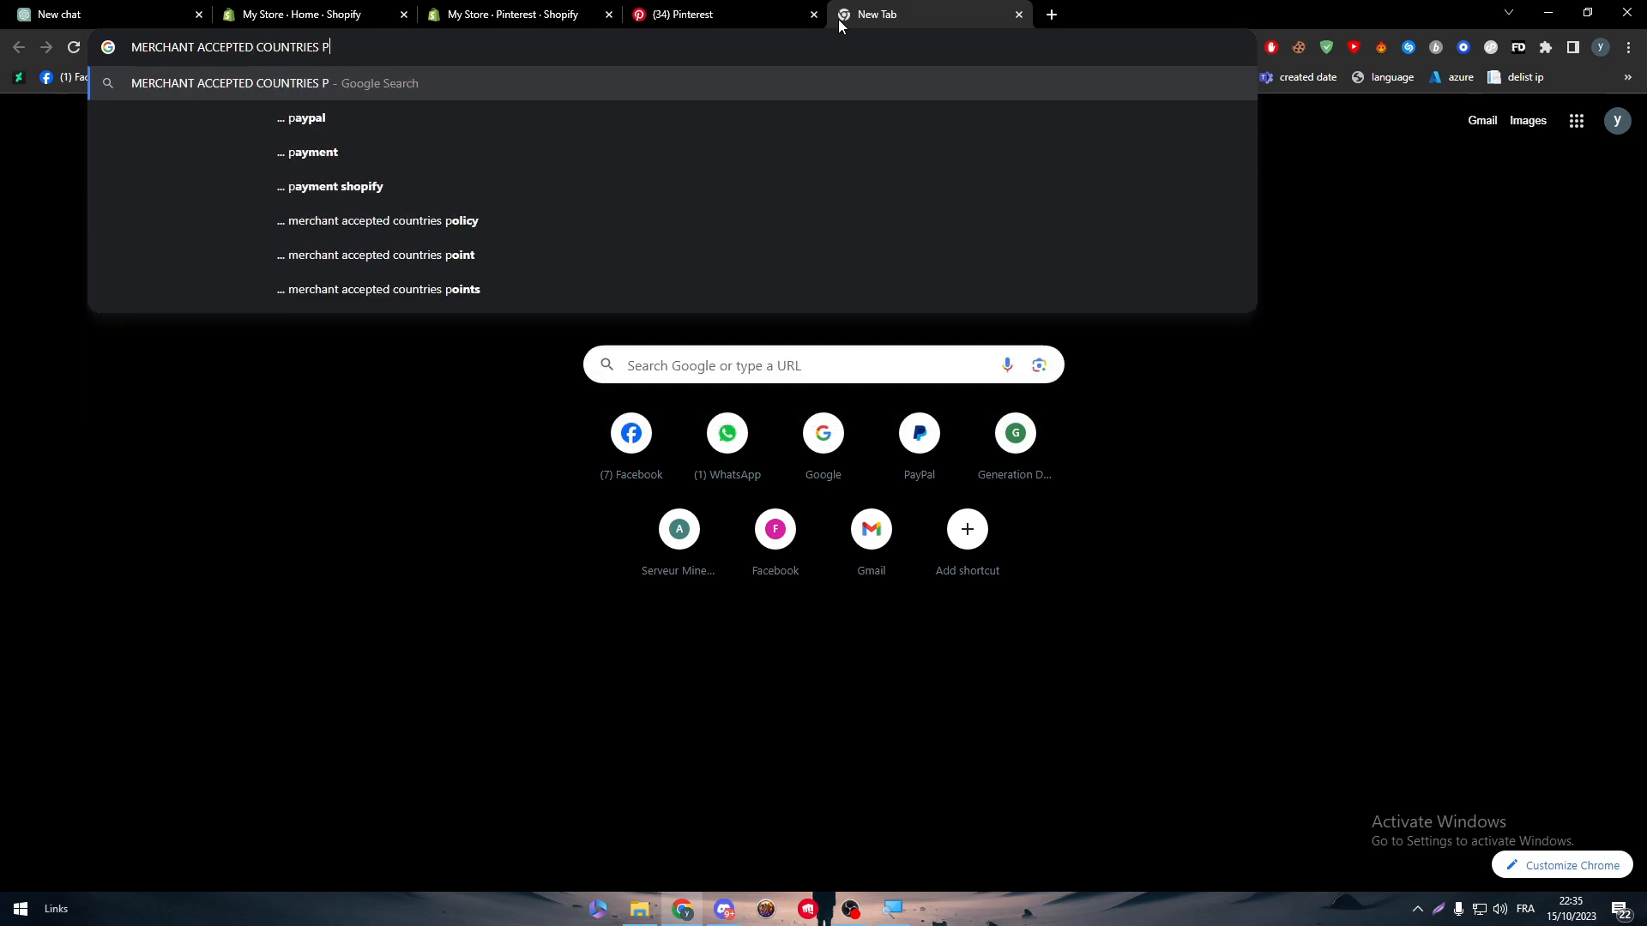
pyautogui.press('Enter')
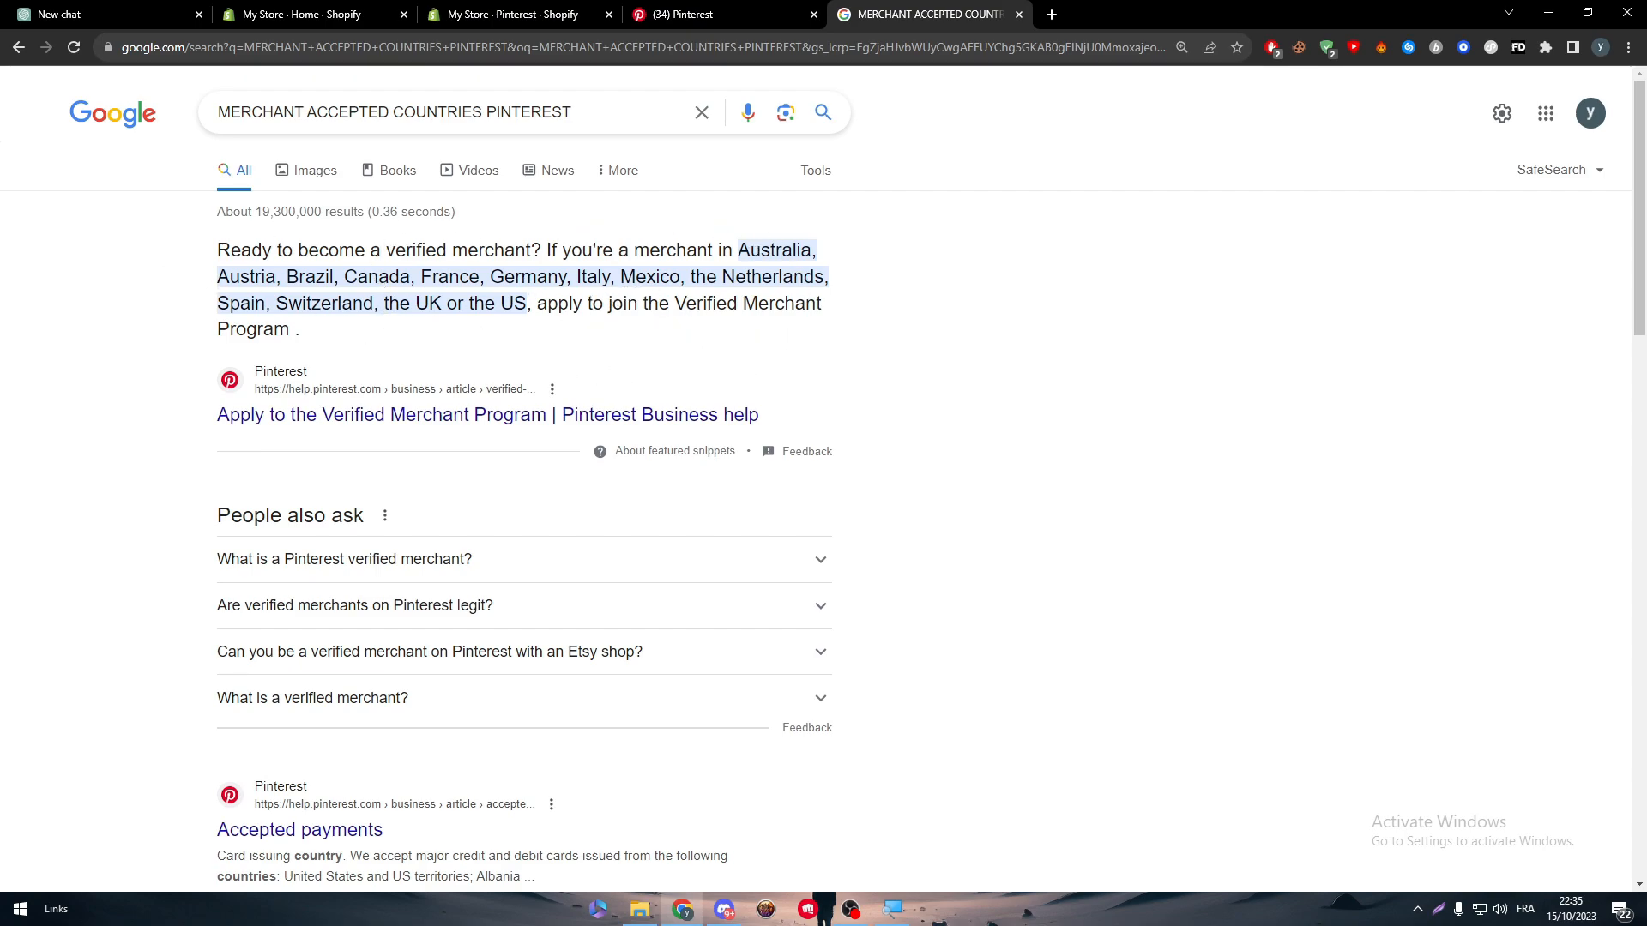
pyautogui.click(515, 15)
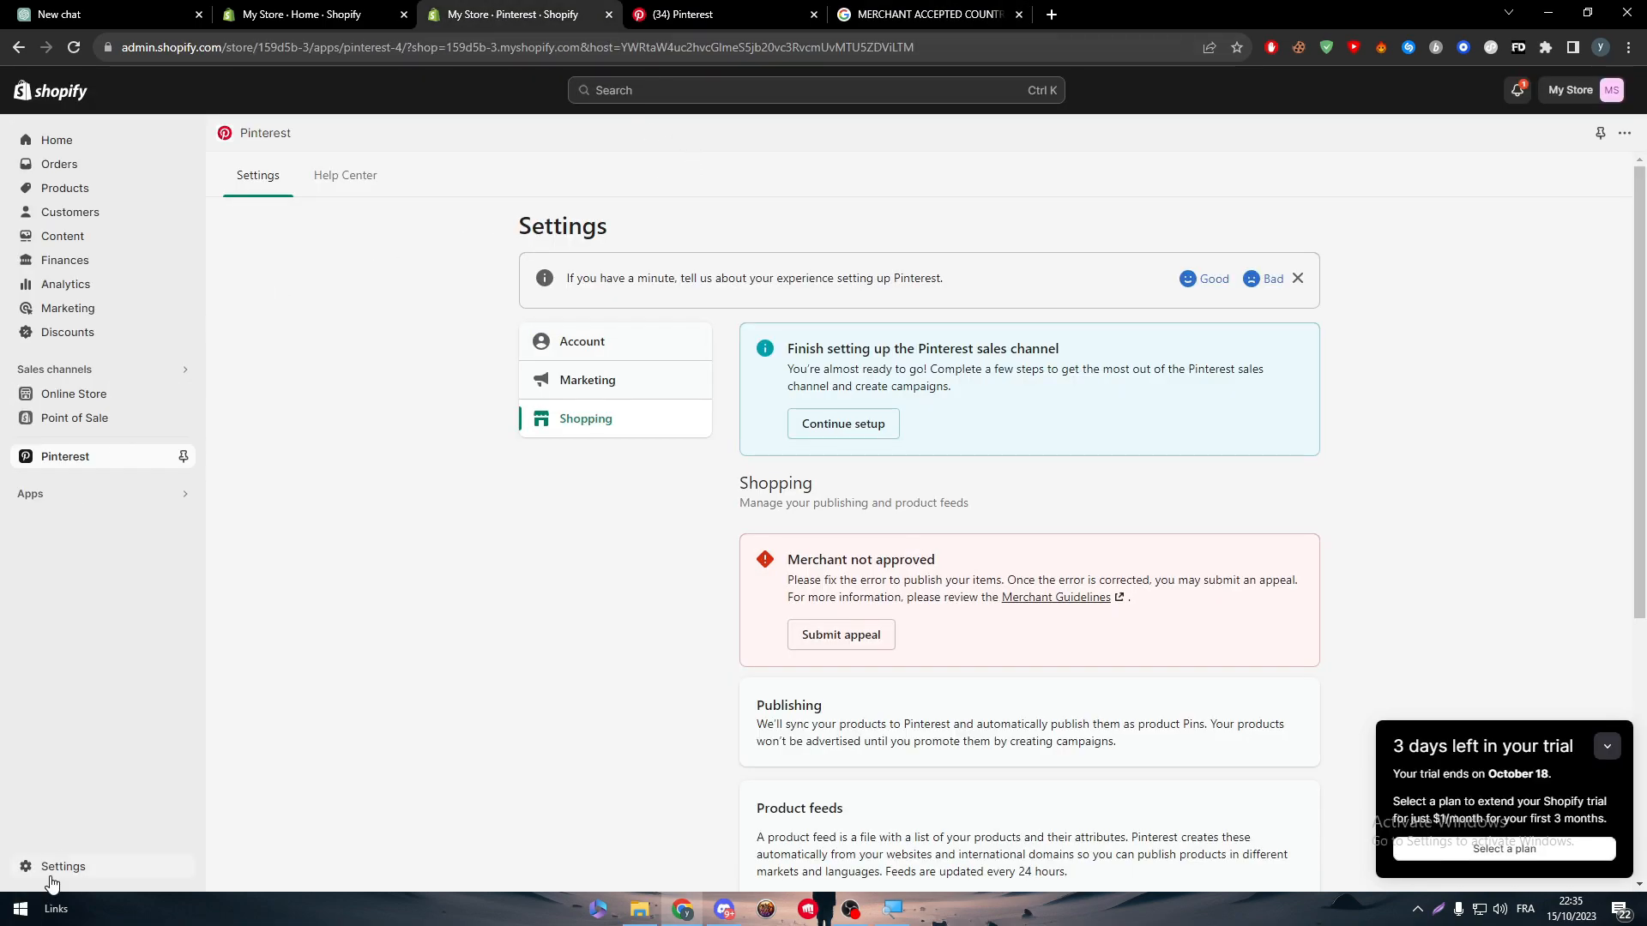
pyautogui.moveTo(121, 837)
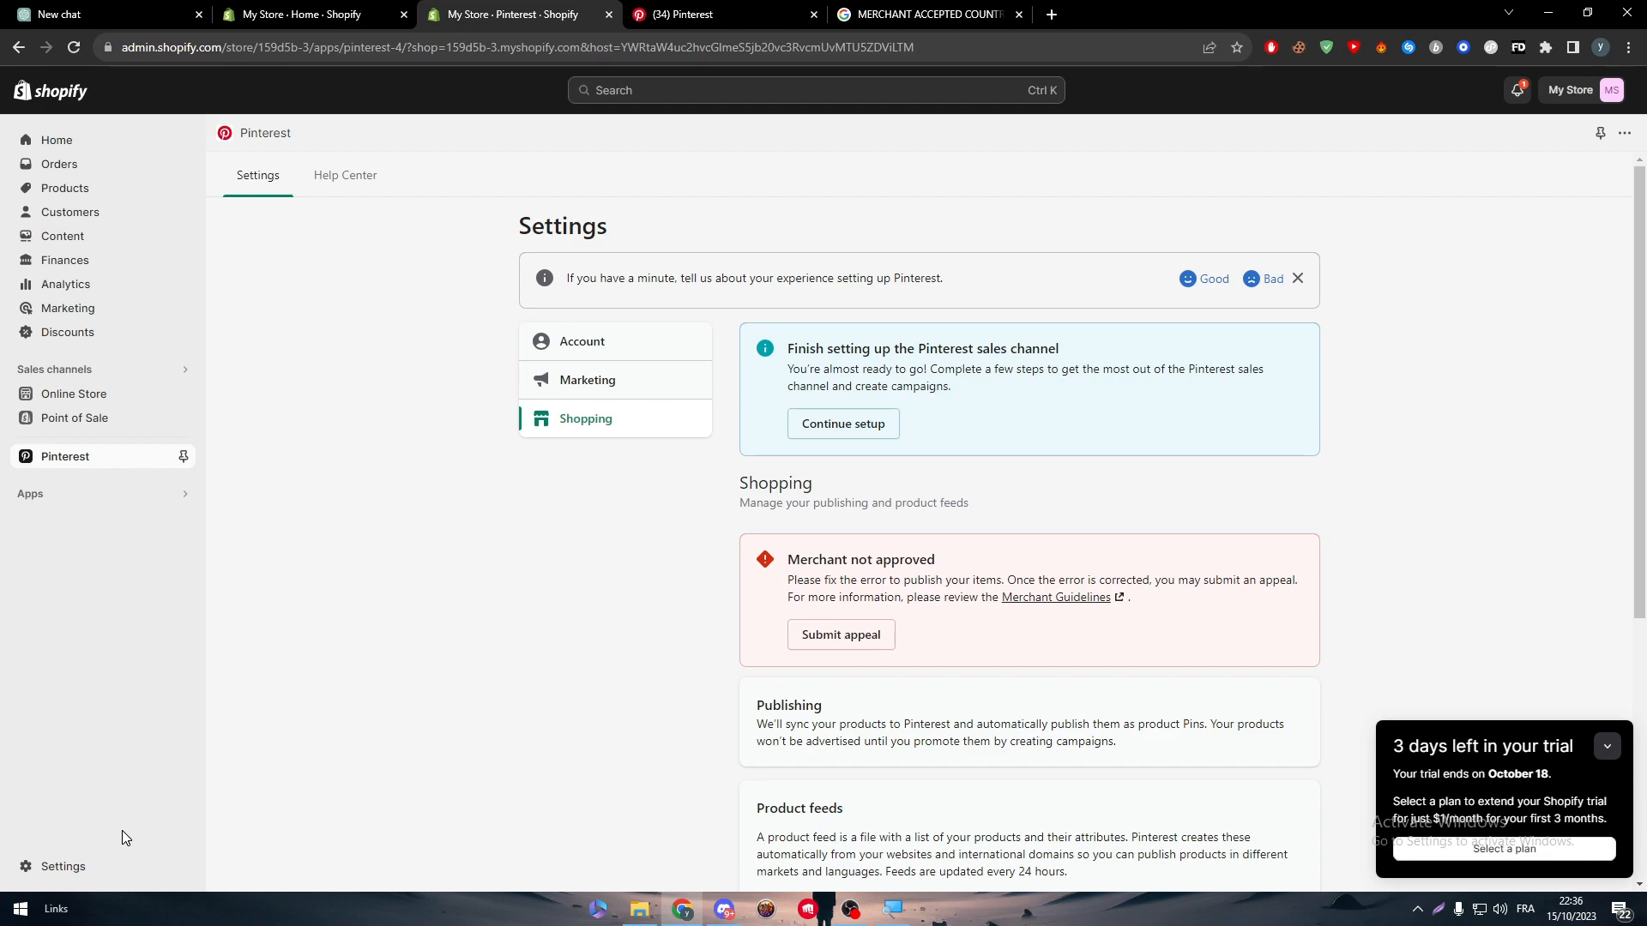
# Review the store details and billing address in the store's Settings.
pyautogui.click(63, 866)
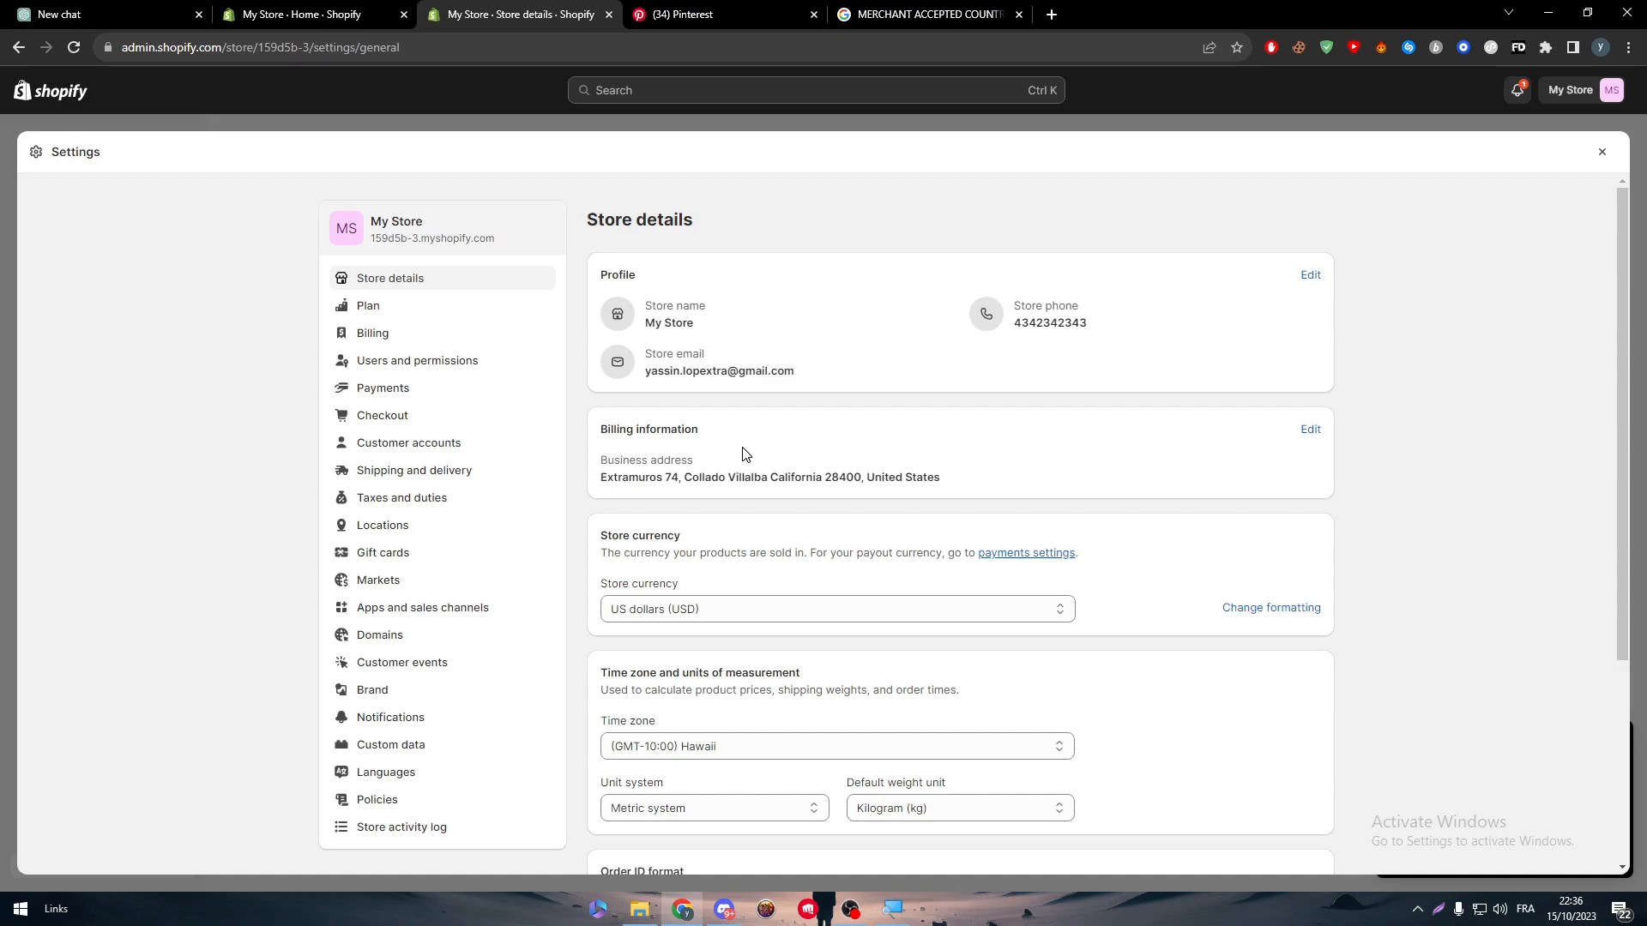
pyautogui.moveTo(1379, 312)
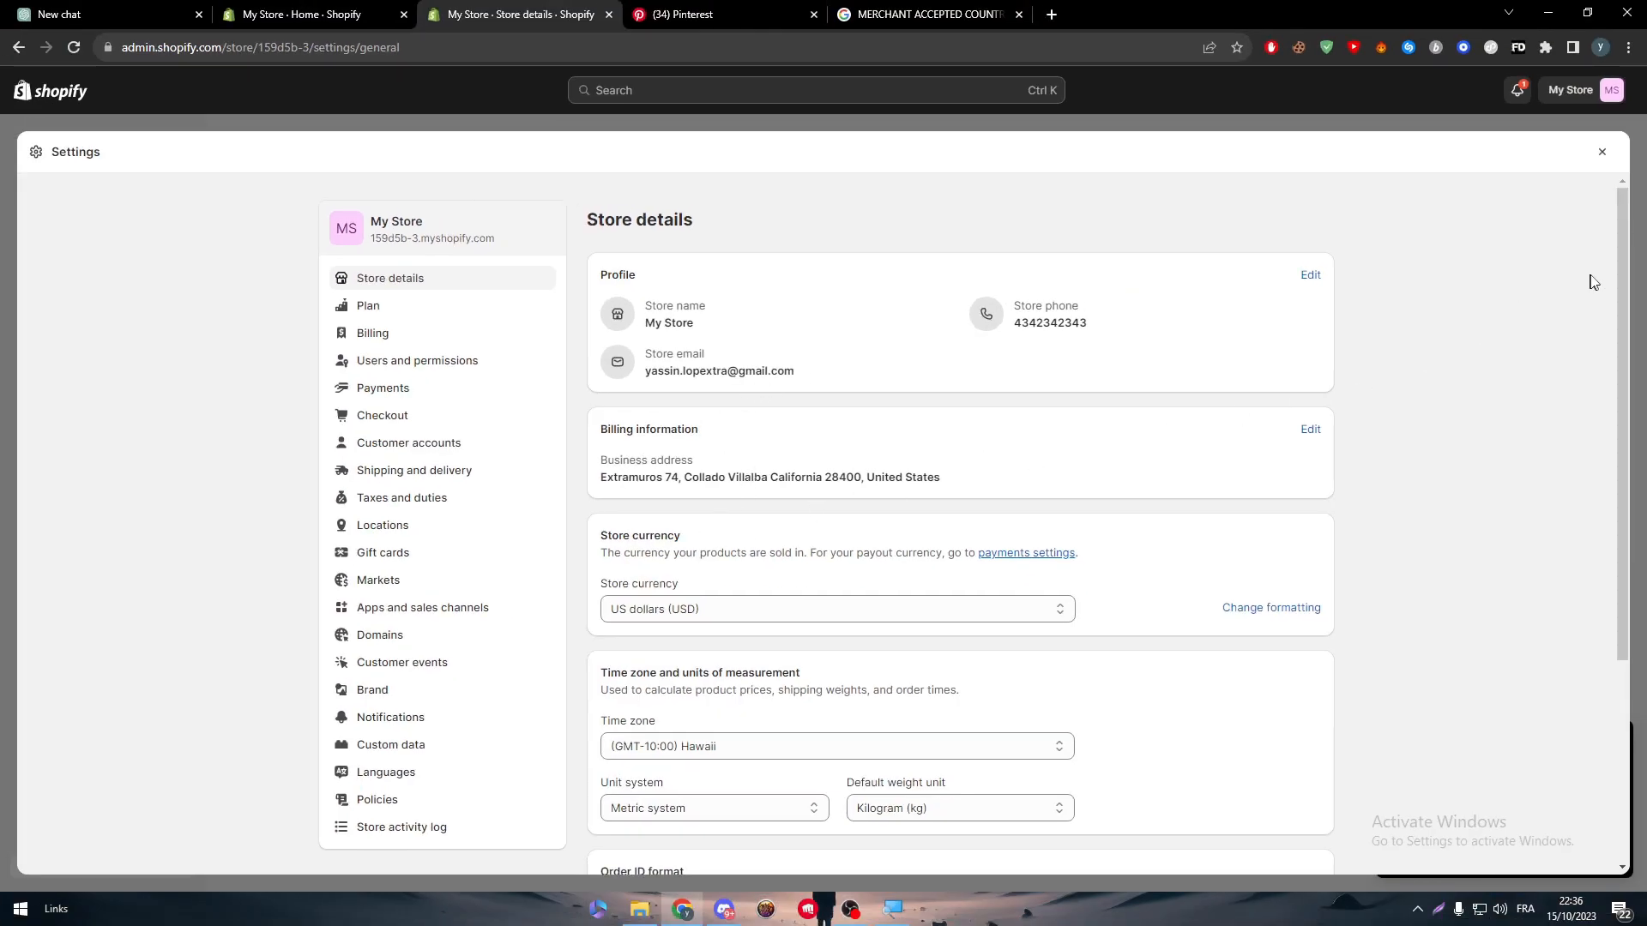
pyautogui.scroll(-3)
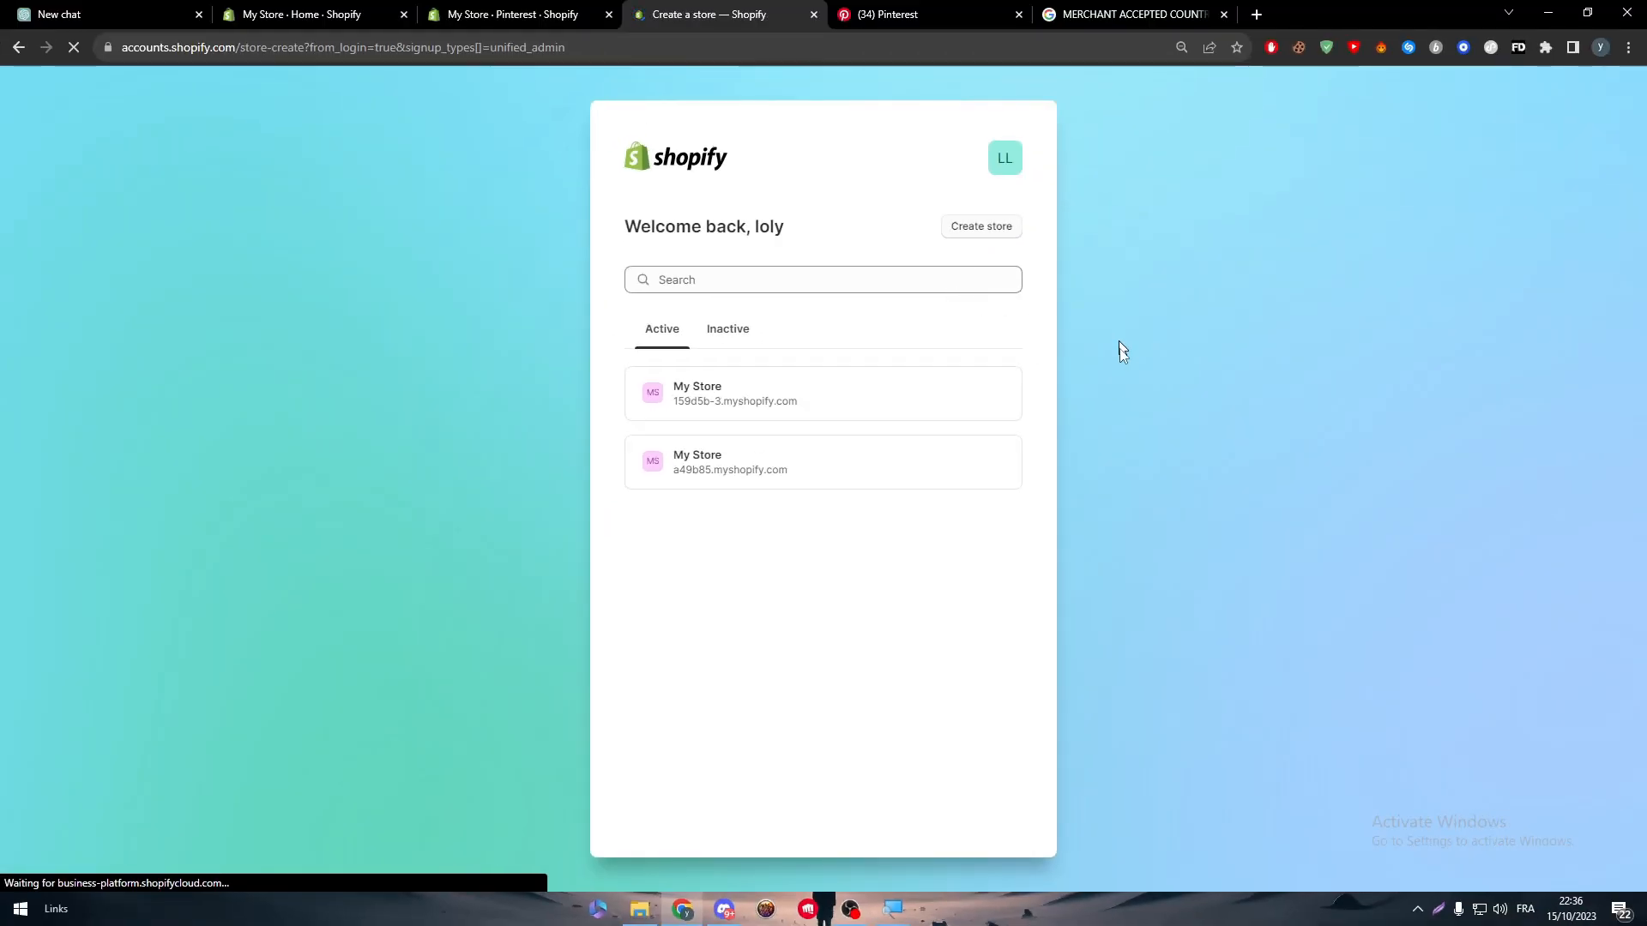
# Create a new store with United States as business location under the existing account.
pyautogui.click(979, 226)
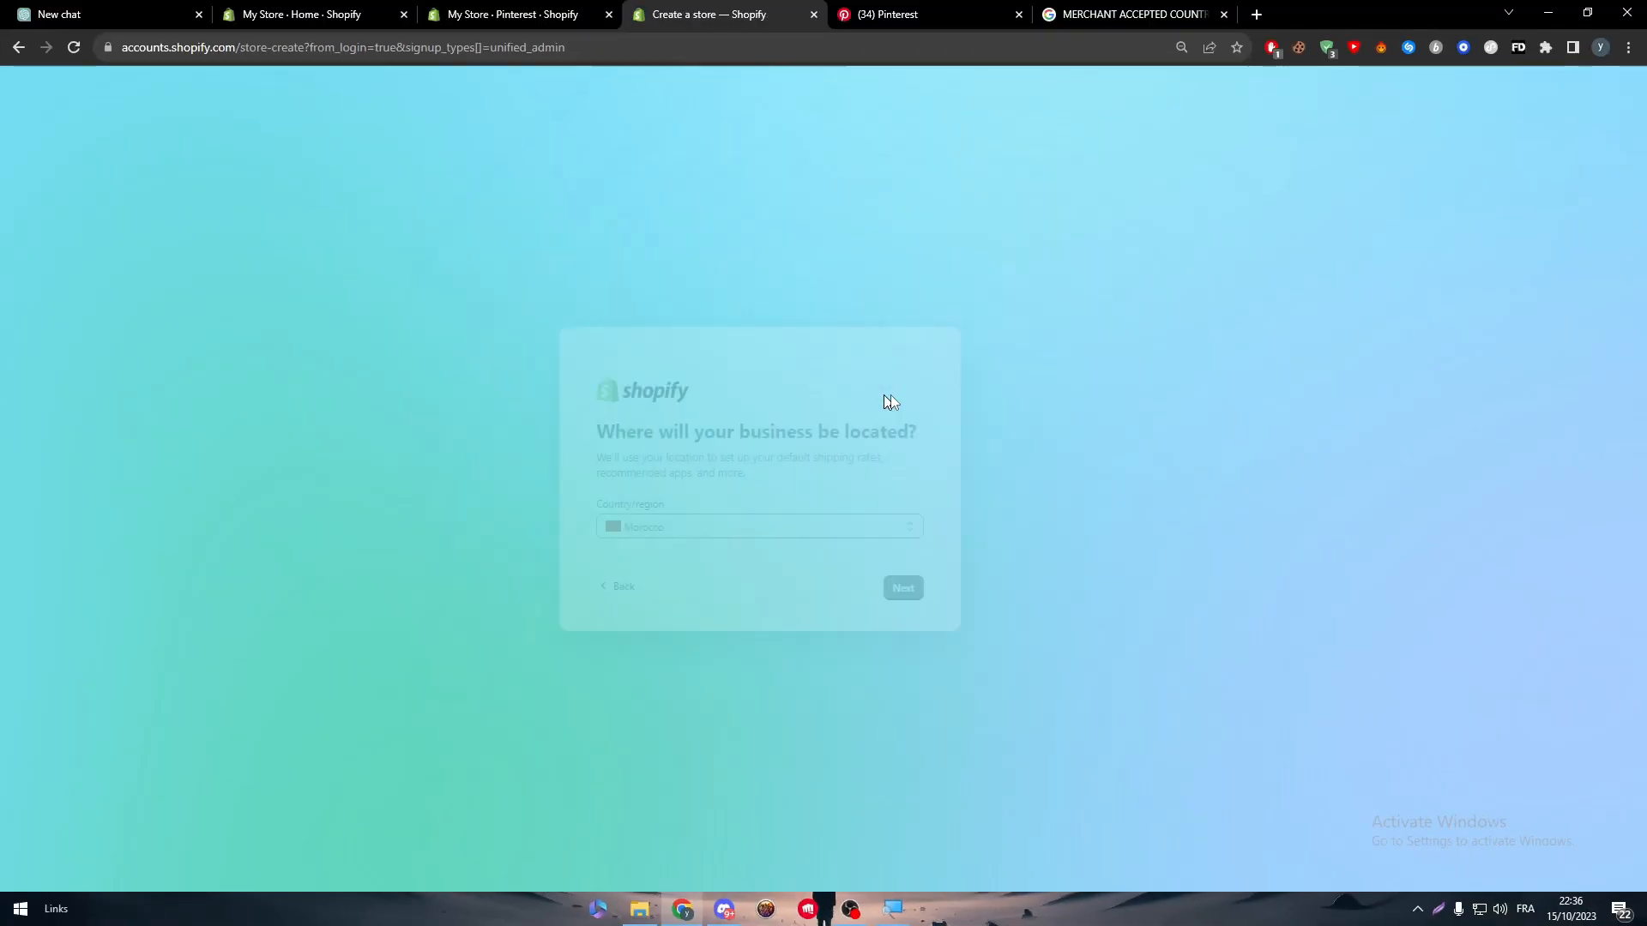
pyautogui.click(820, 527)
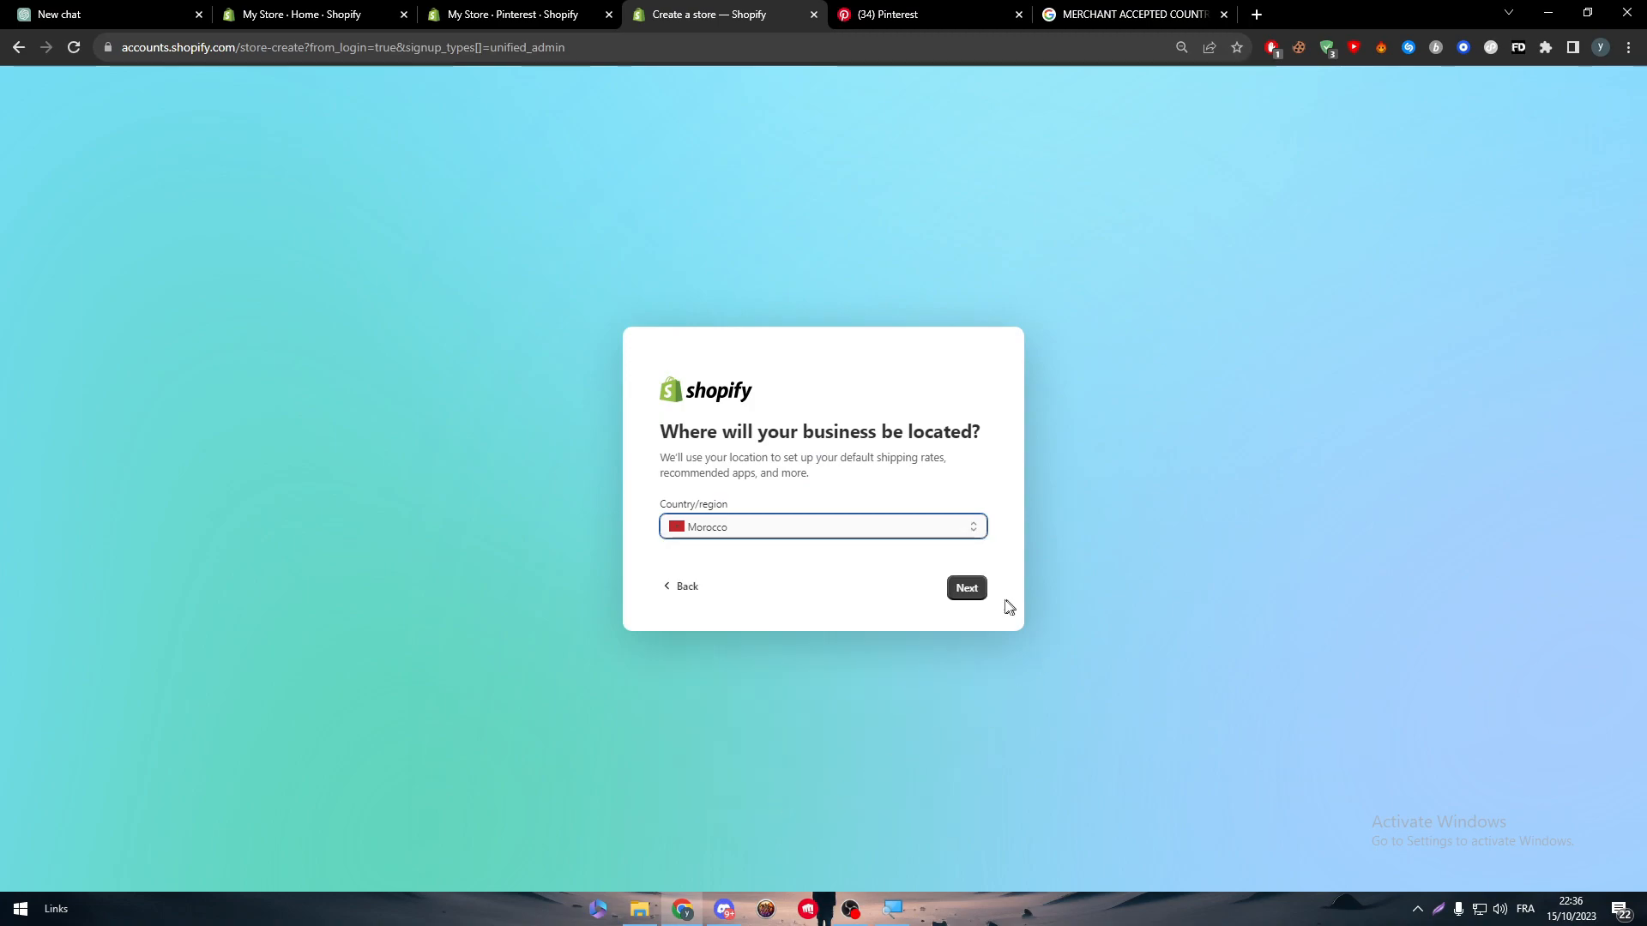
pyautogui.click(964, 586)
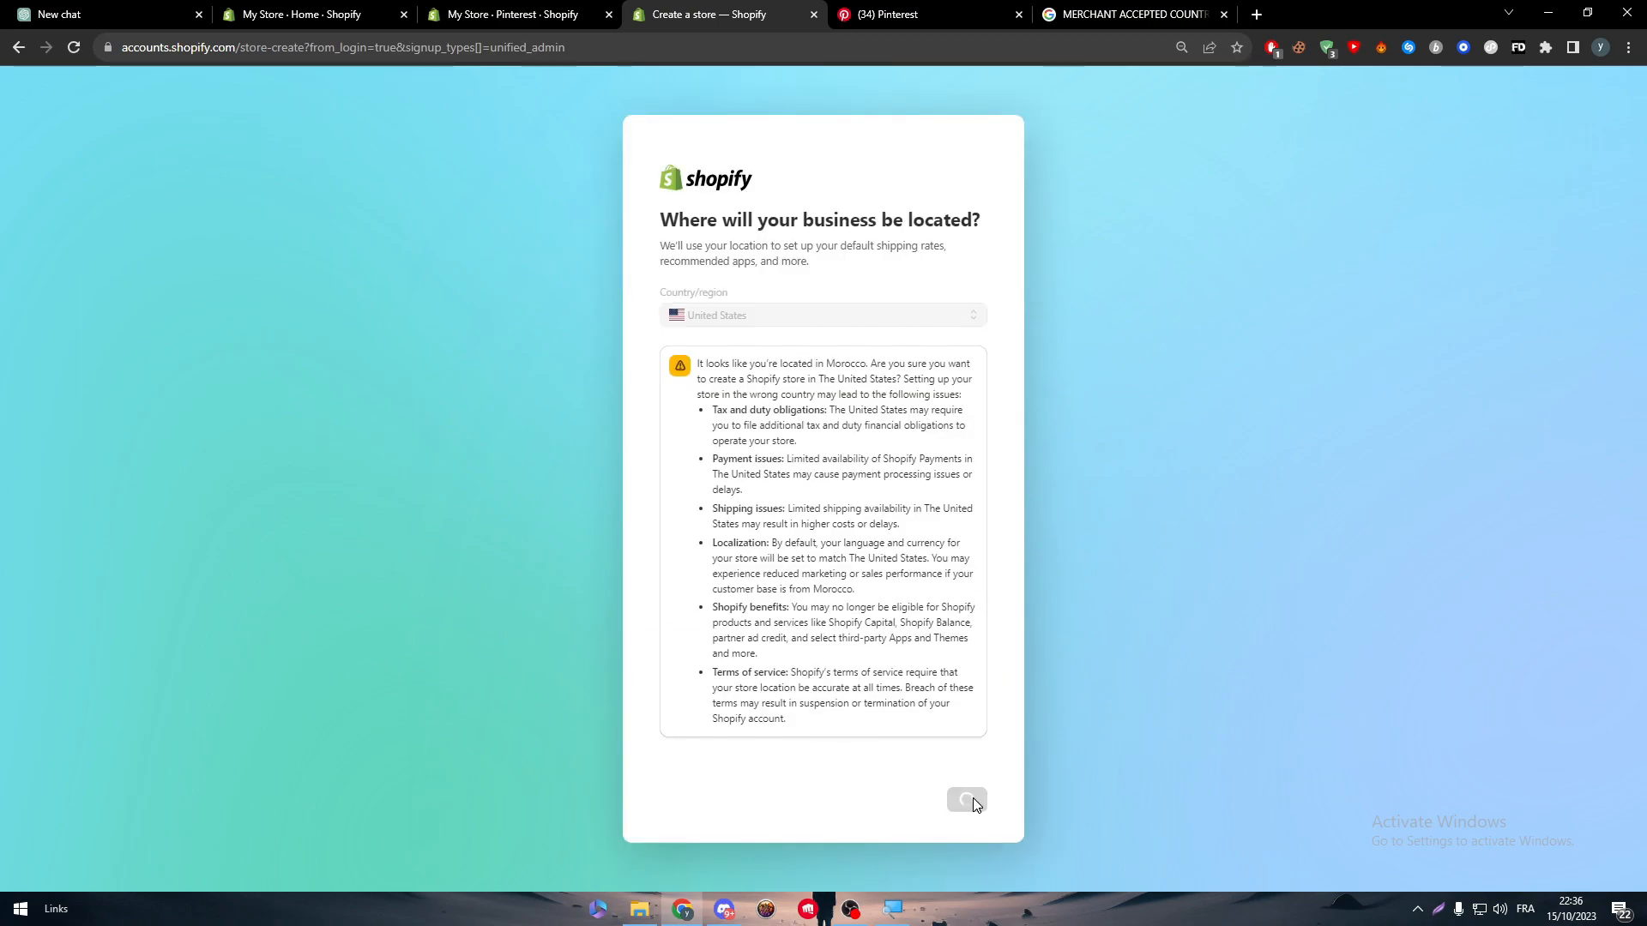
pyautogui.click(962, 801)
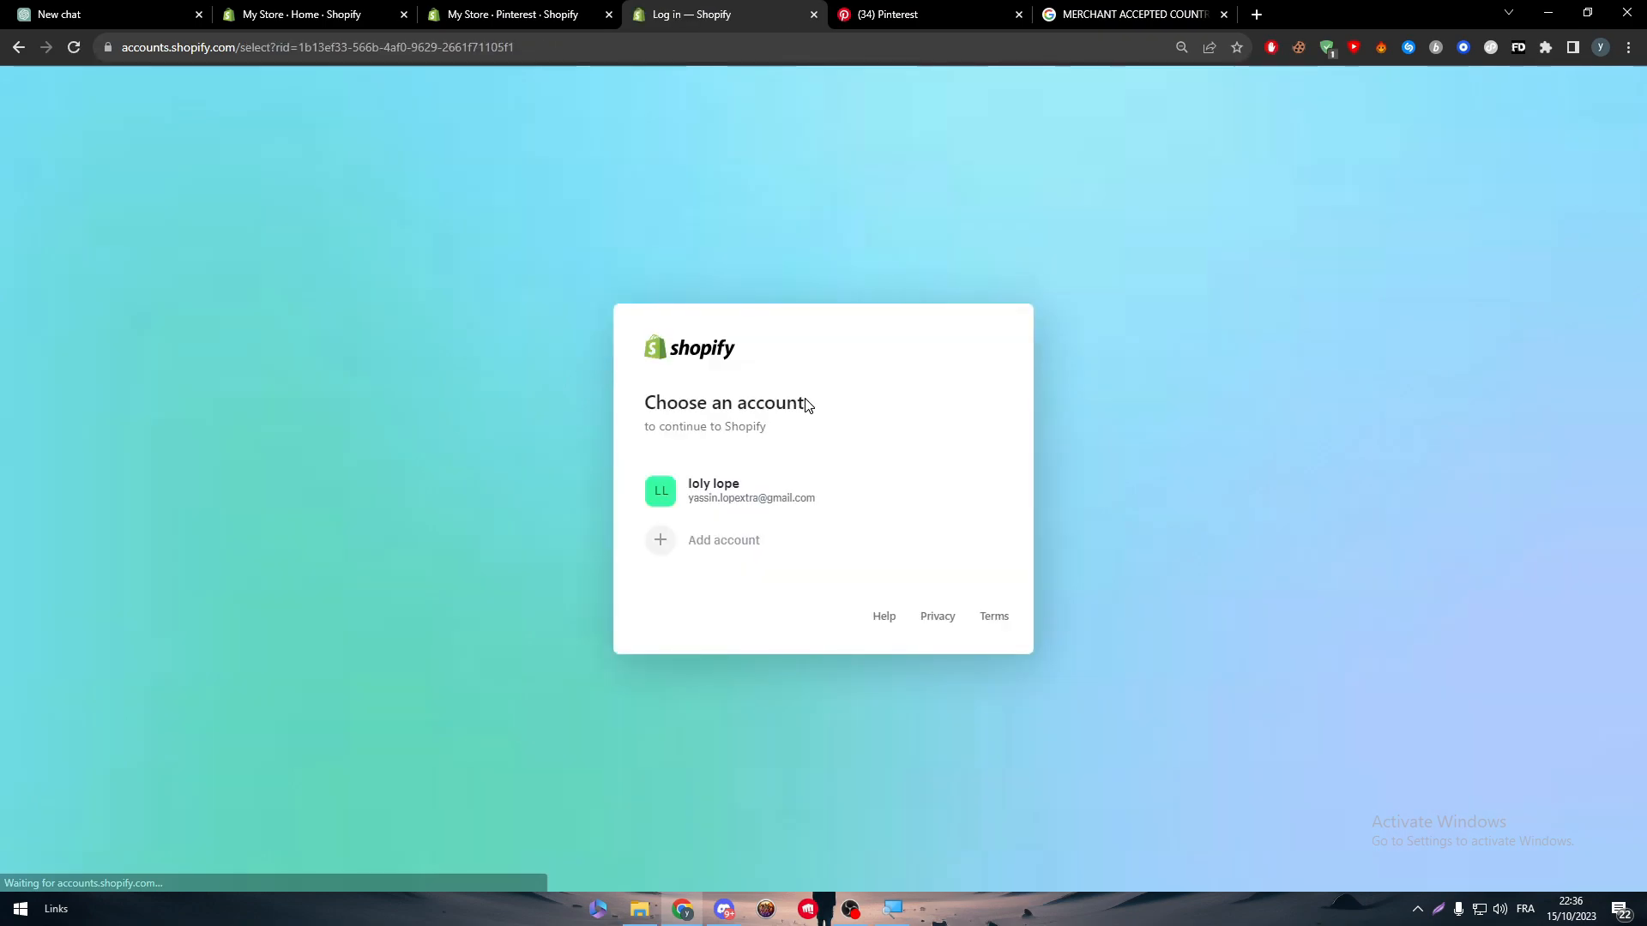
pyautogui.click(824, 491)
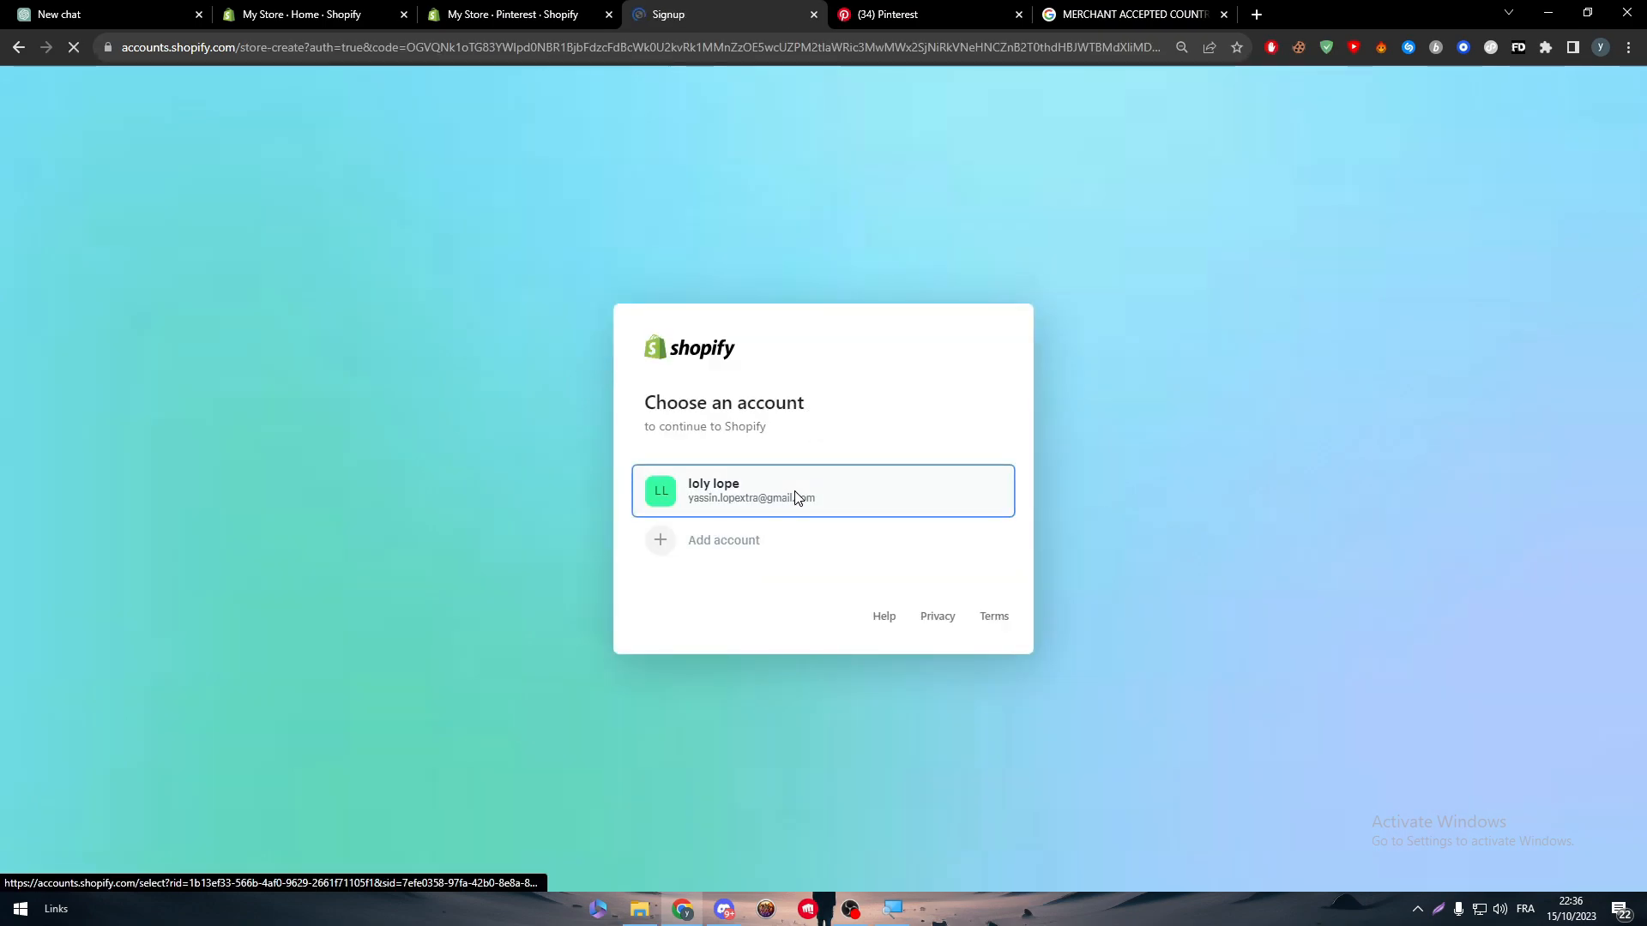
pyautogui.click(821, 490)
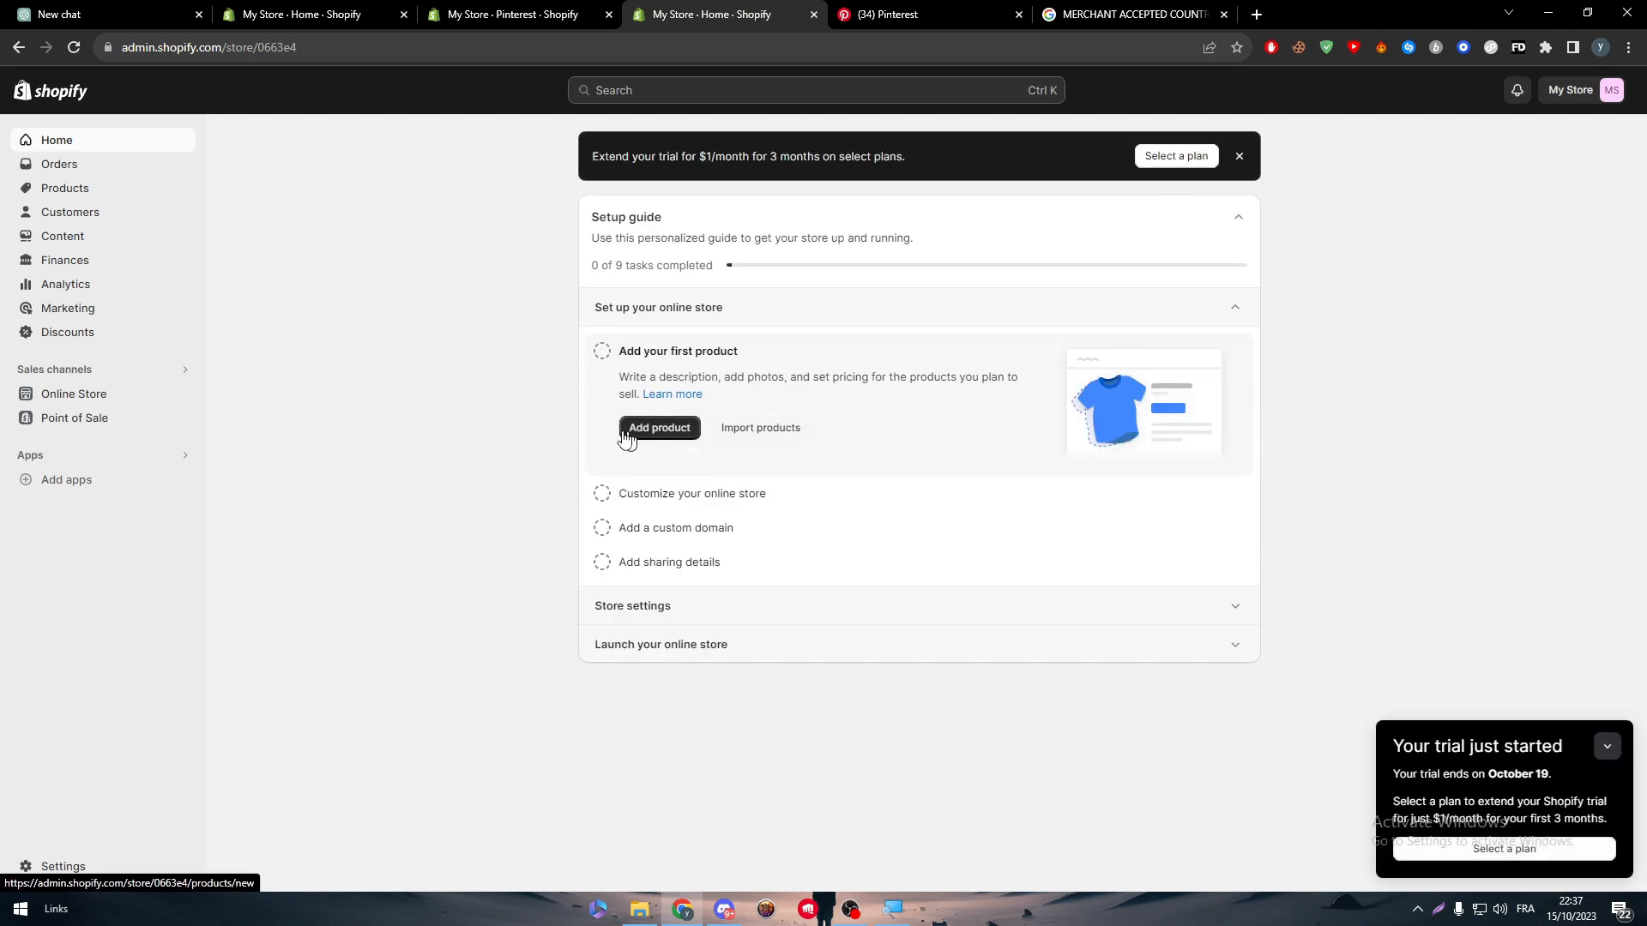
# Dismiss the Picked for you dialog and check the new store's United States address in Store details.
pyautogui.click(659, 427)
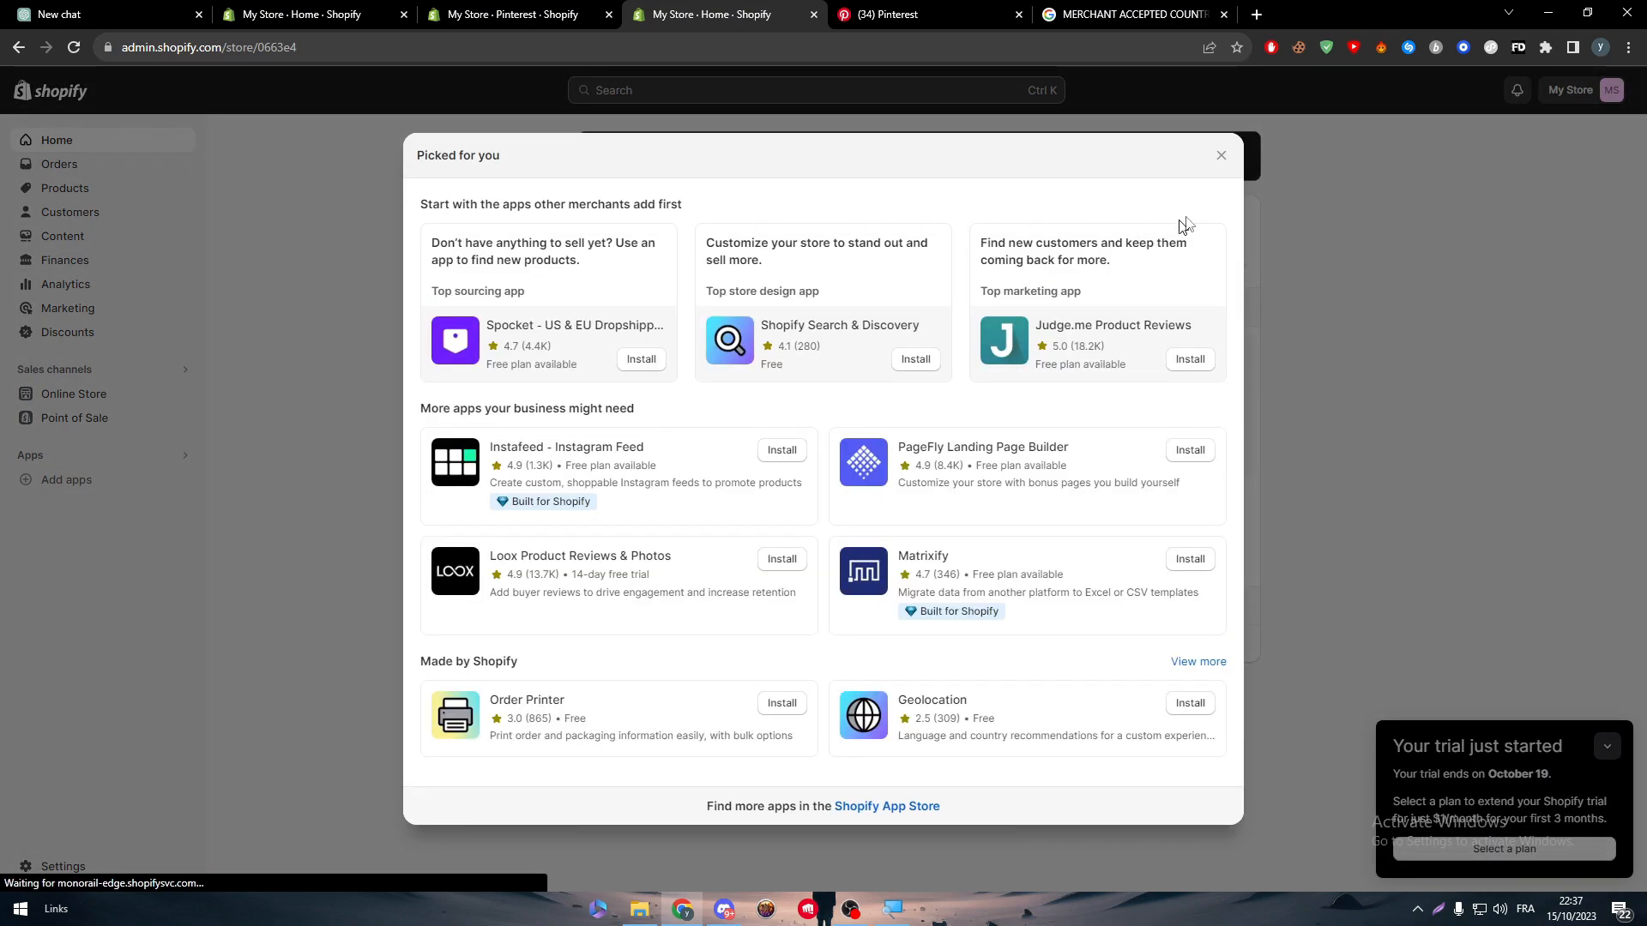
pyautogui.click(1220, 156)
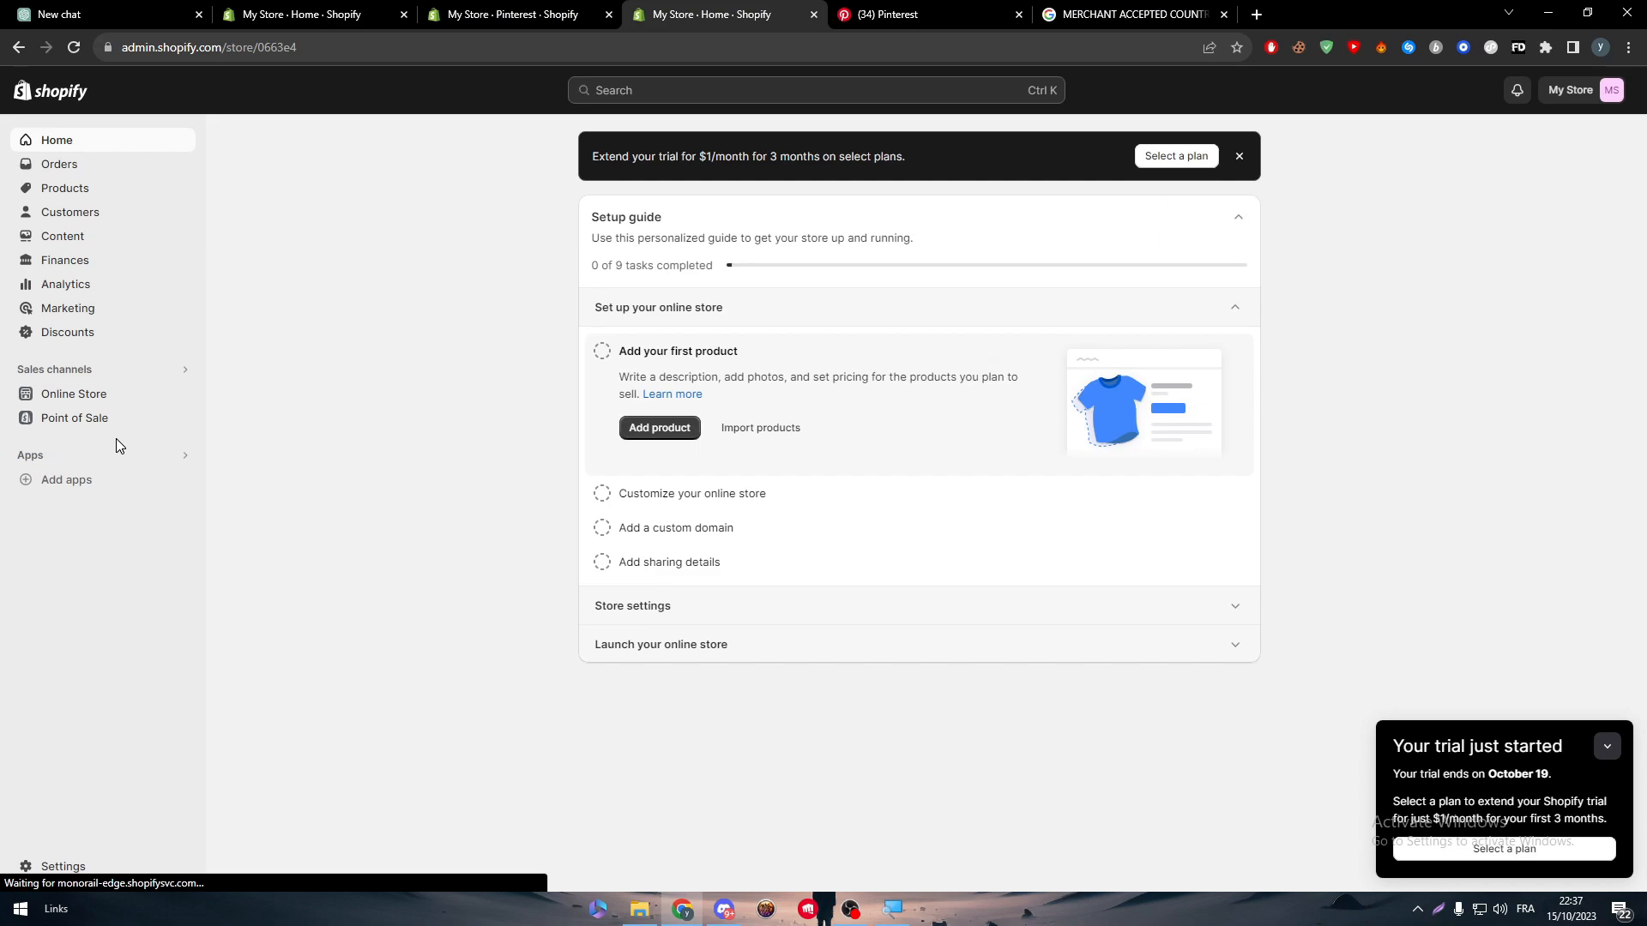
pyautogui.moveTo(142, 453)
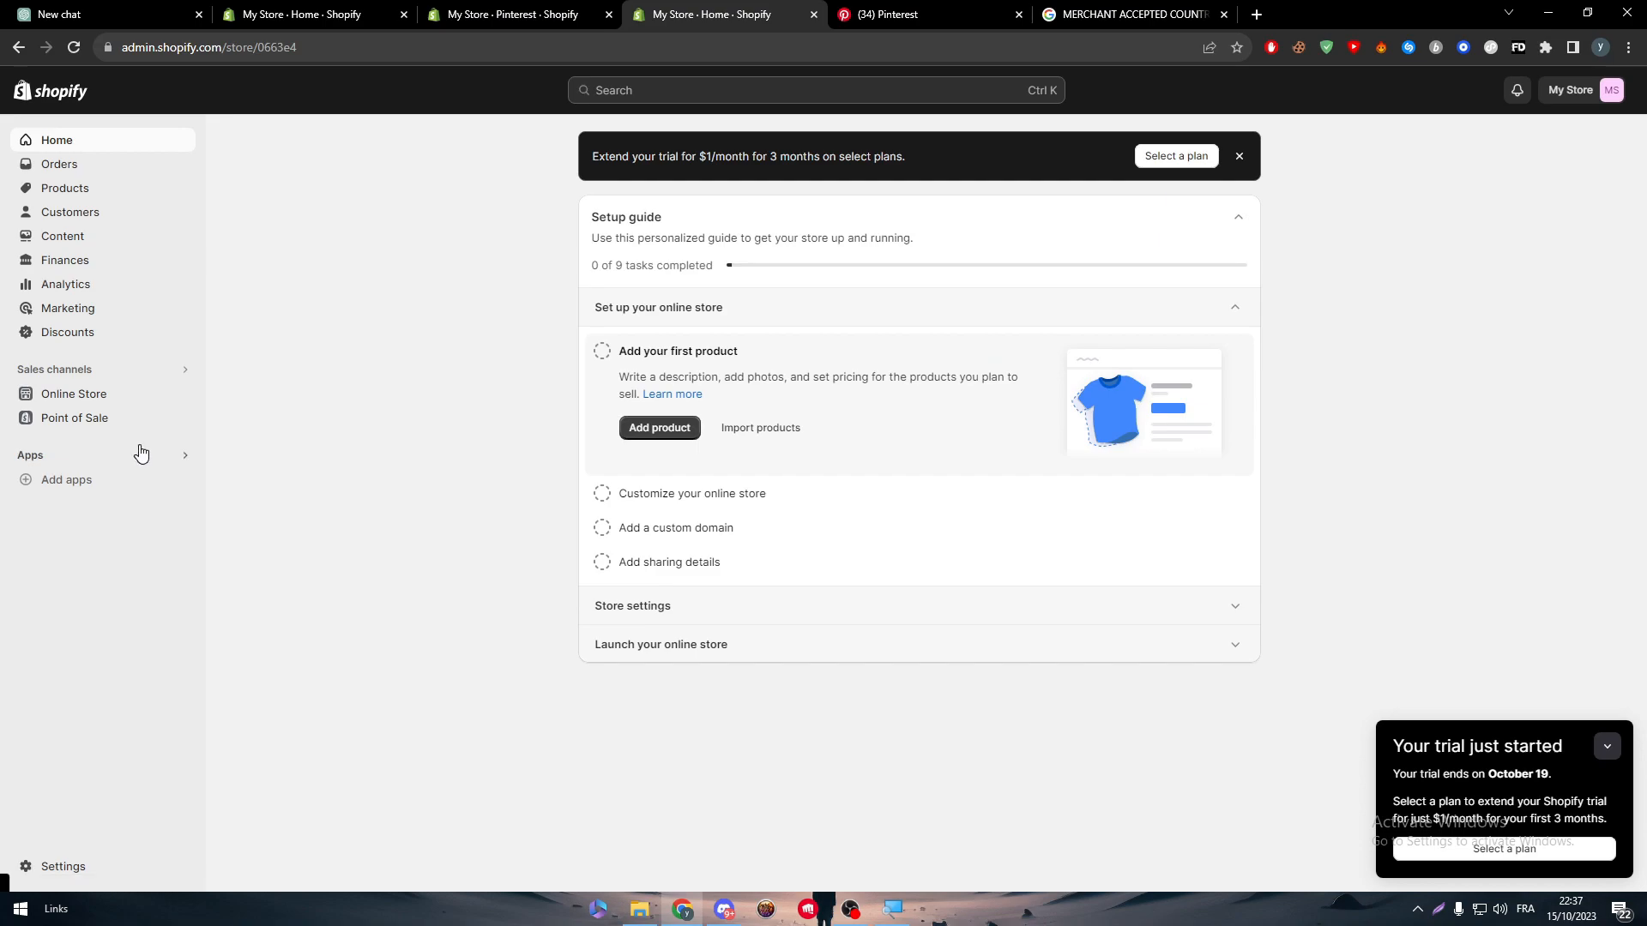
pyautogui.moveTo(114, 544)
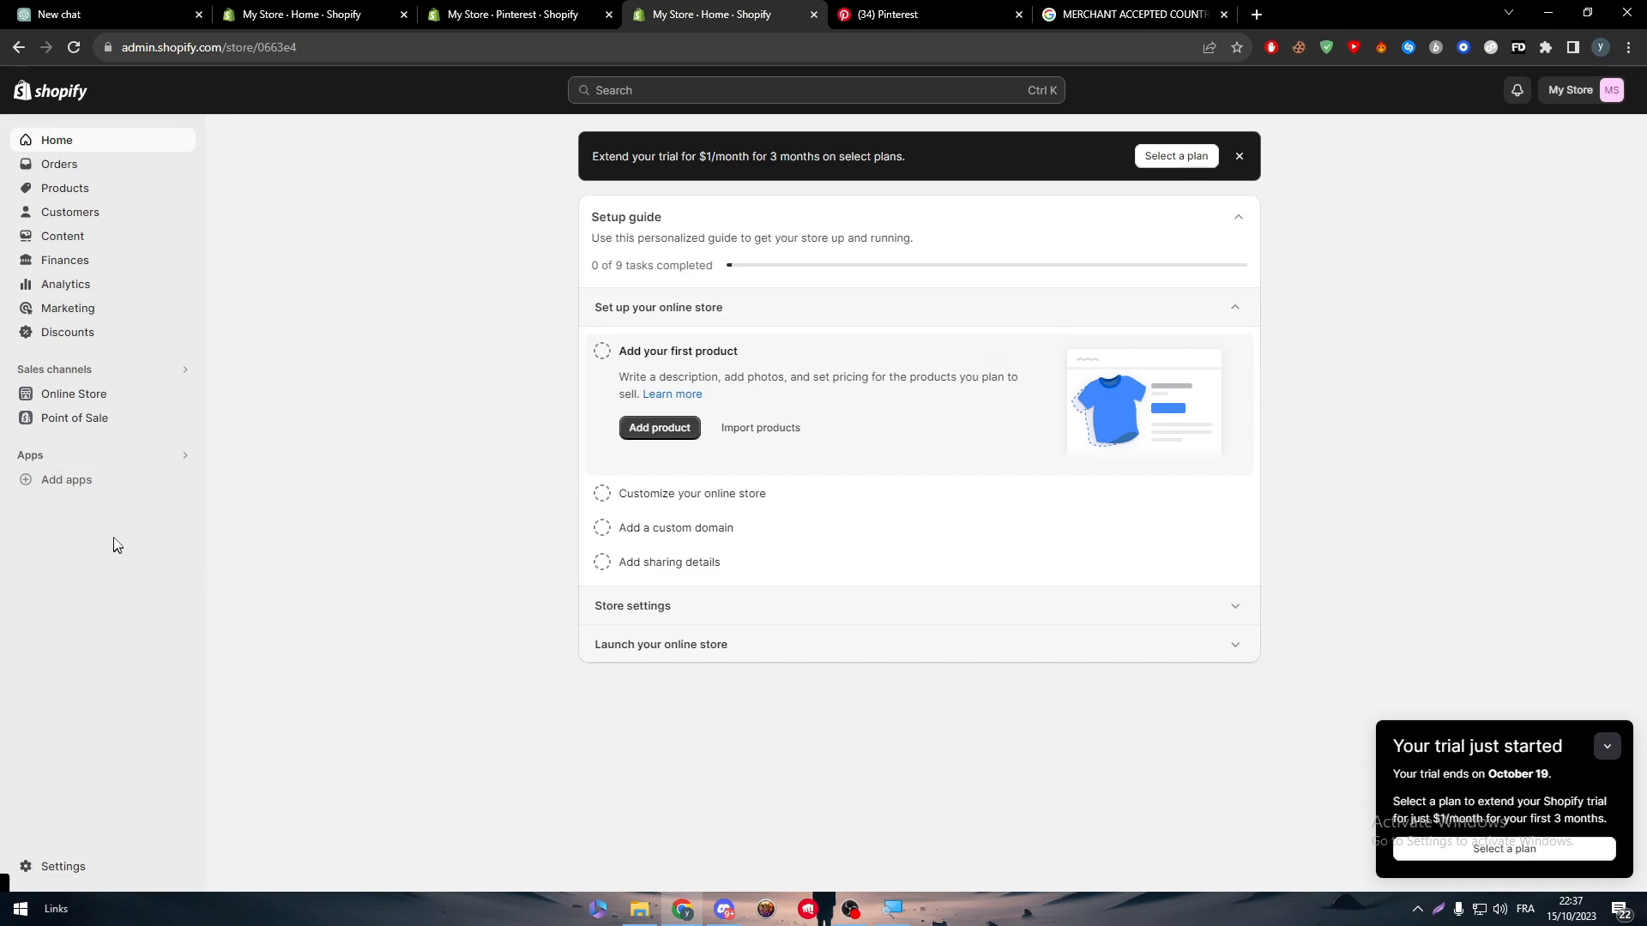
pyautogui.moveTo(66, 480)
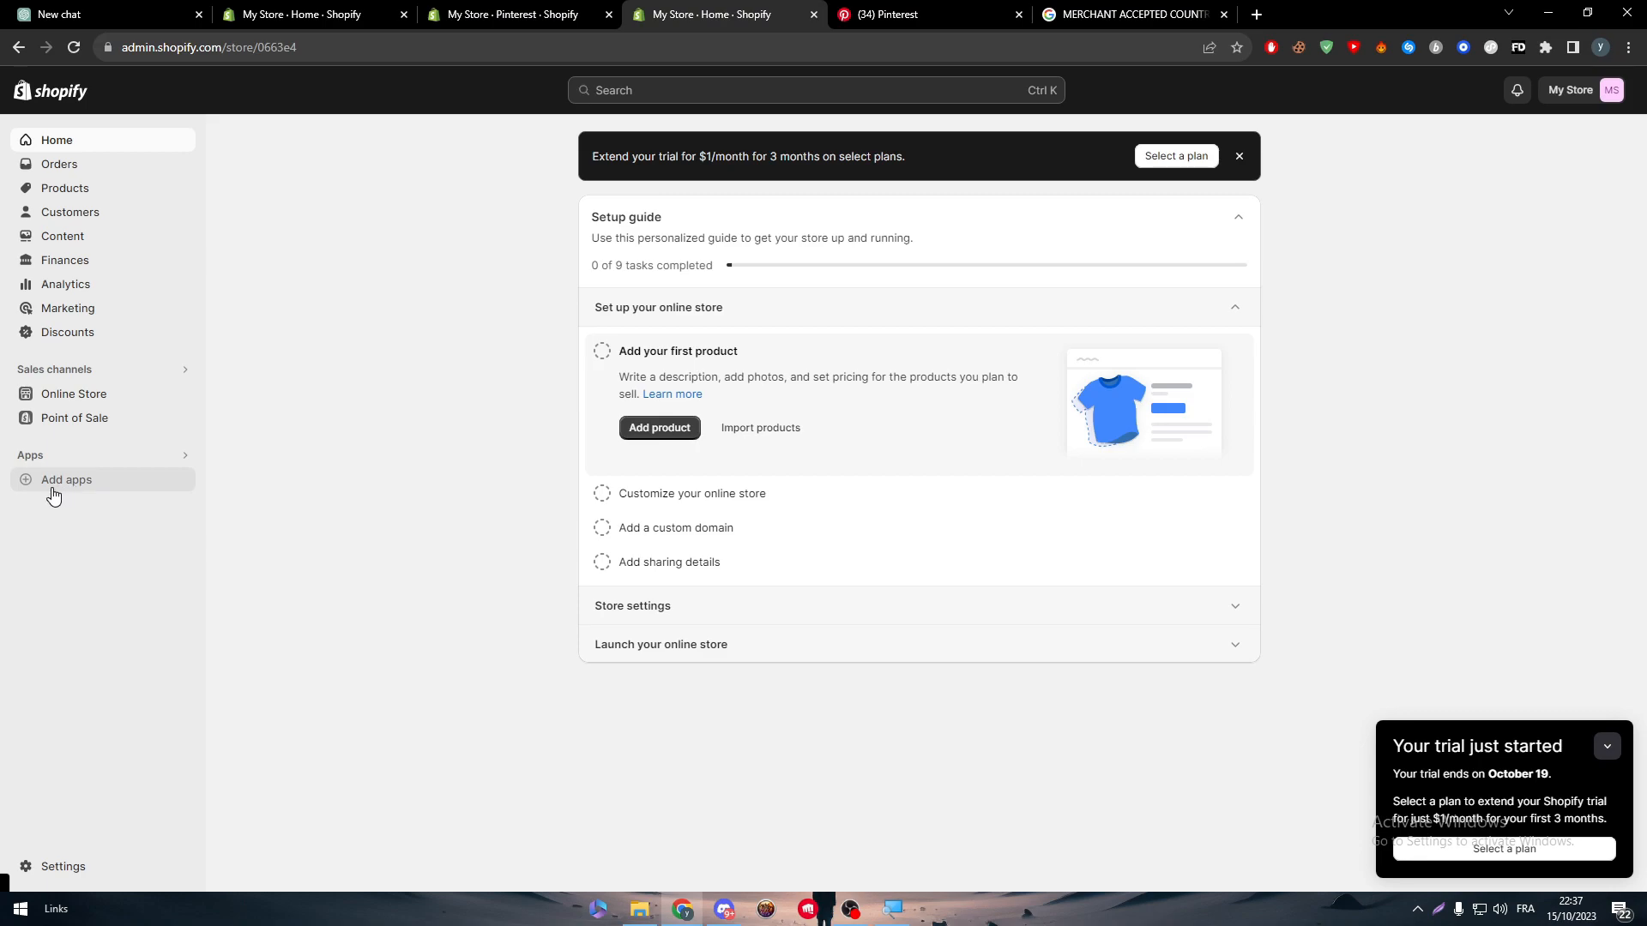
pyautogui.click(62, 866)
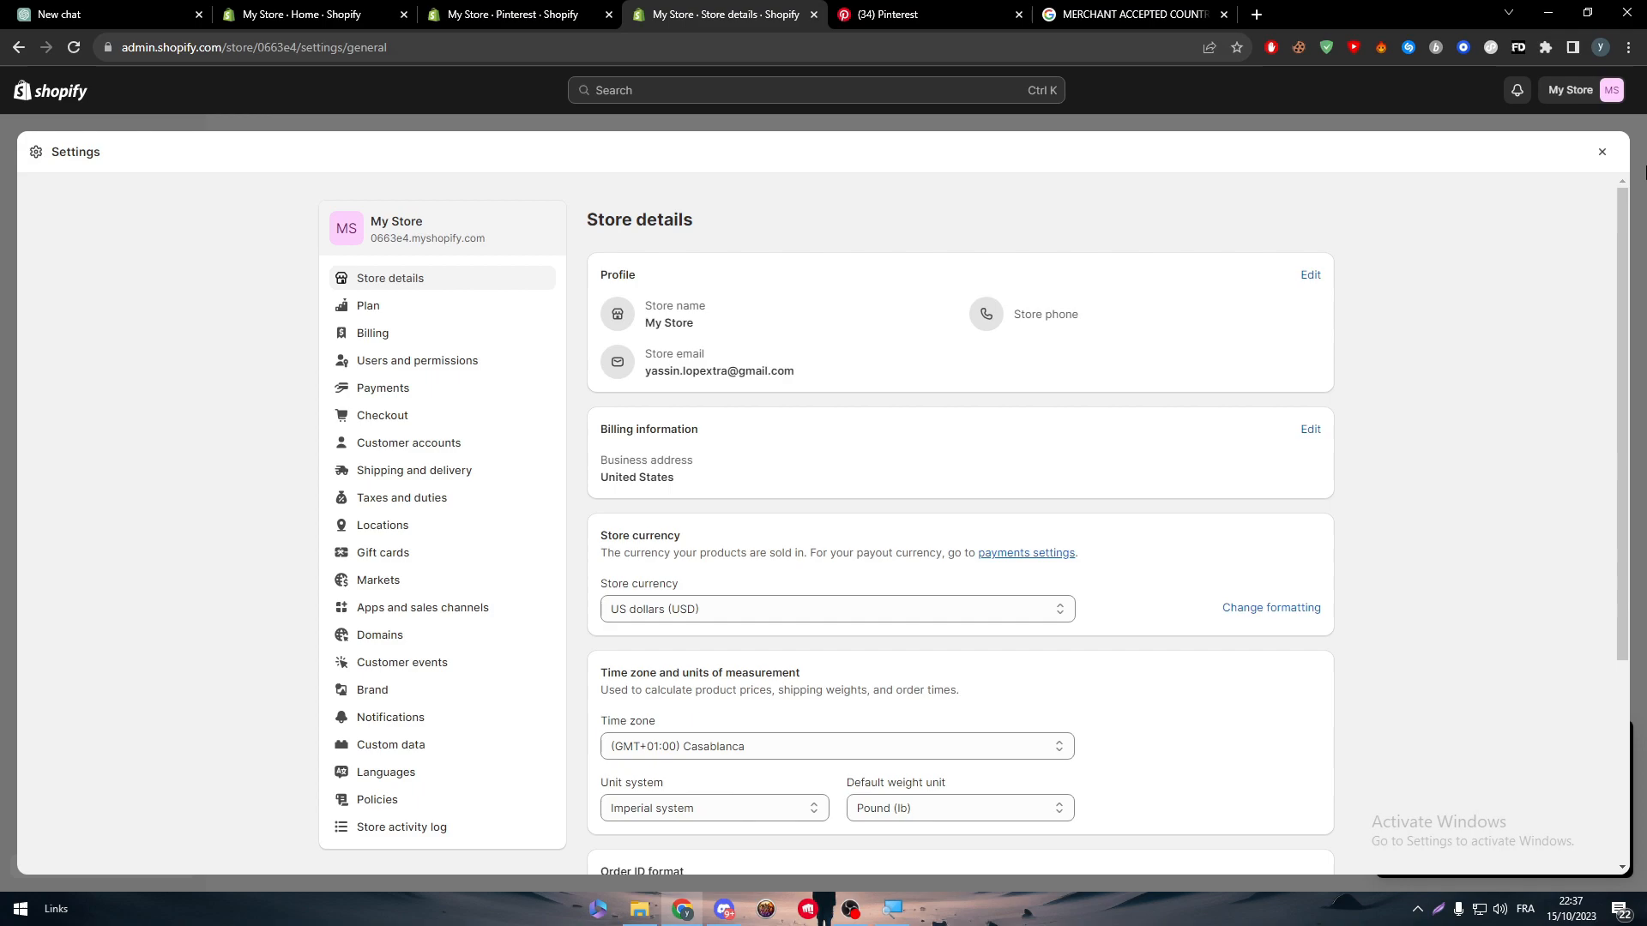
pyautogui.scroll(-3)
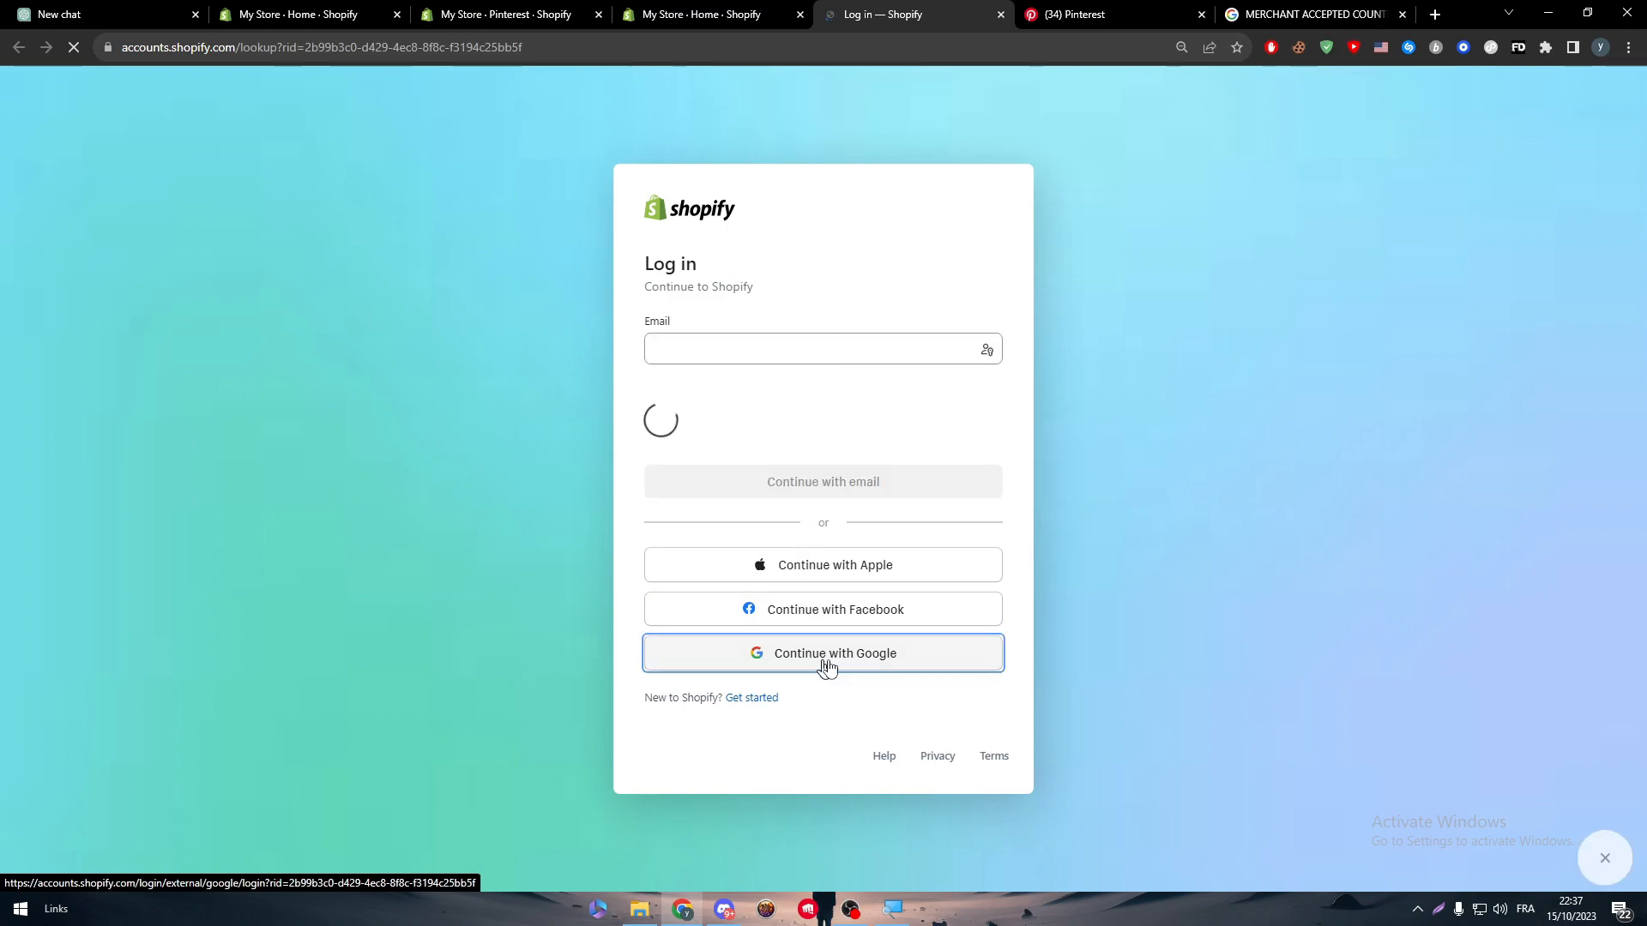
# Sign in with Google and create another store under the existing Shopify account.
pyautogui.click(822, 652)
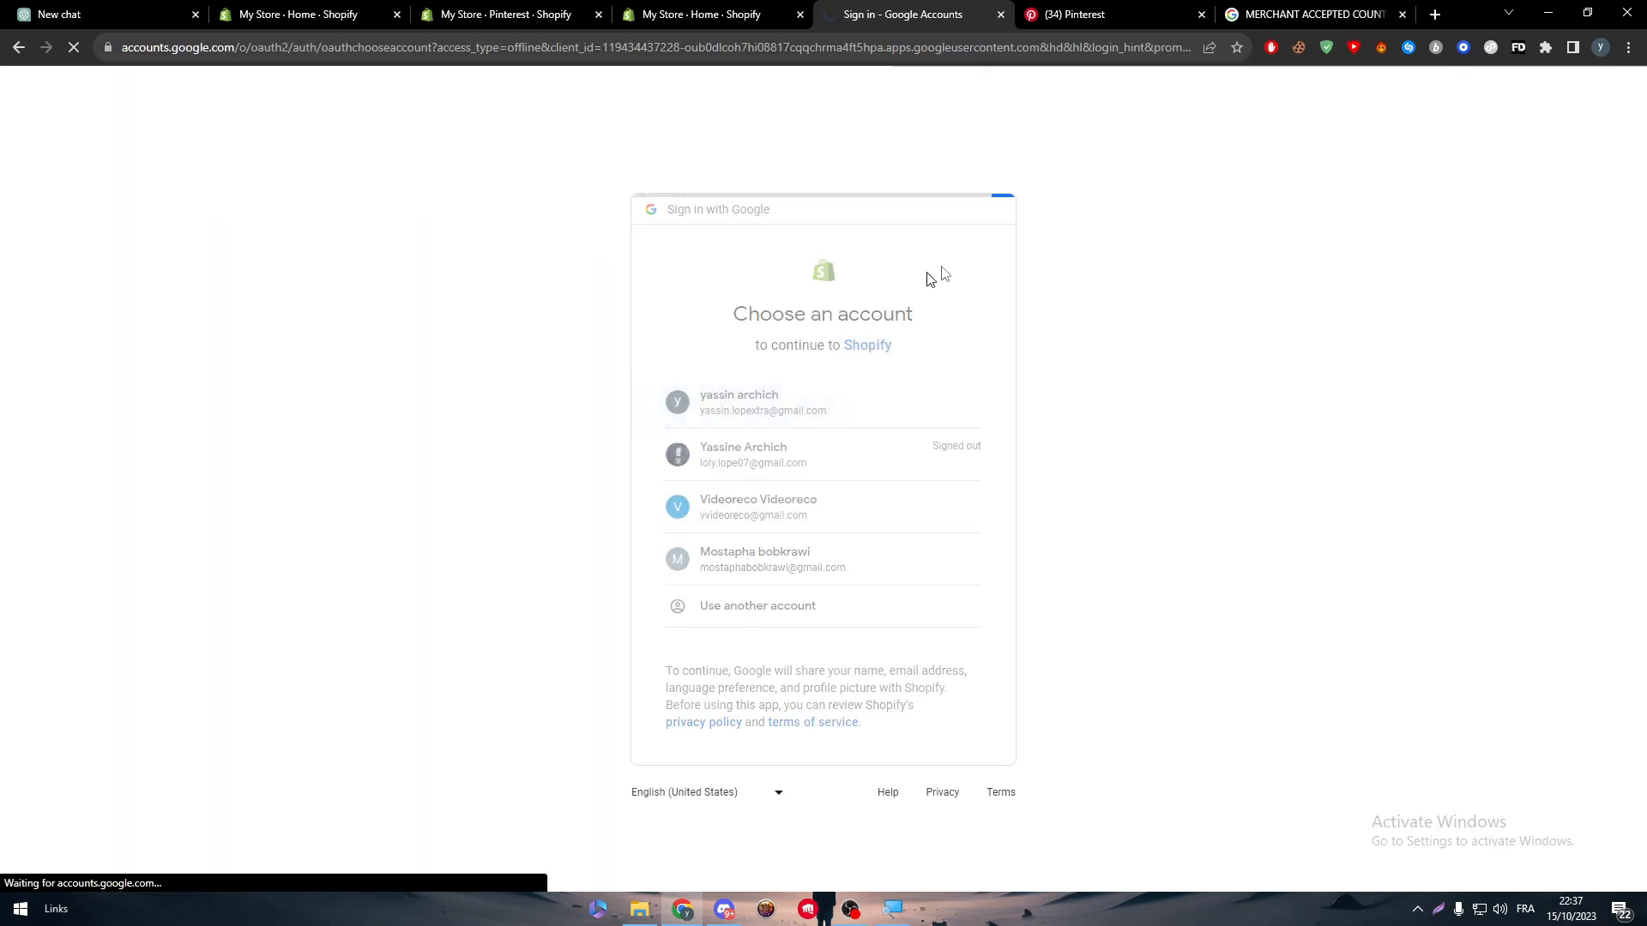
pyautogui.click(753, 453)
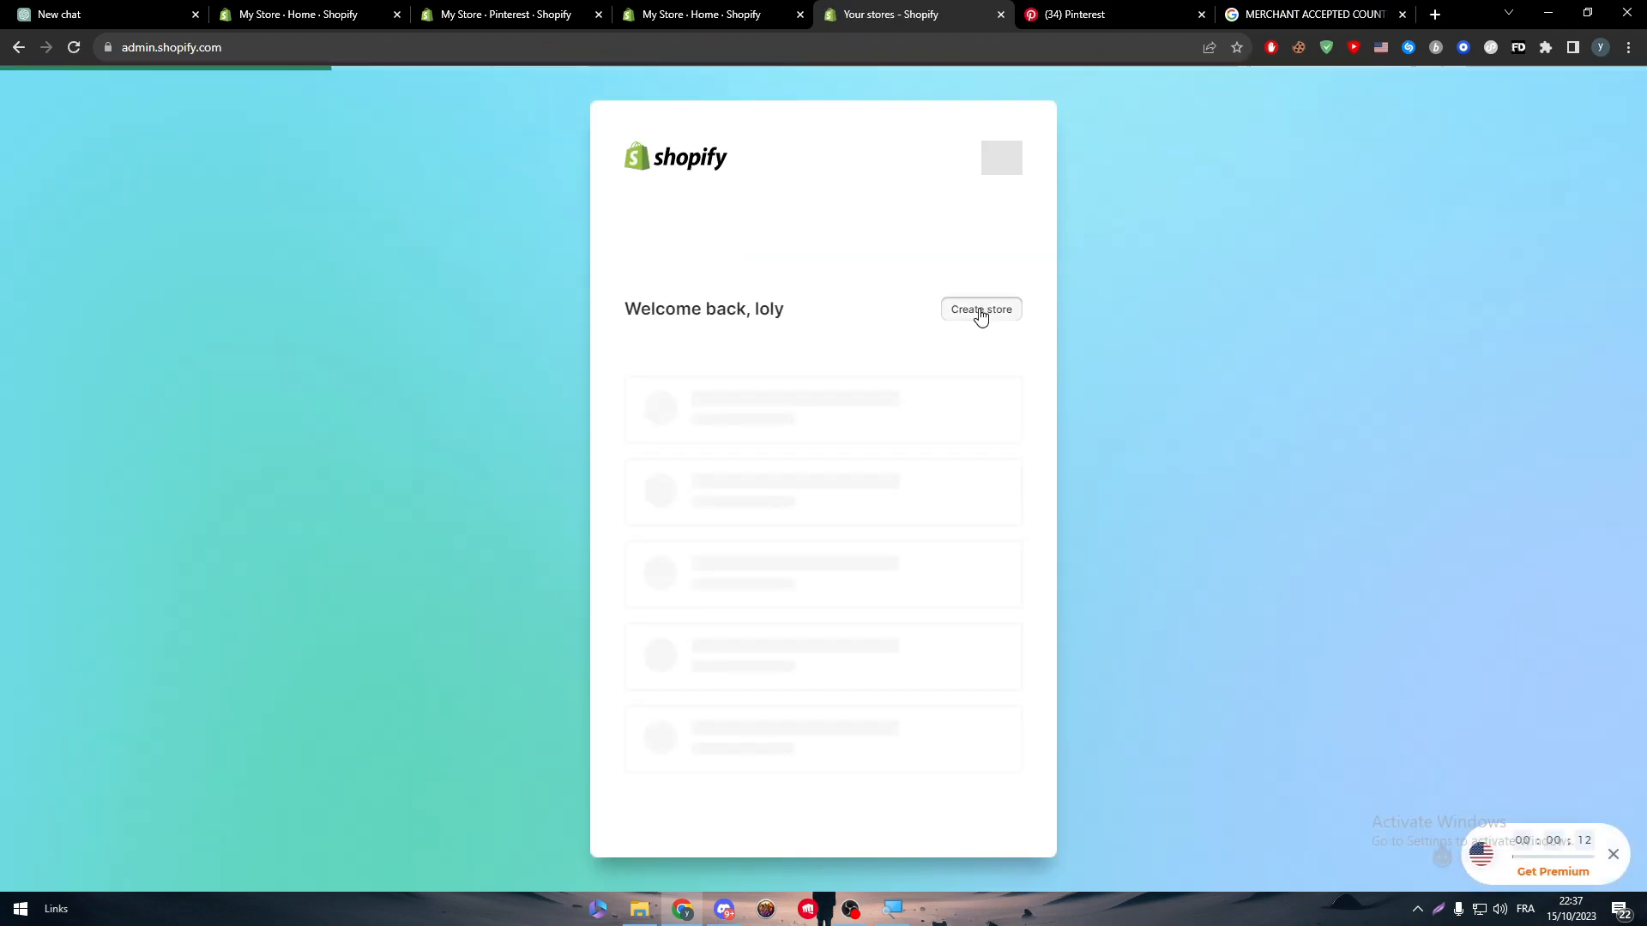
pyautogui.click(979, 309)
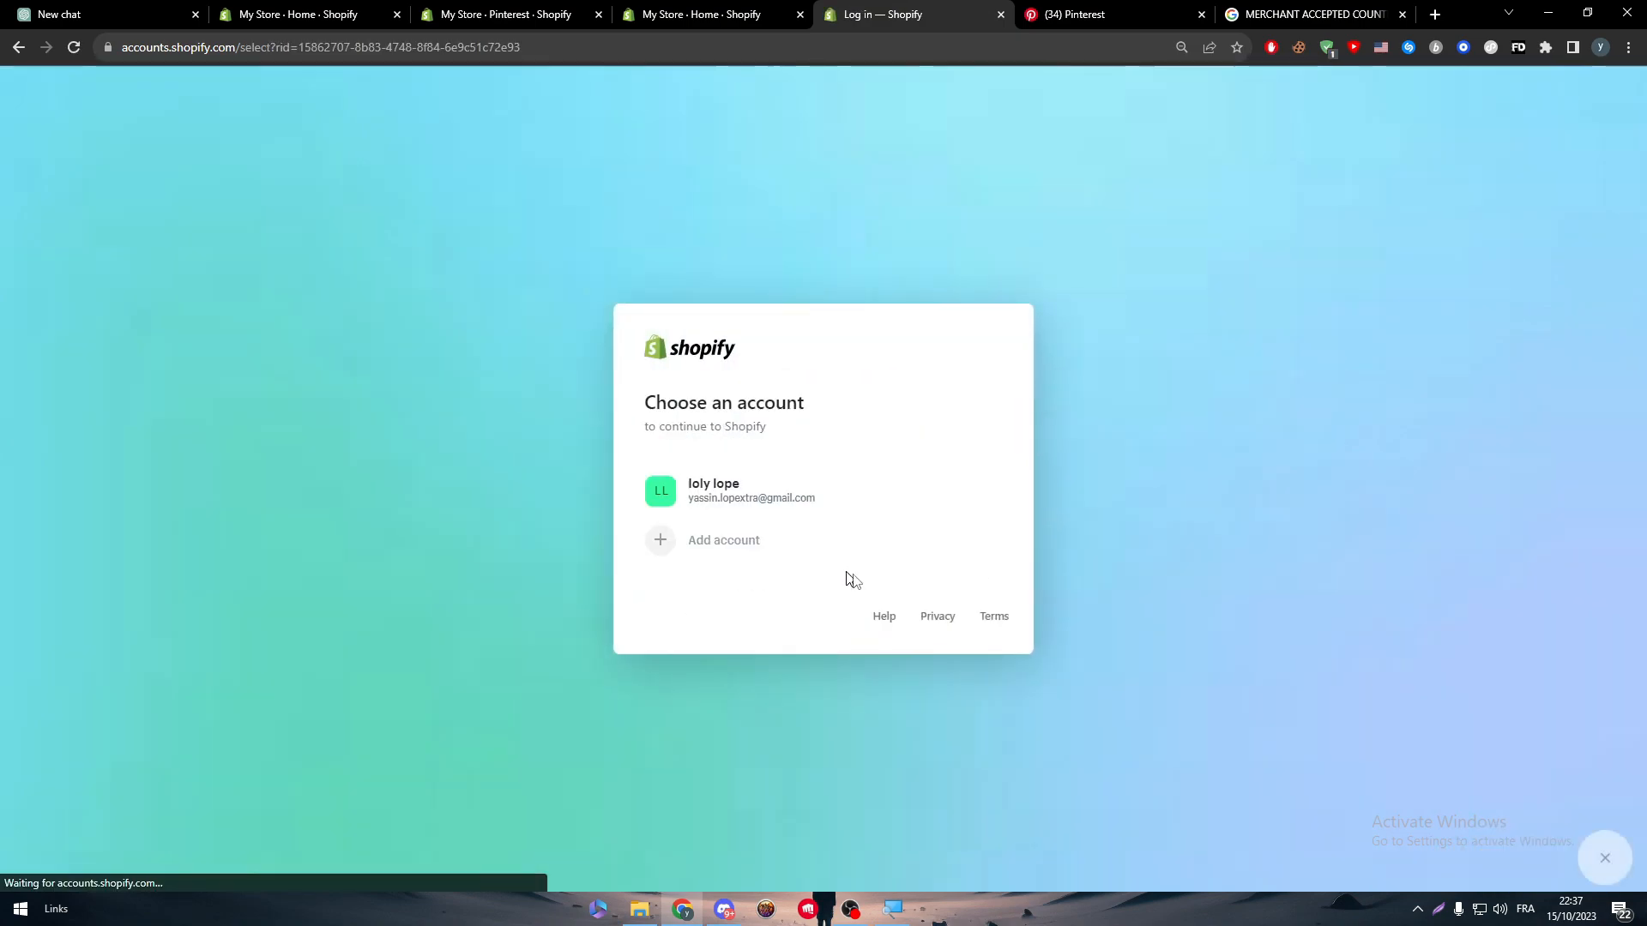
pyautogui.click(751, 491)
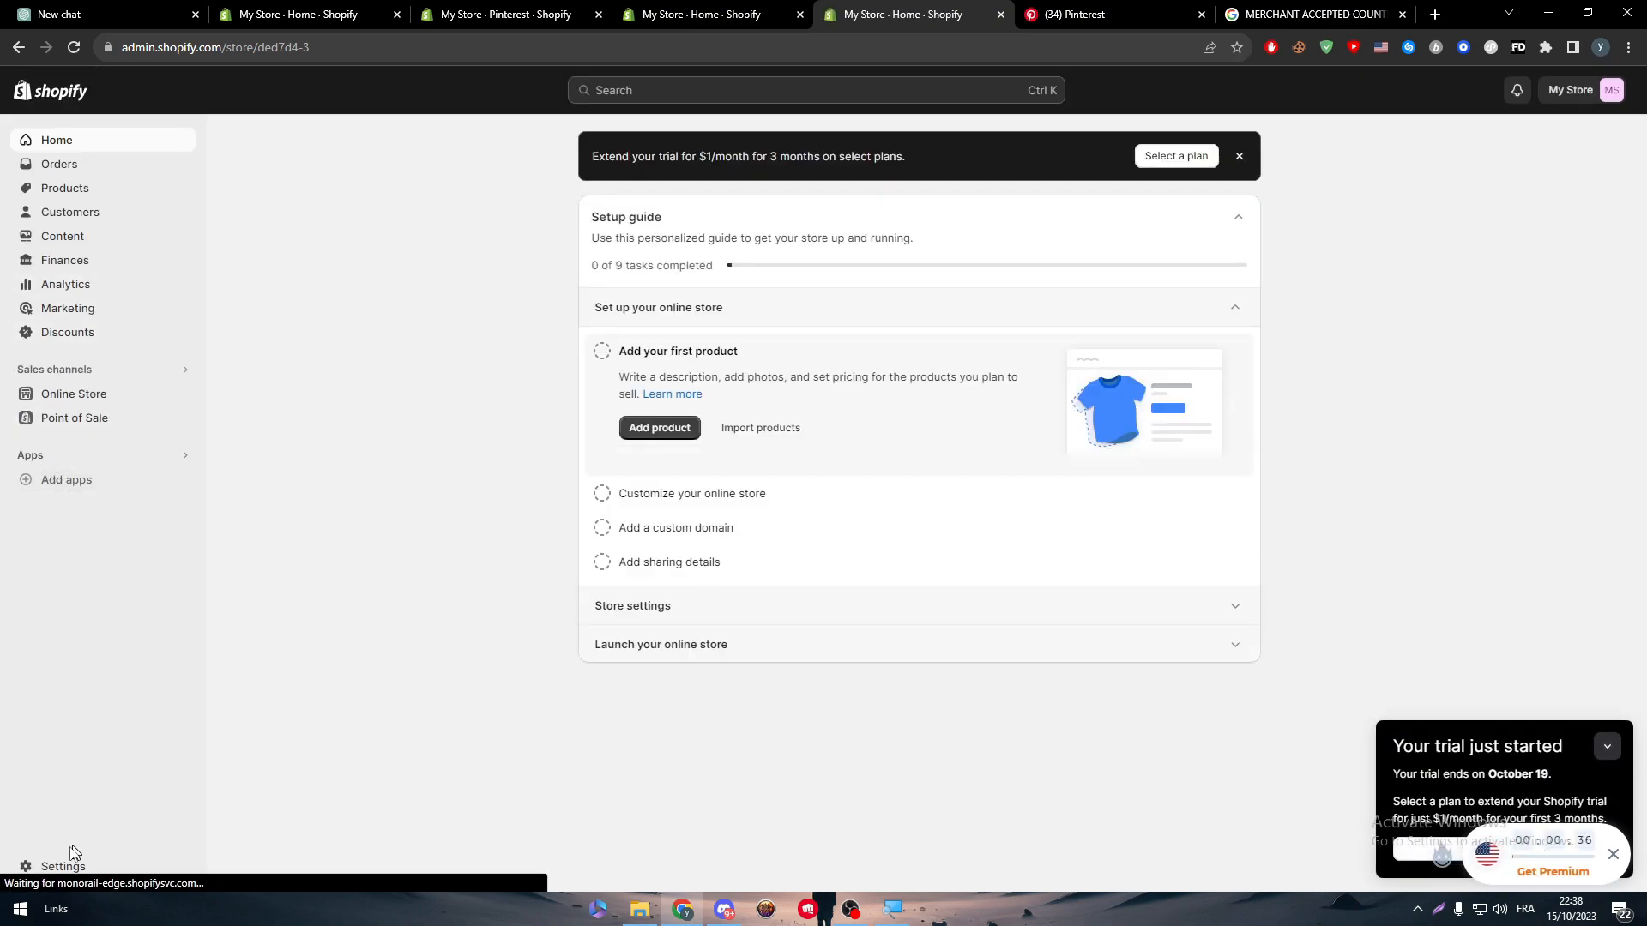
pyautogui.moveTo(58, 850)
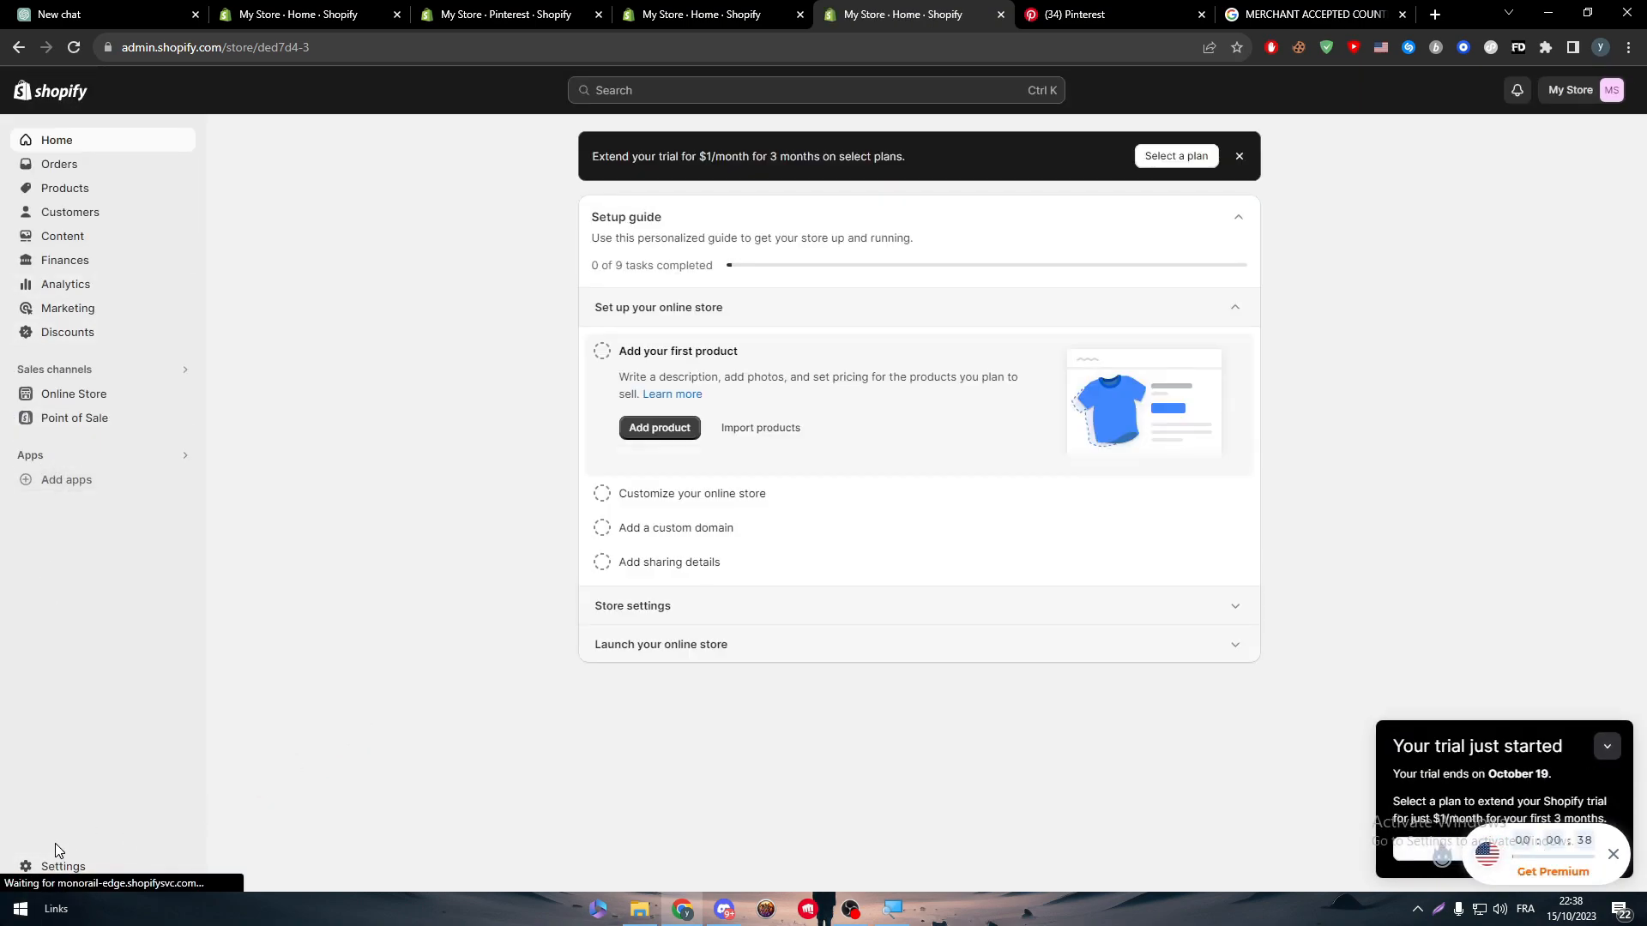
# Review Store details confirming a United States business address, USD currency and time zone.
pyautogui.click(63, 865)
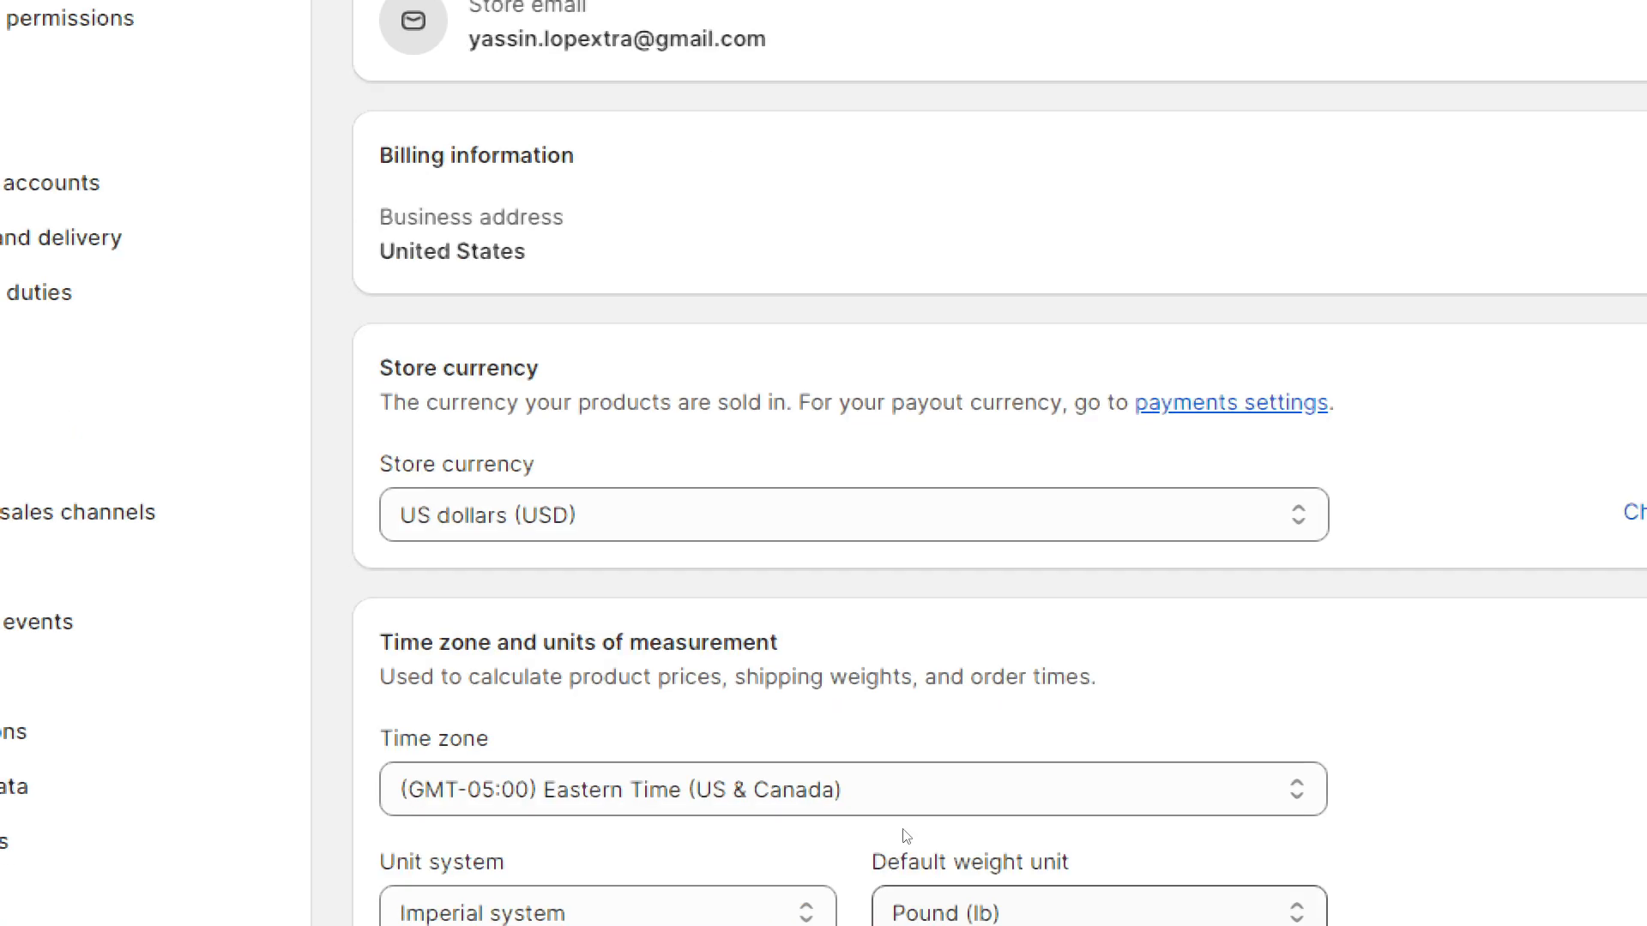
pyautogui.scroll(-3)
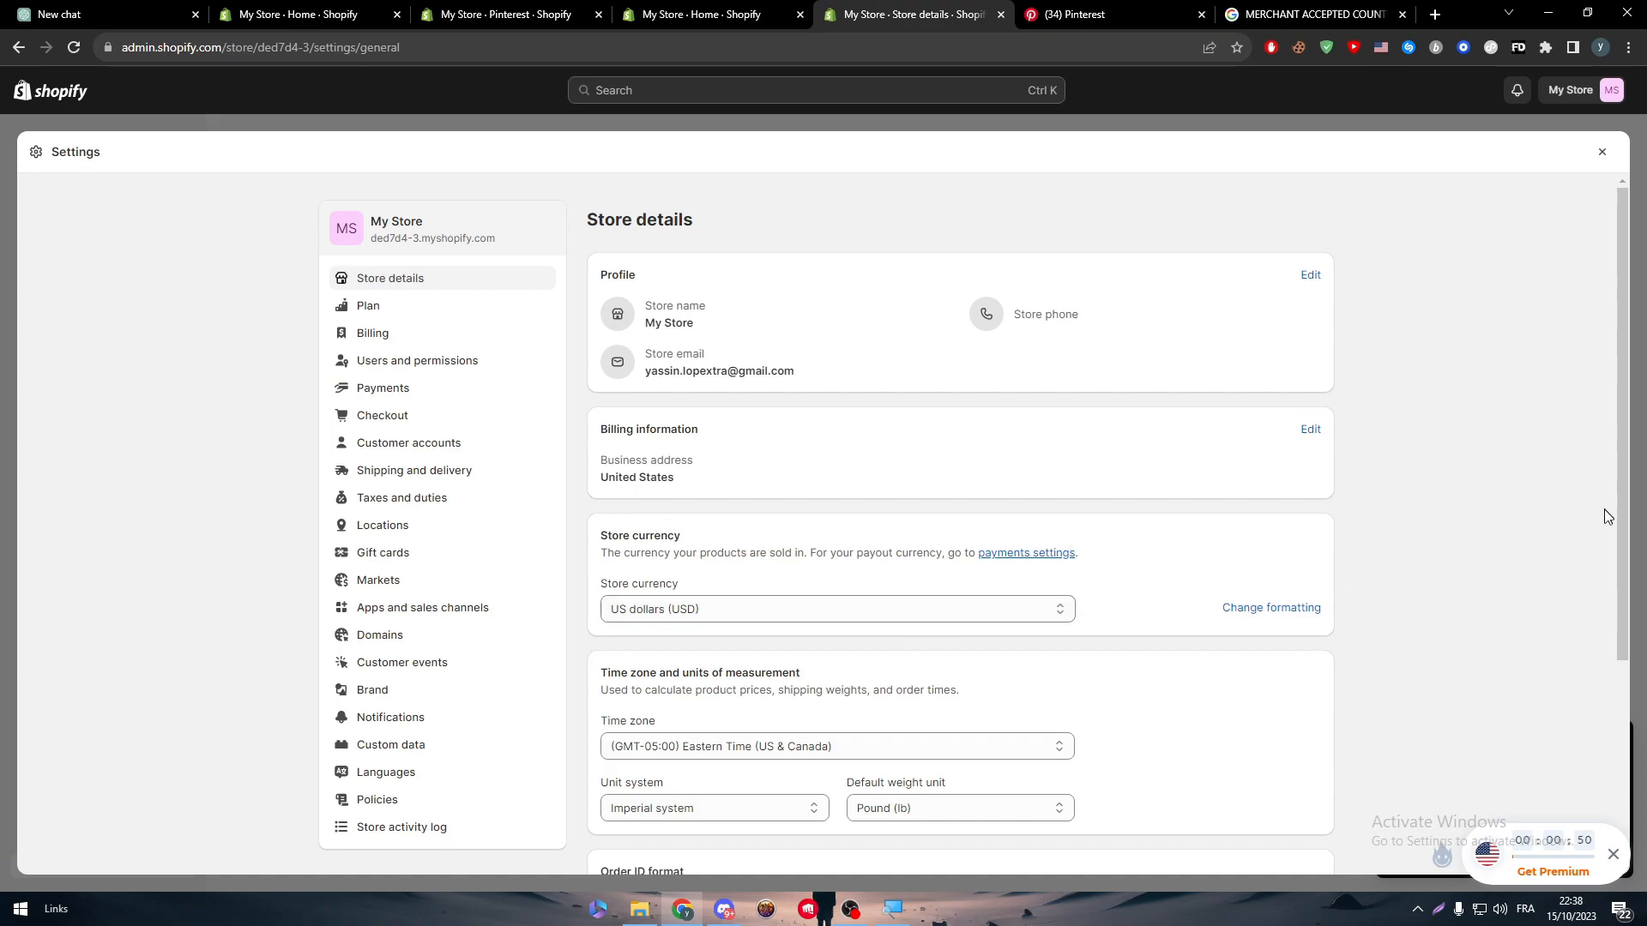
pyautogui.scroll(-3)
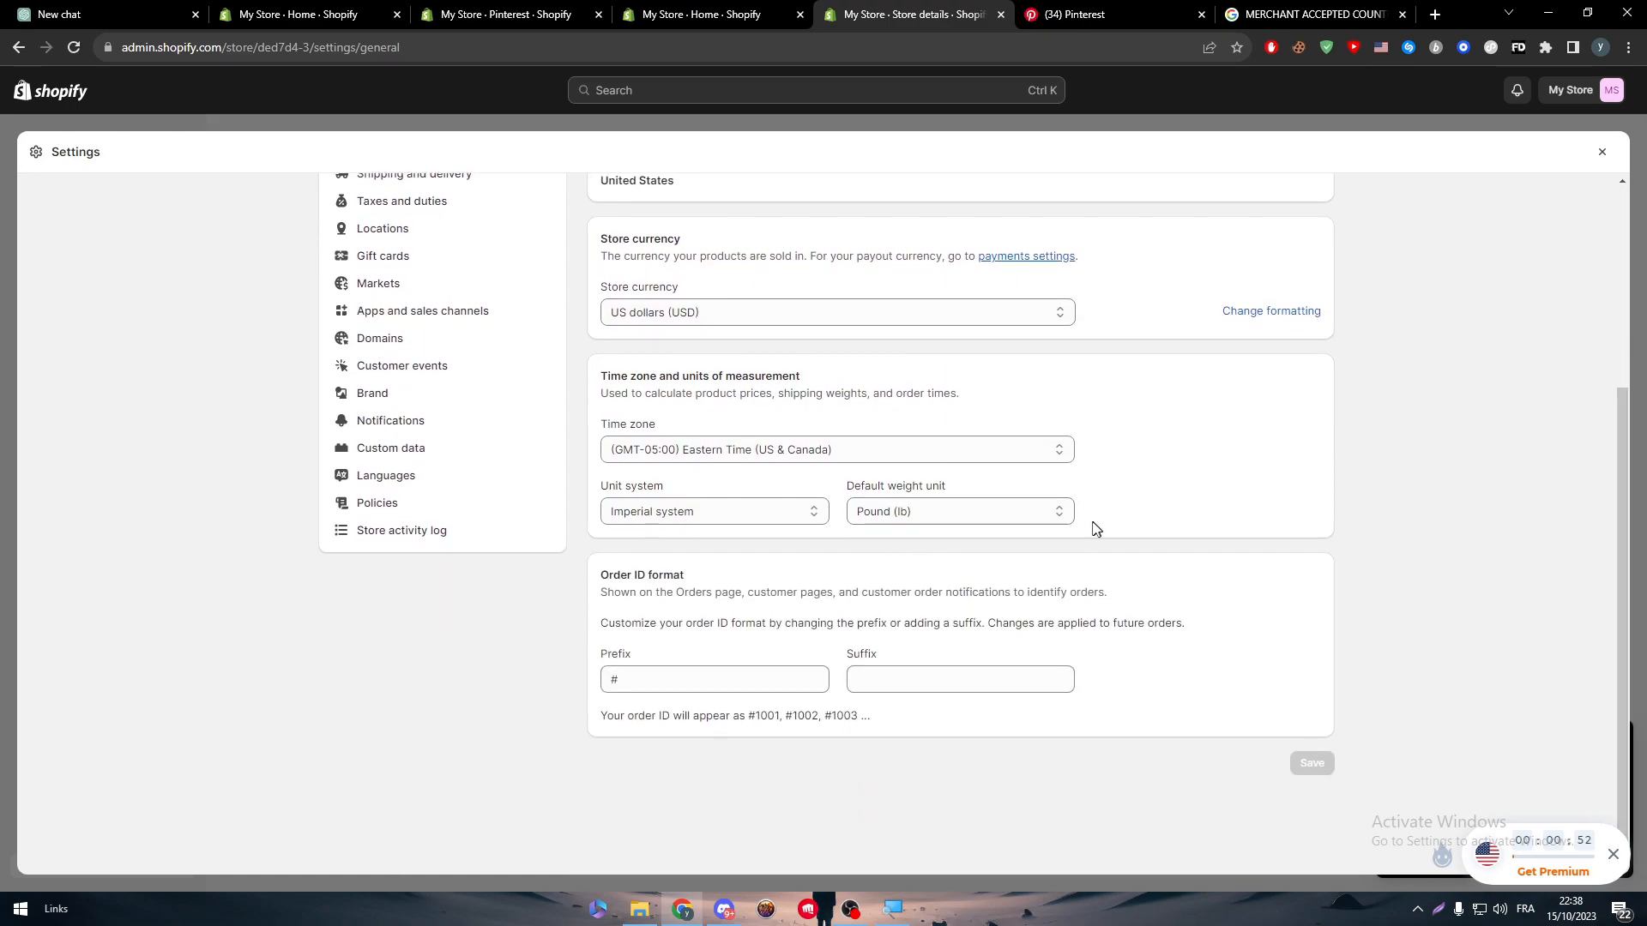
pyautogui.moveTo(1029, 585)
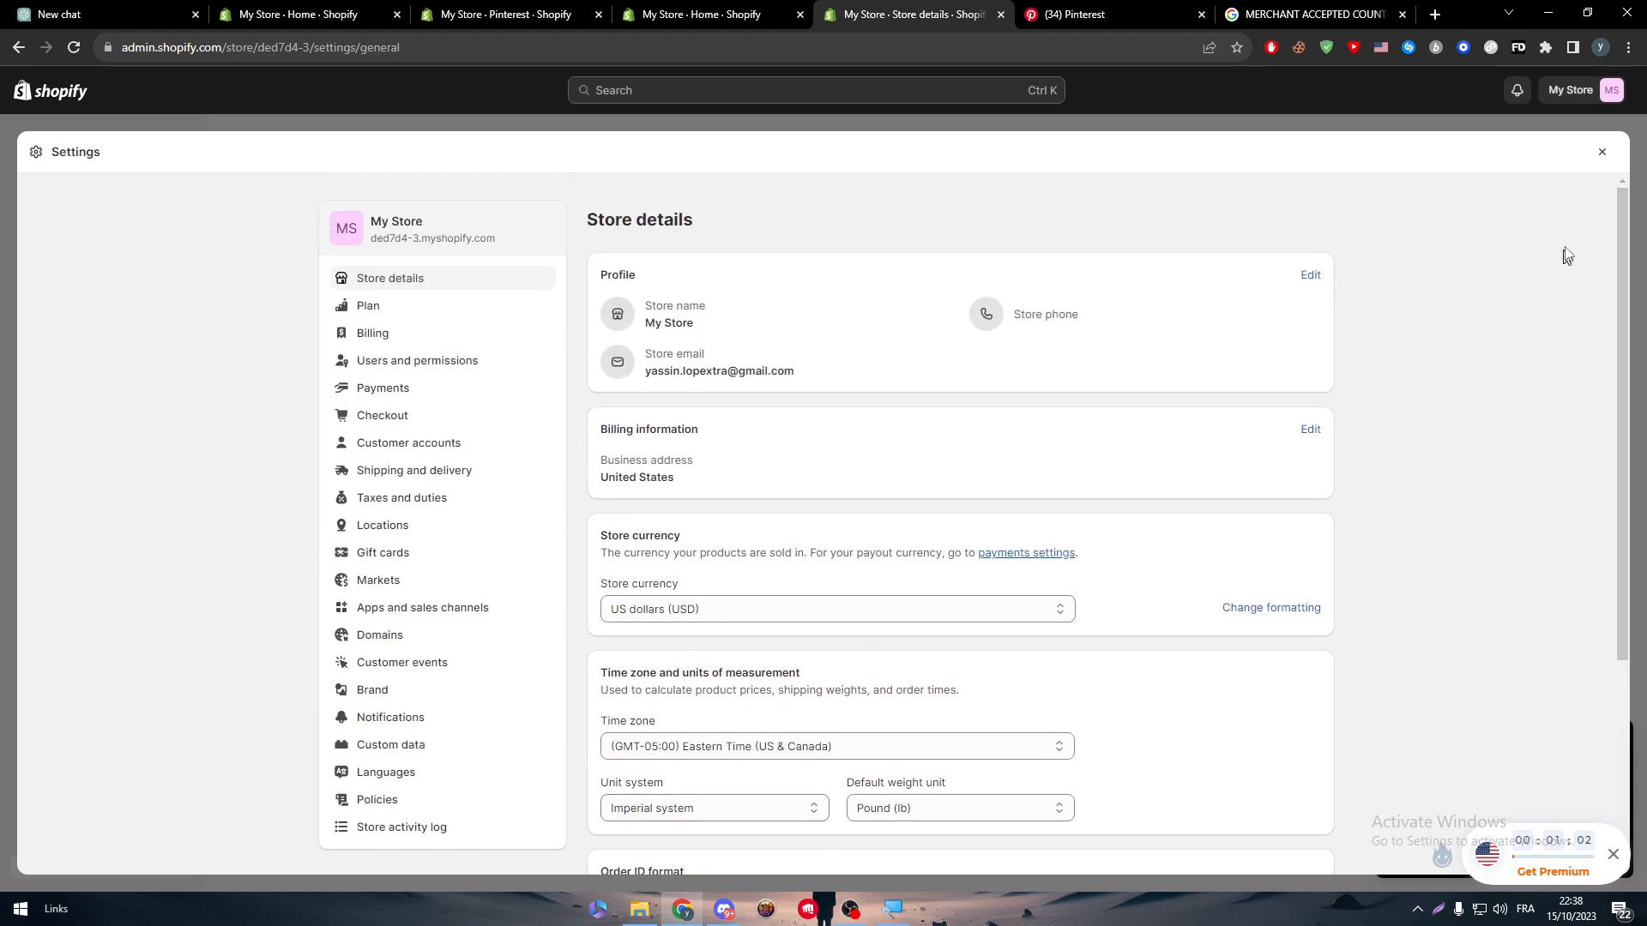
pyautogui.click(1600, 151)
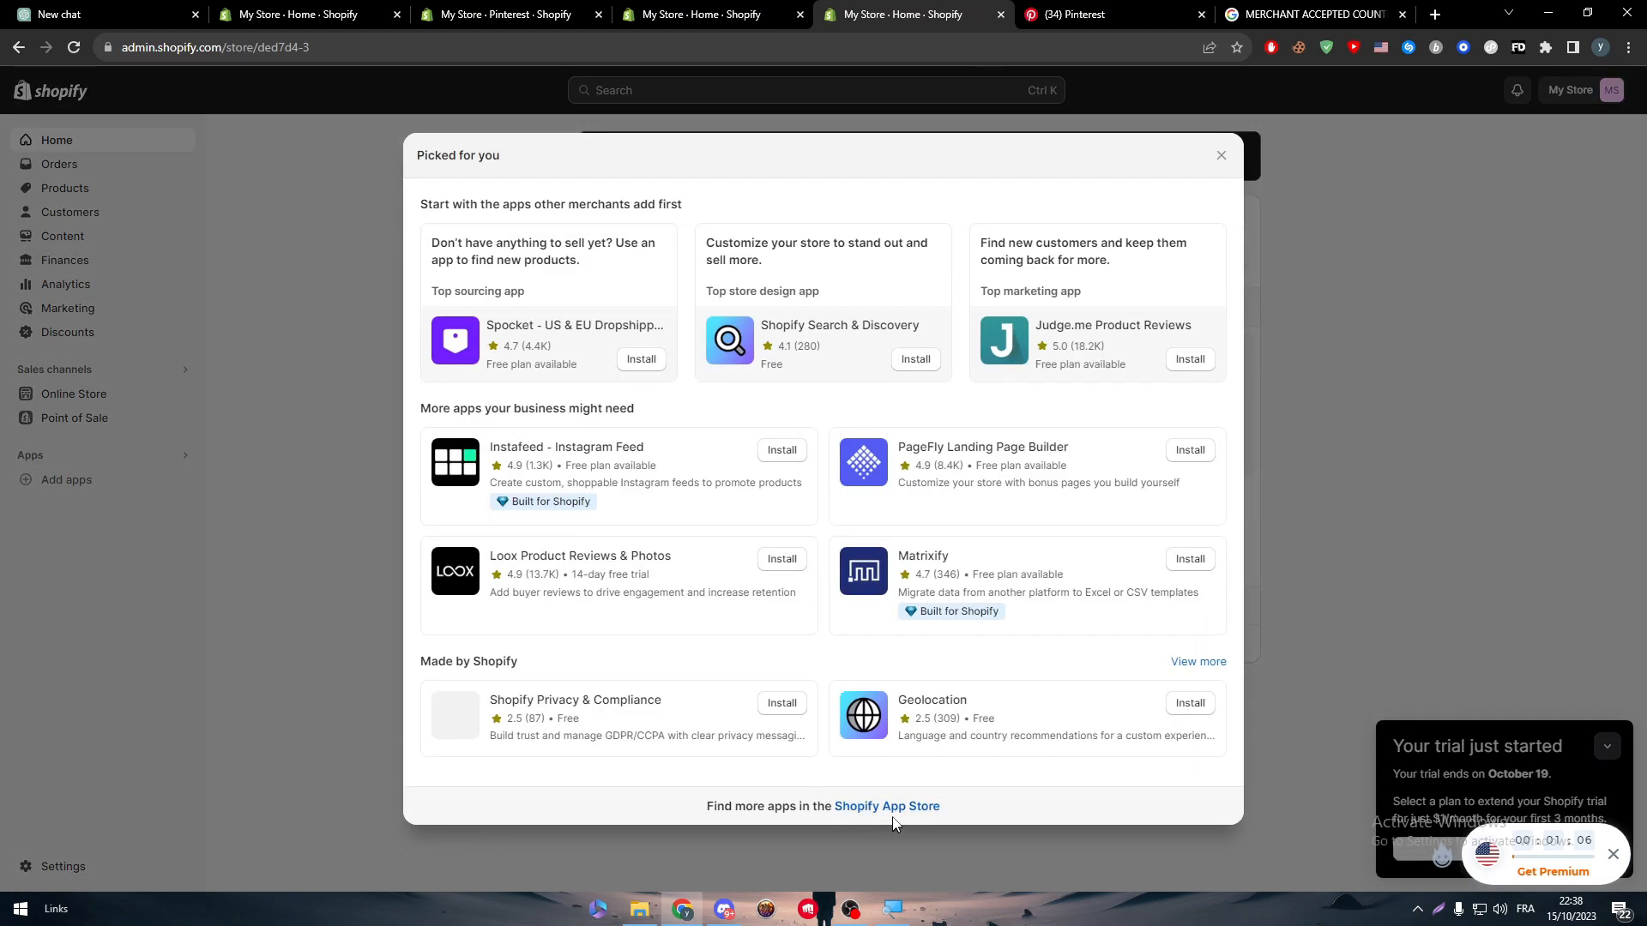
# Install the Pinterest app from the Shopify App Store and approve it as a sales channel.
pyautogui.click(886, 806)
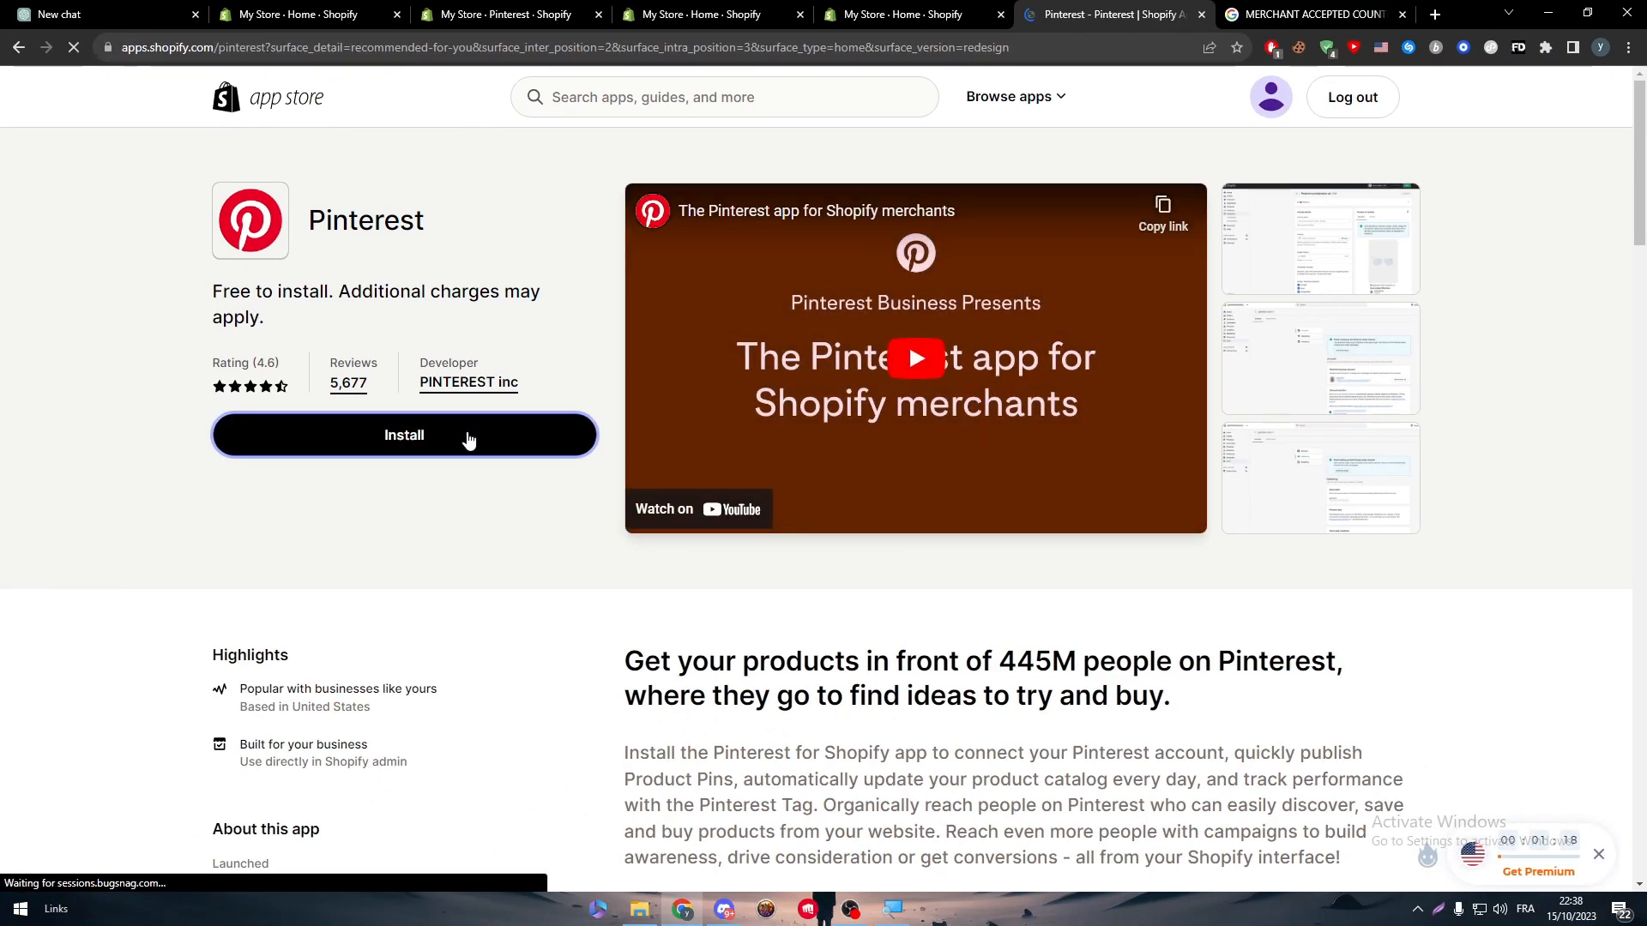
pyautogui.click(404, 434)
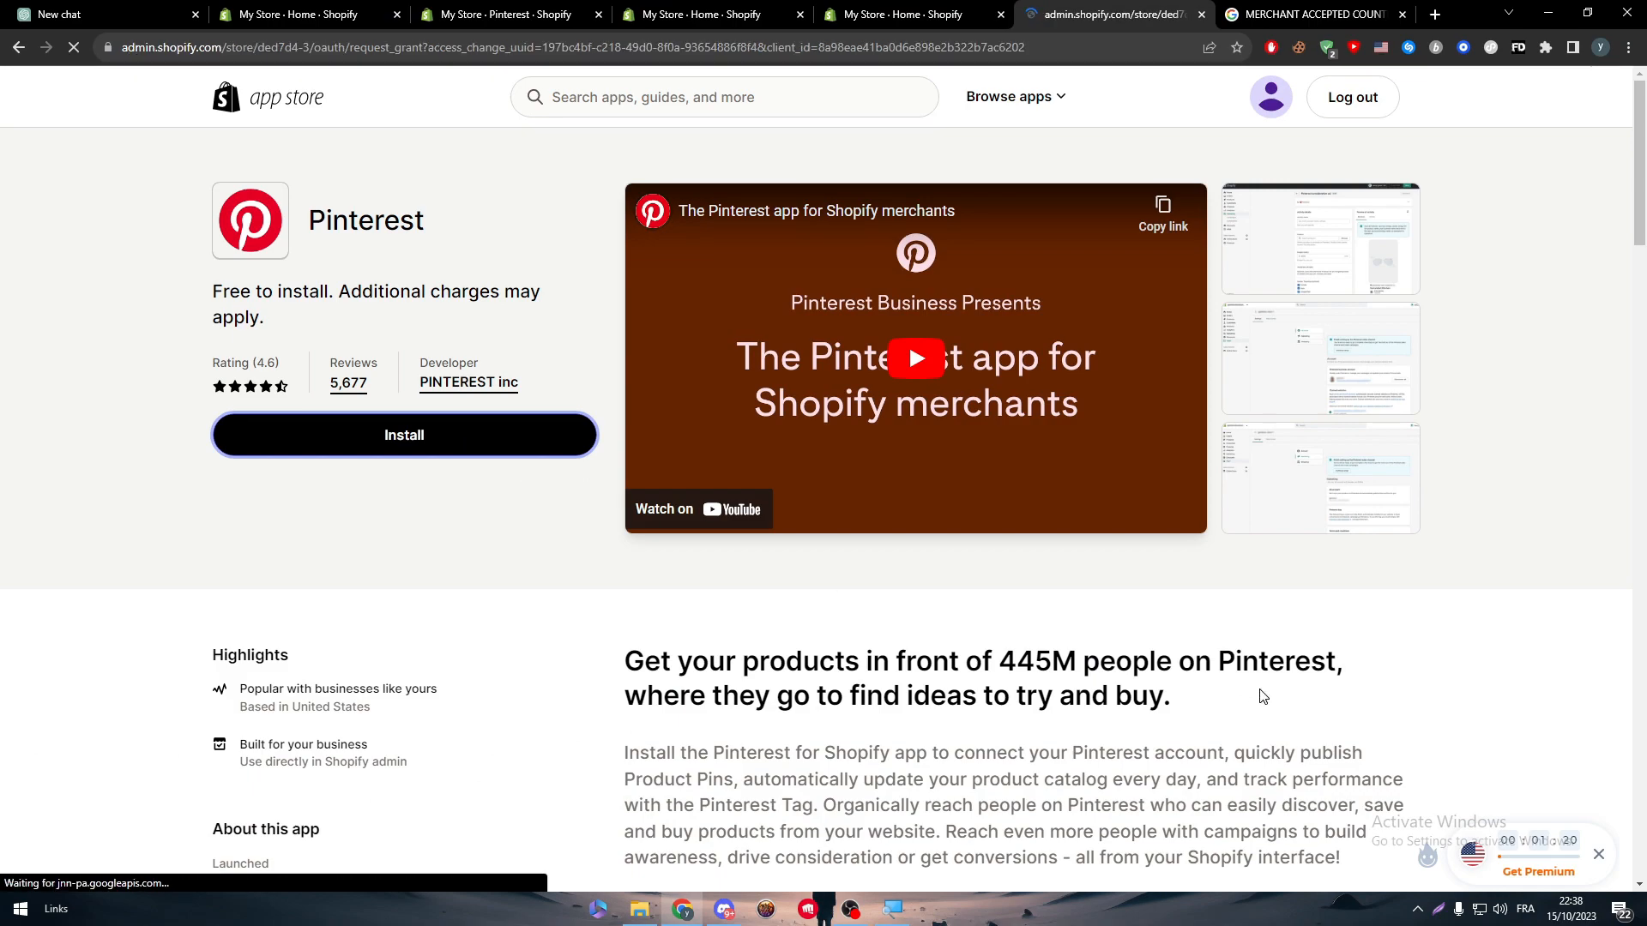
pyautogui.click(403, 434)
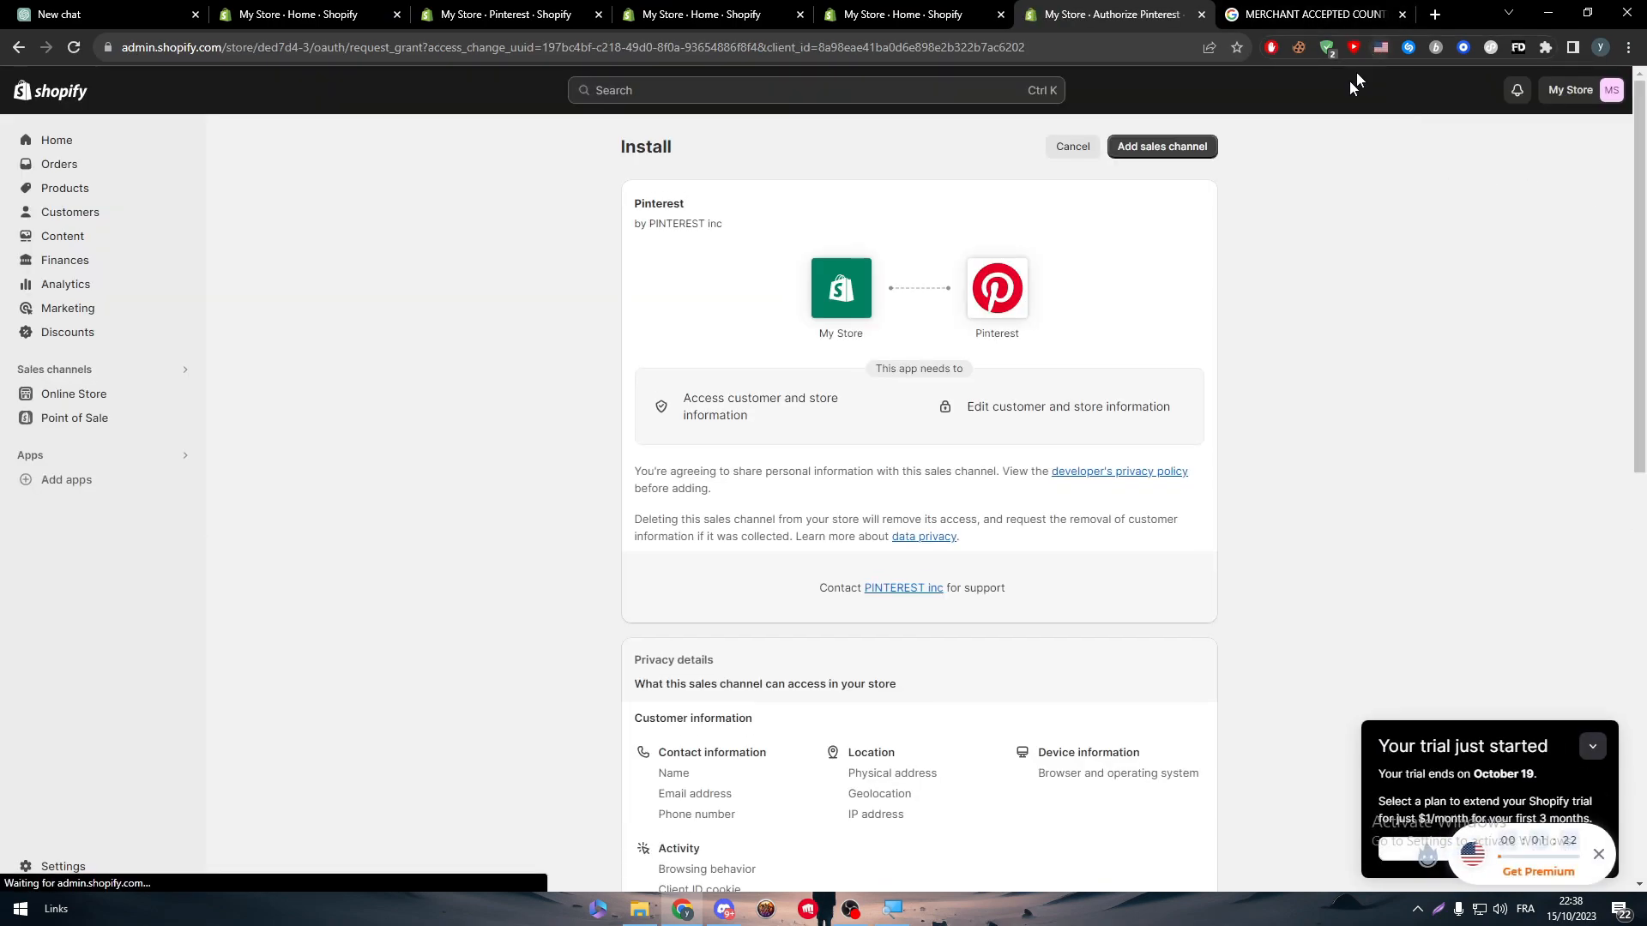
pyautogui.click(1162, 146)
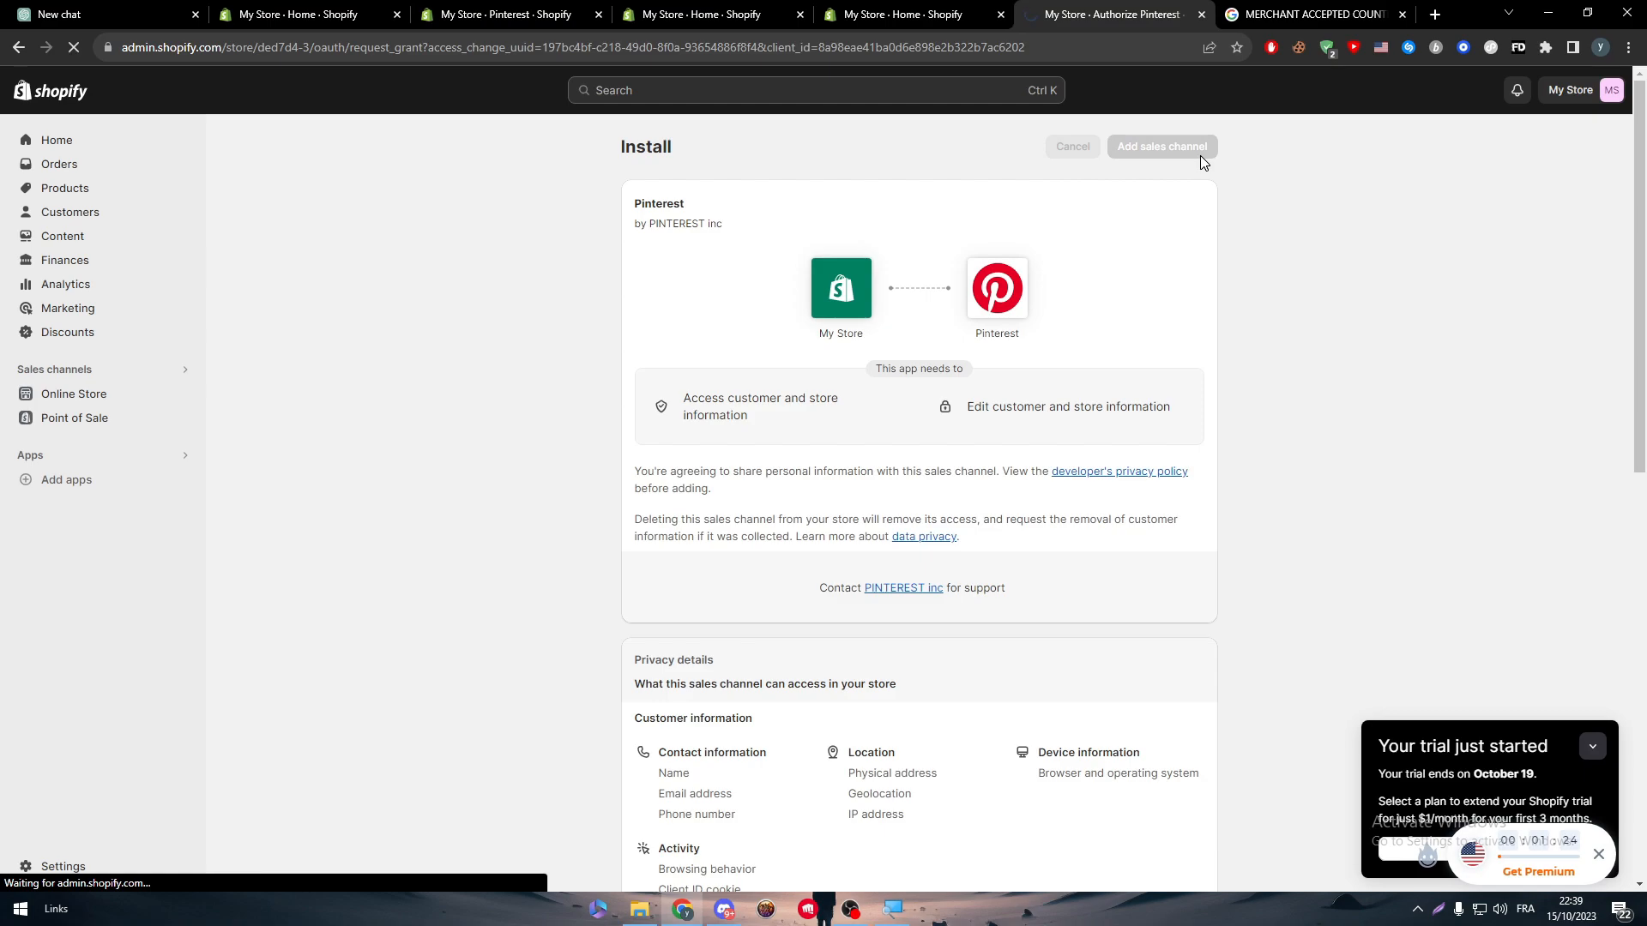
pyautogui.click(1162, 146)
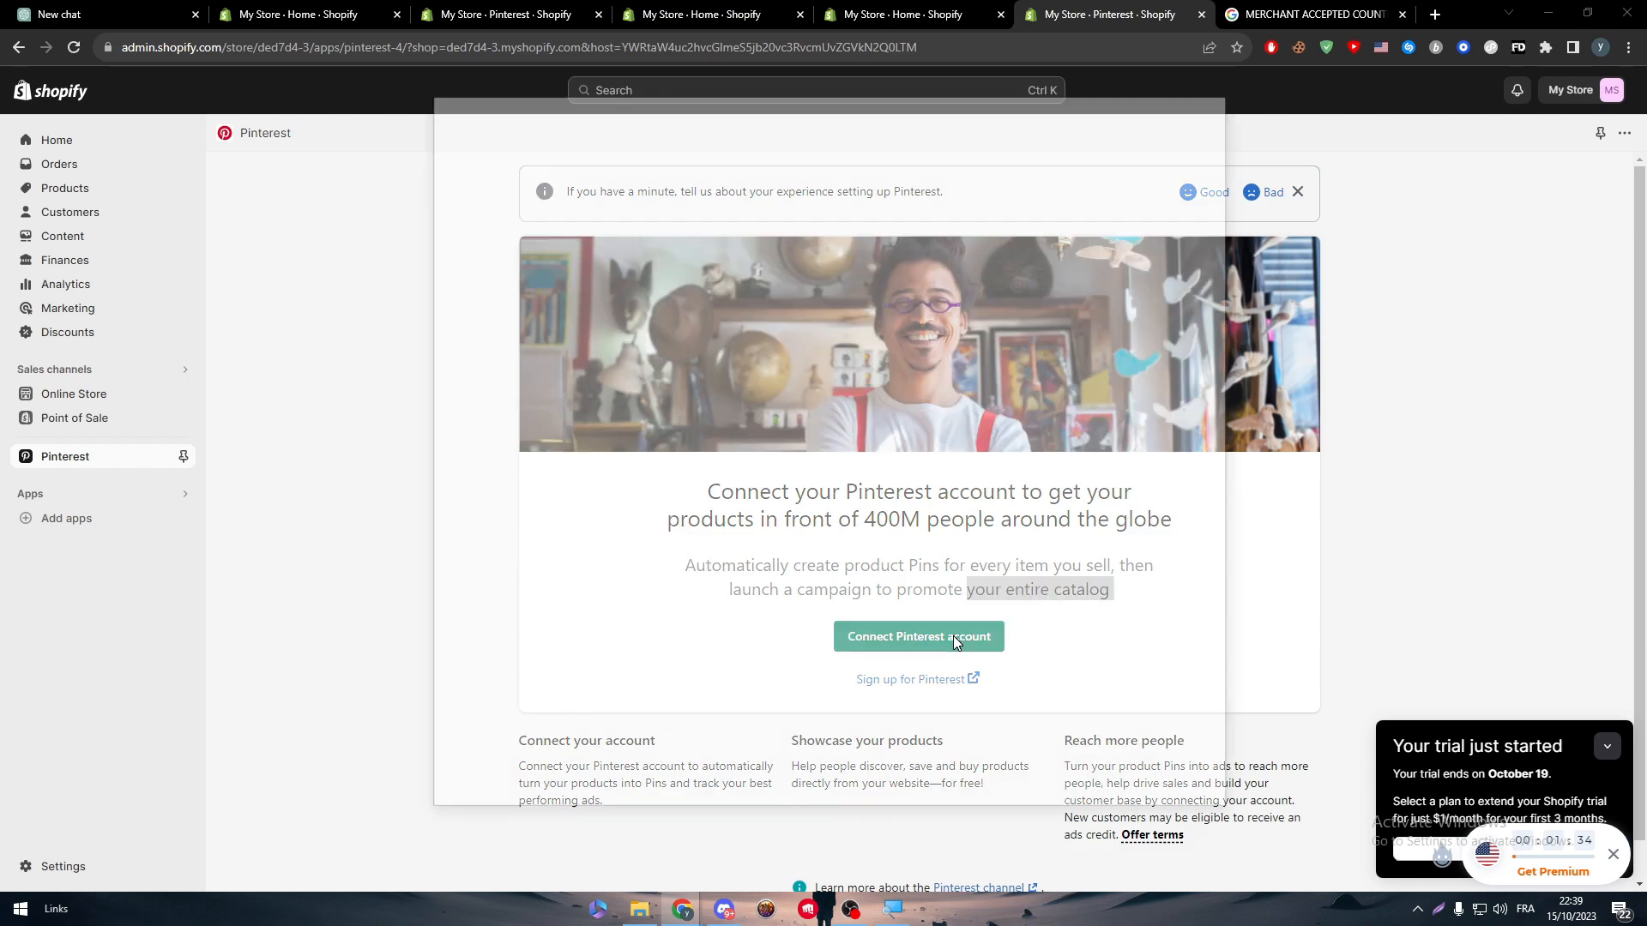
# Connect a Pinterest business account, granting the app access in the Authorize popup.
pyautogui.click(916, 636)
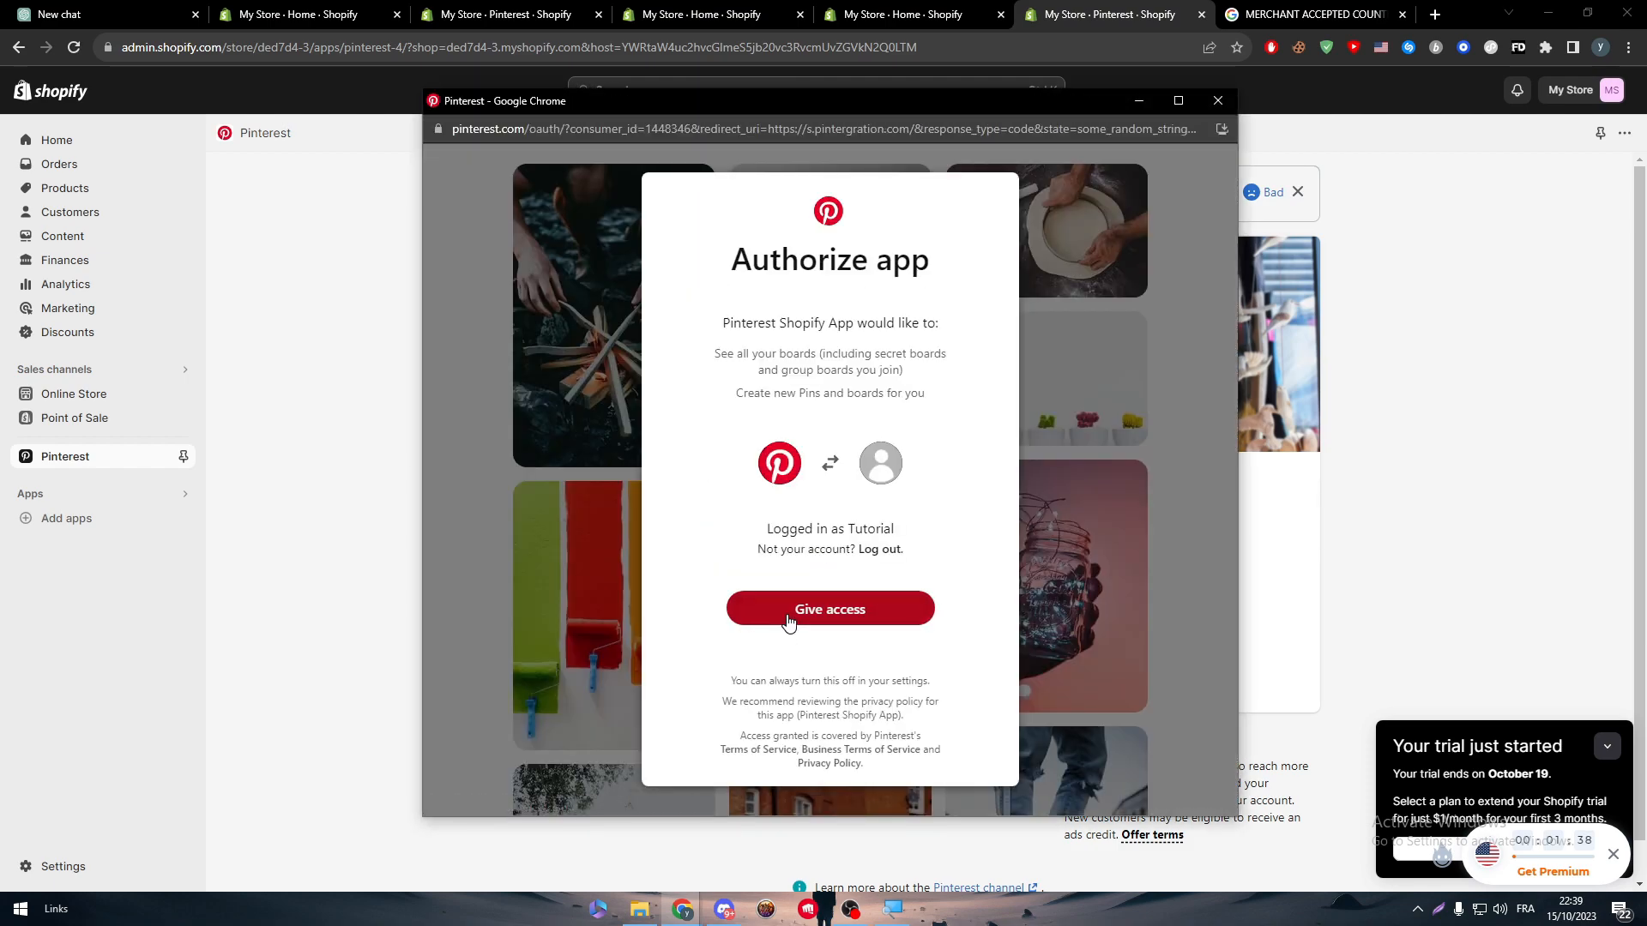
pyautogui.click(829, 609)
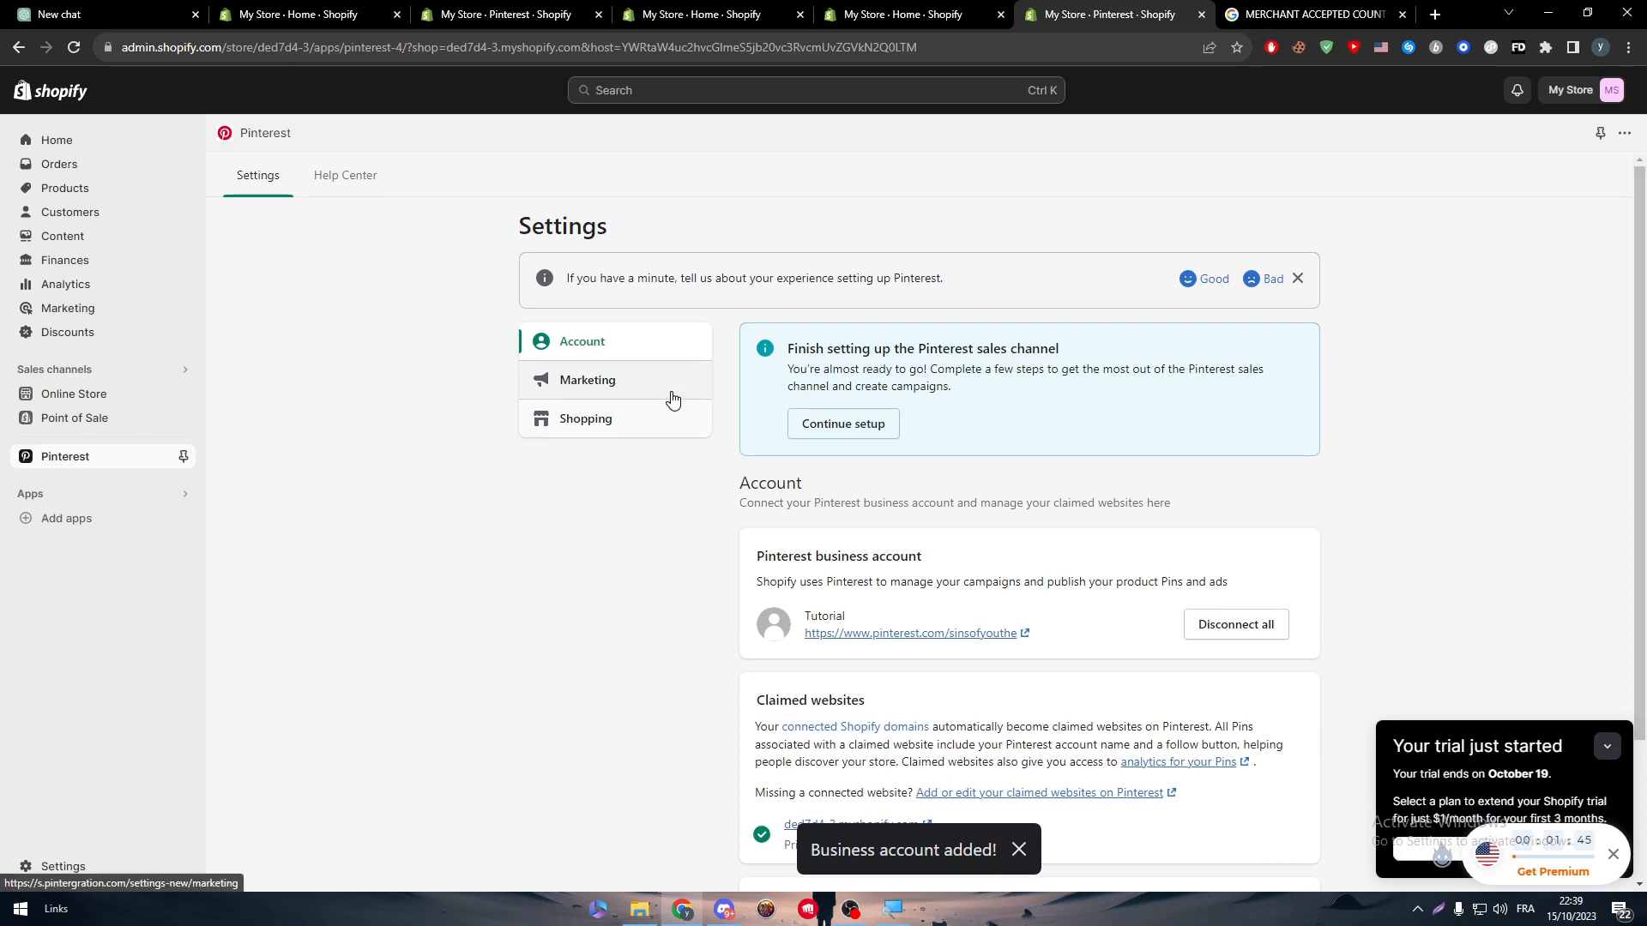
# View the Shopping settings' Couldn't connect catalog warning and the United States product feed.
pyautogui.click(585, 419)
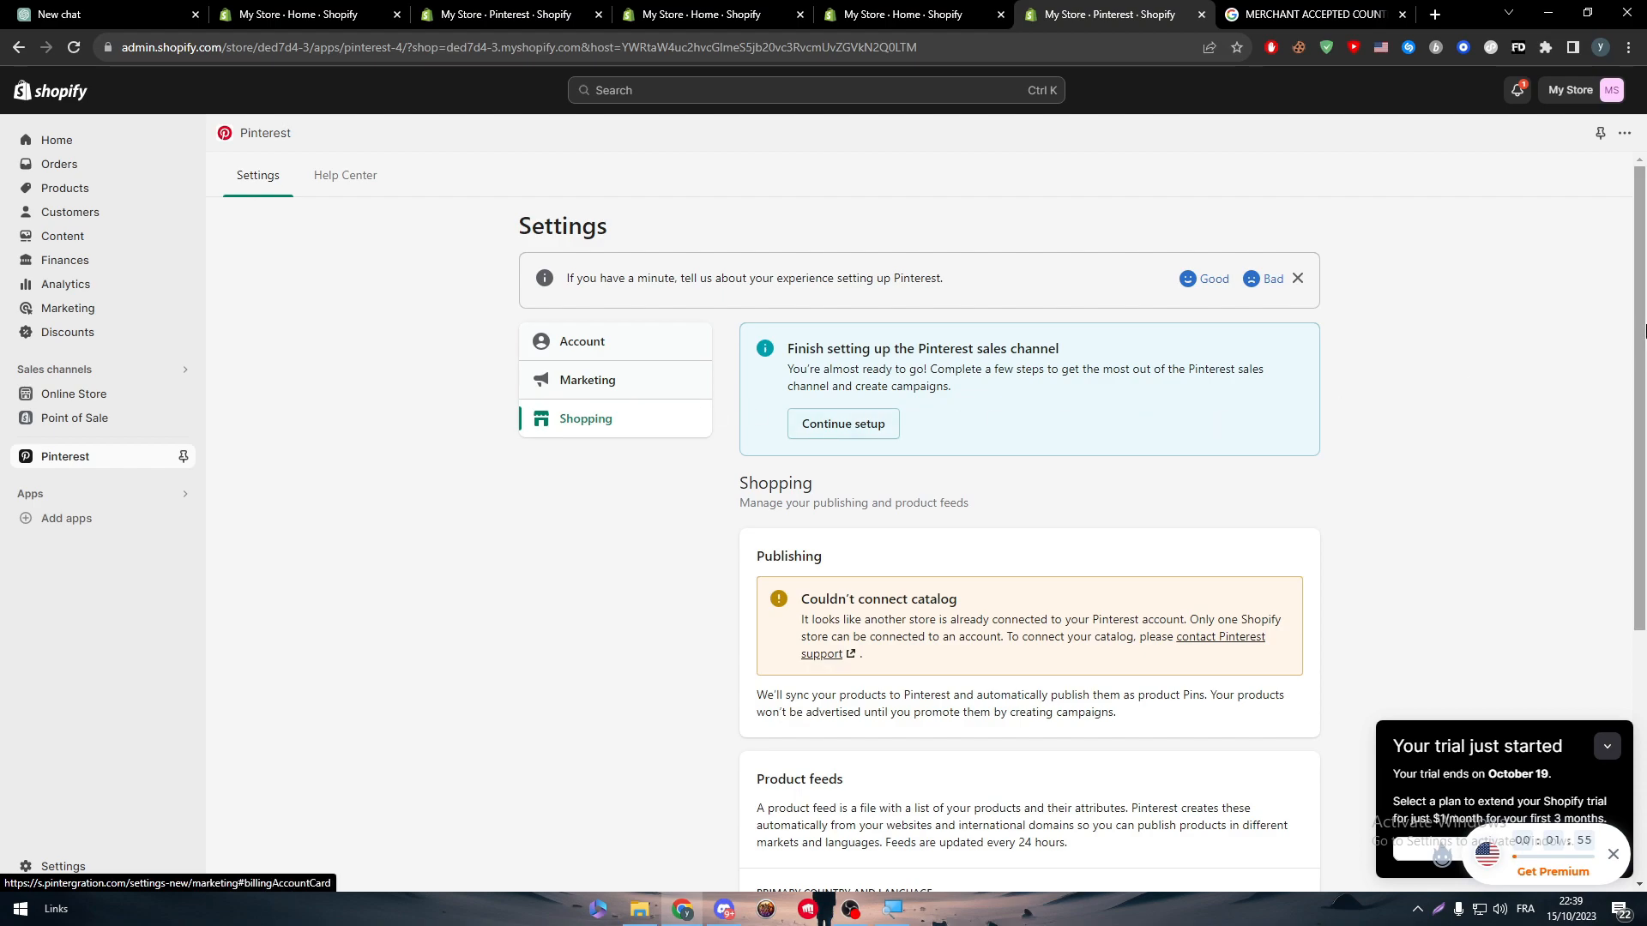
pyautogui.scroll(-3)
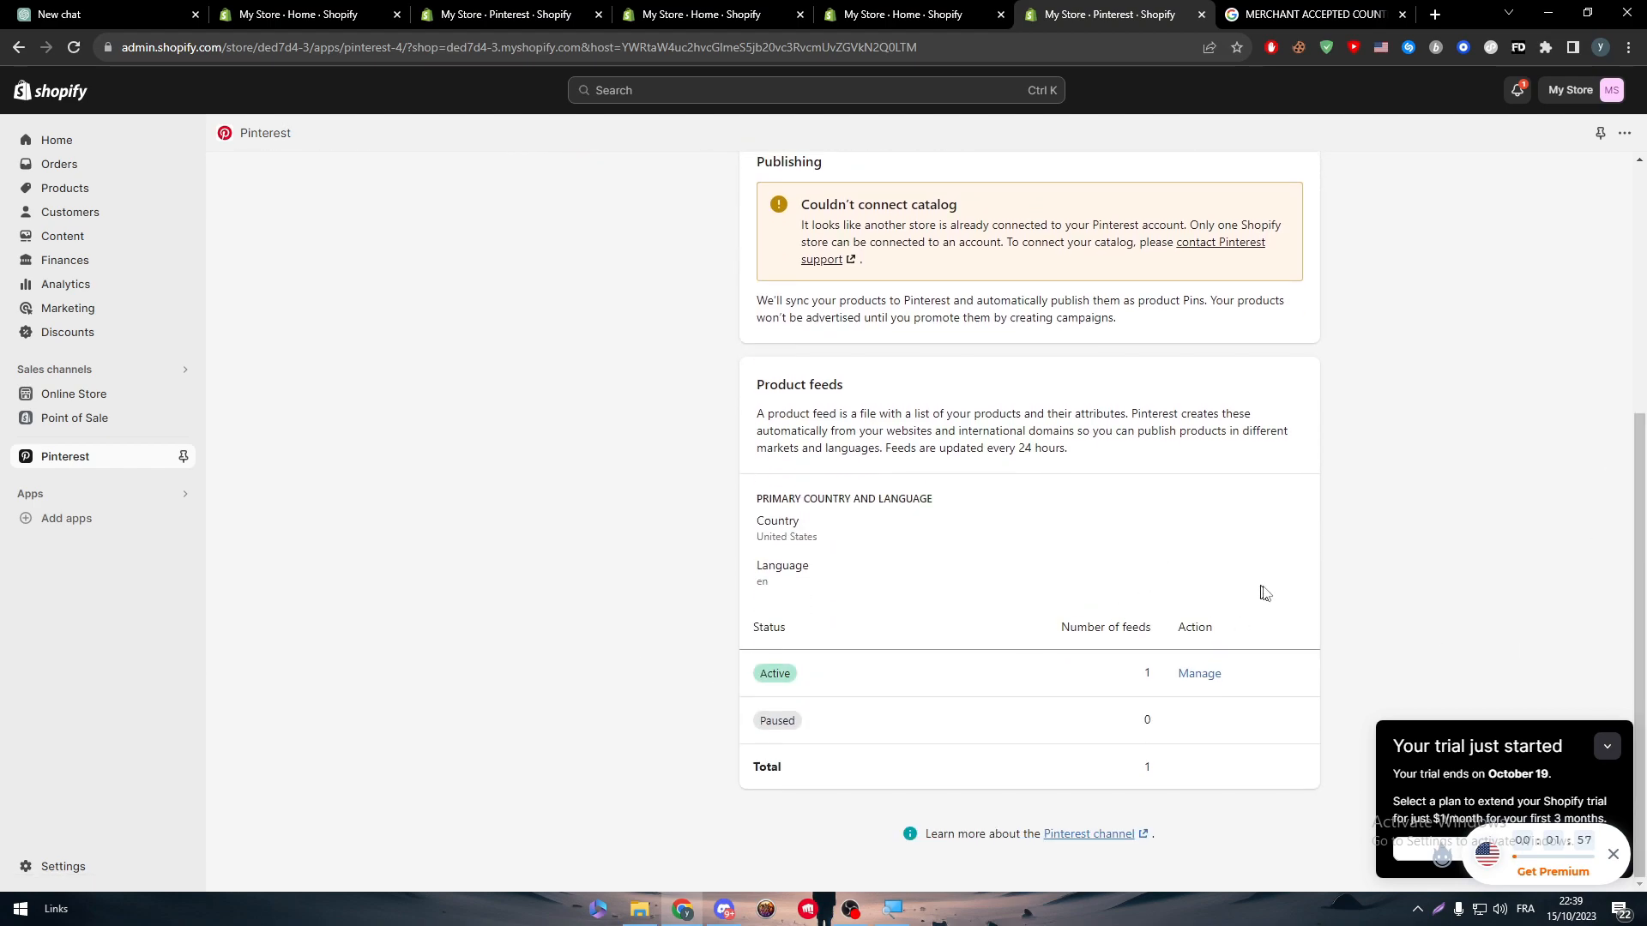
pyautogui.doubleClick(774, 672)
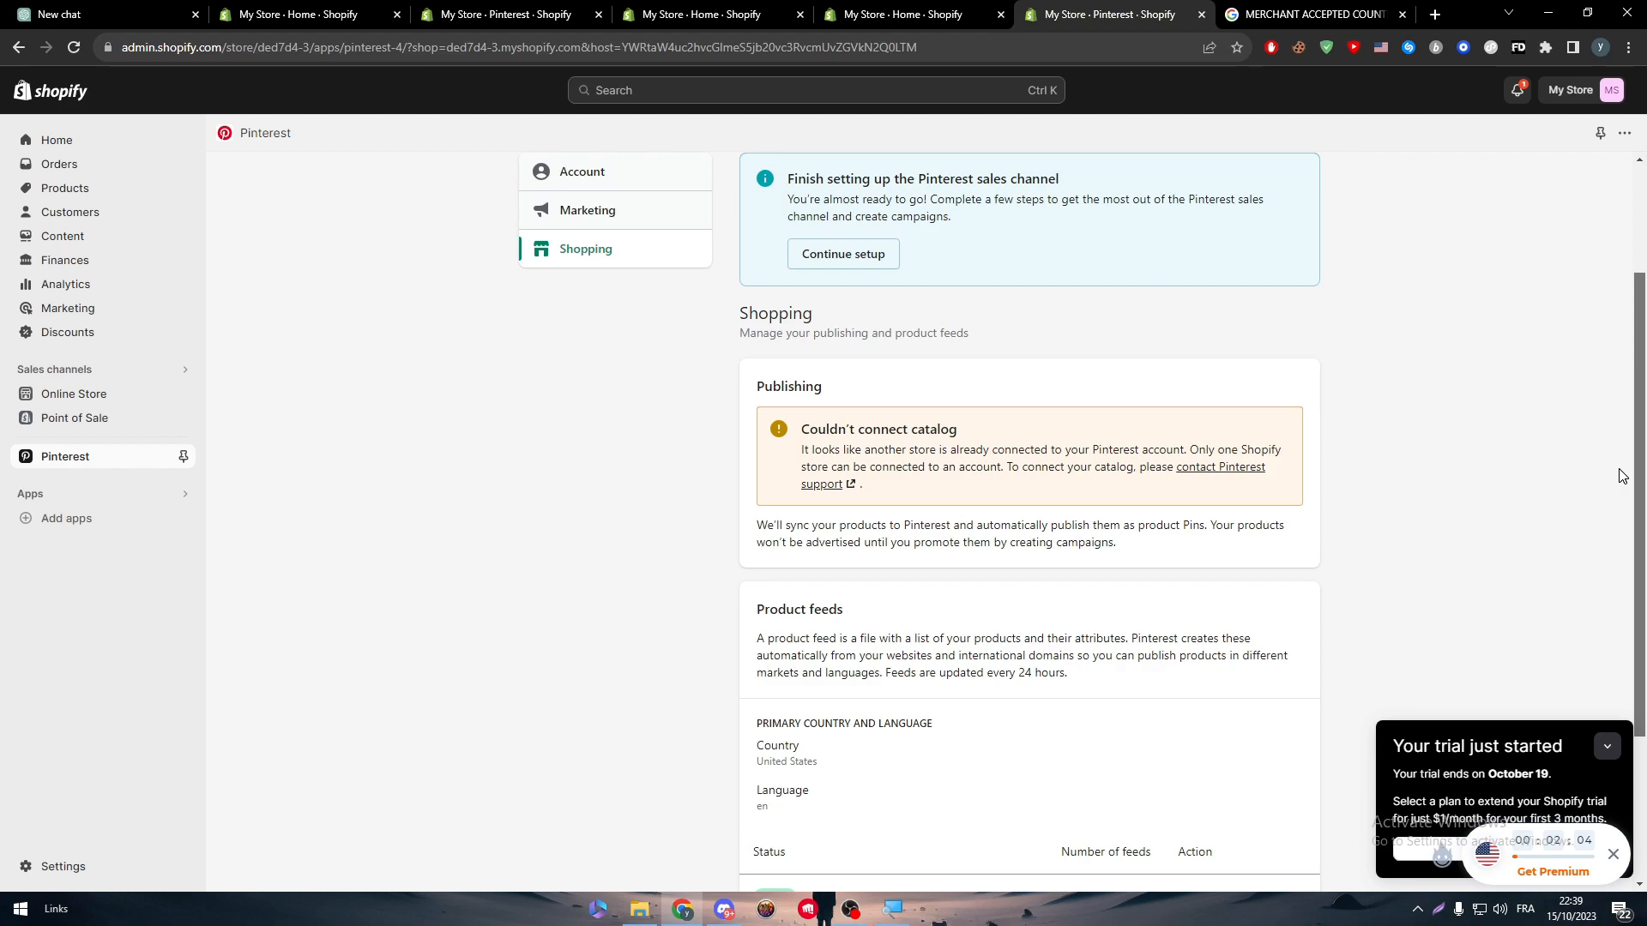
pyautogui.scroll(-3)
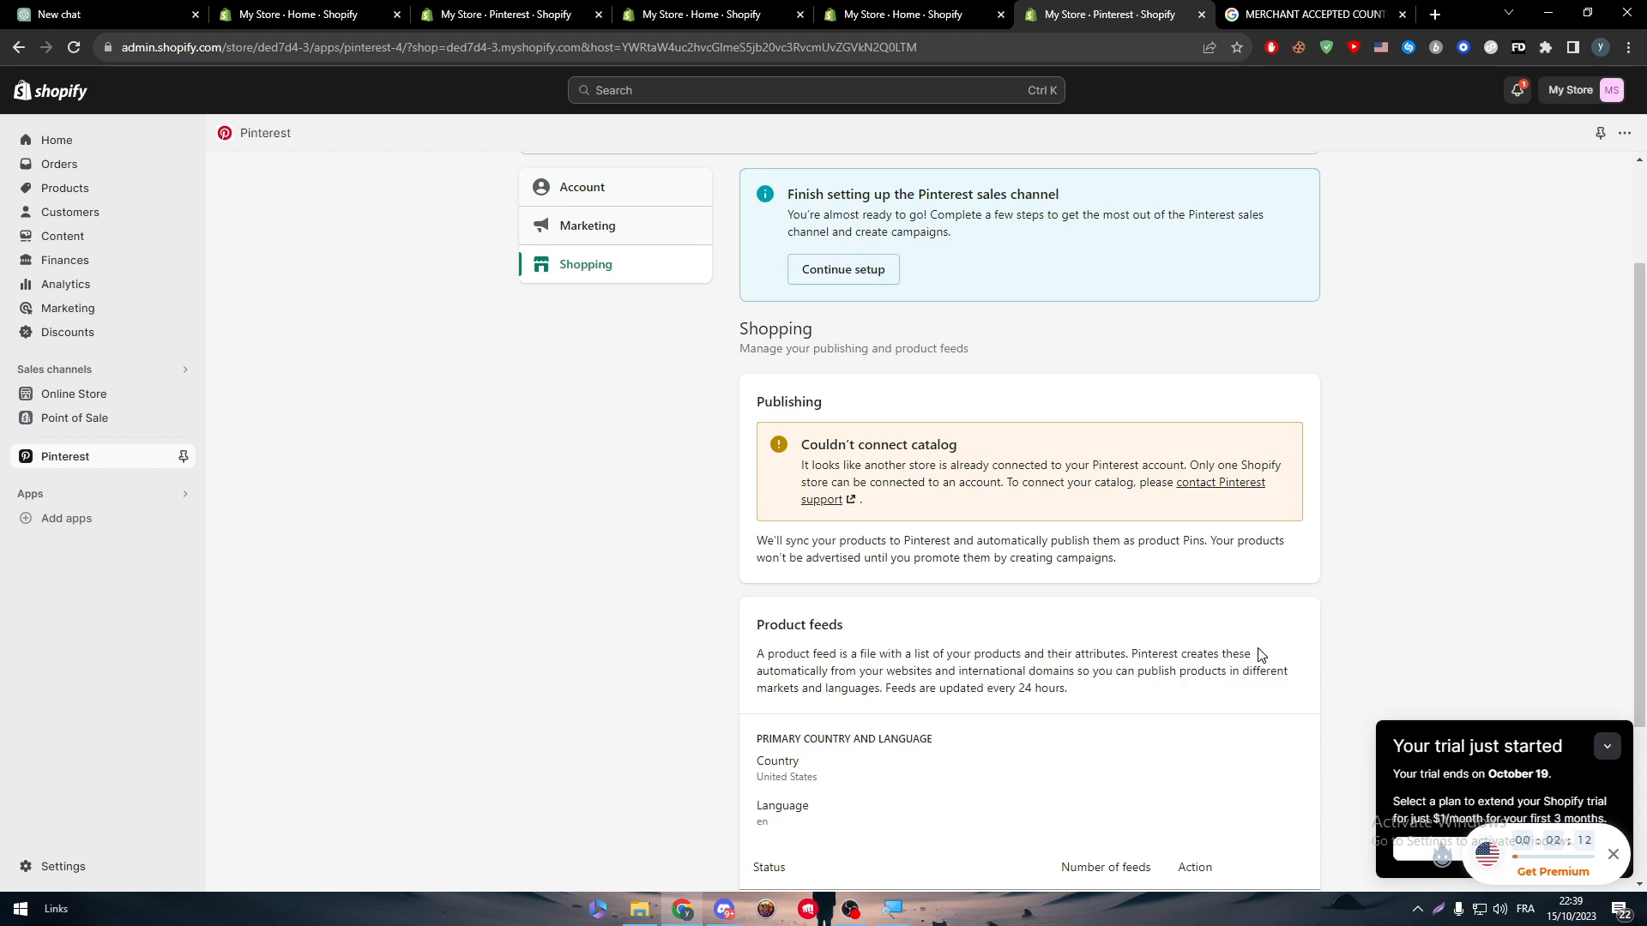
pyautogui.moveTo(1290, 568)
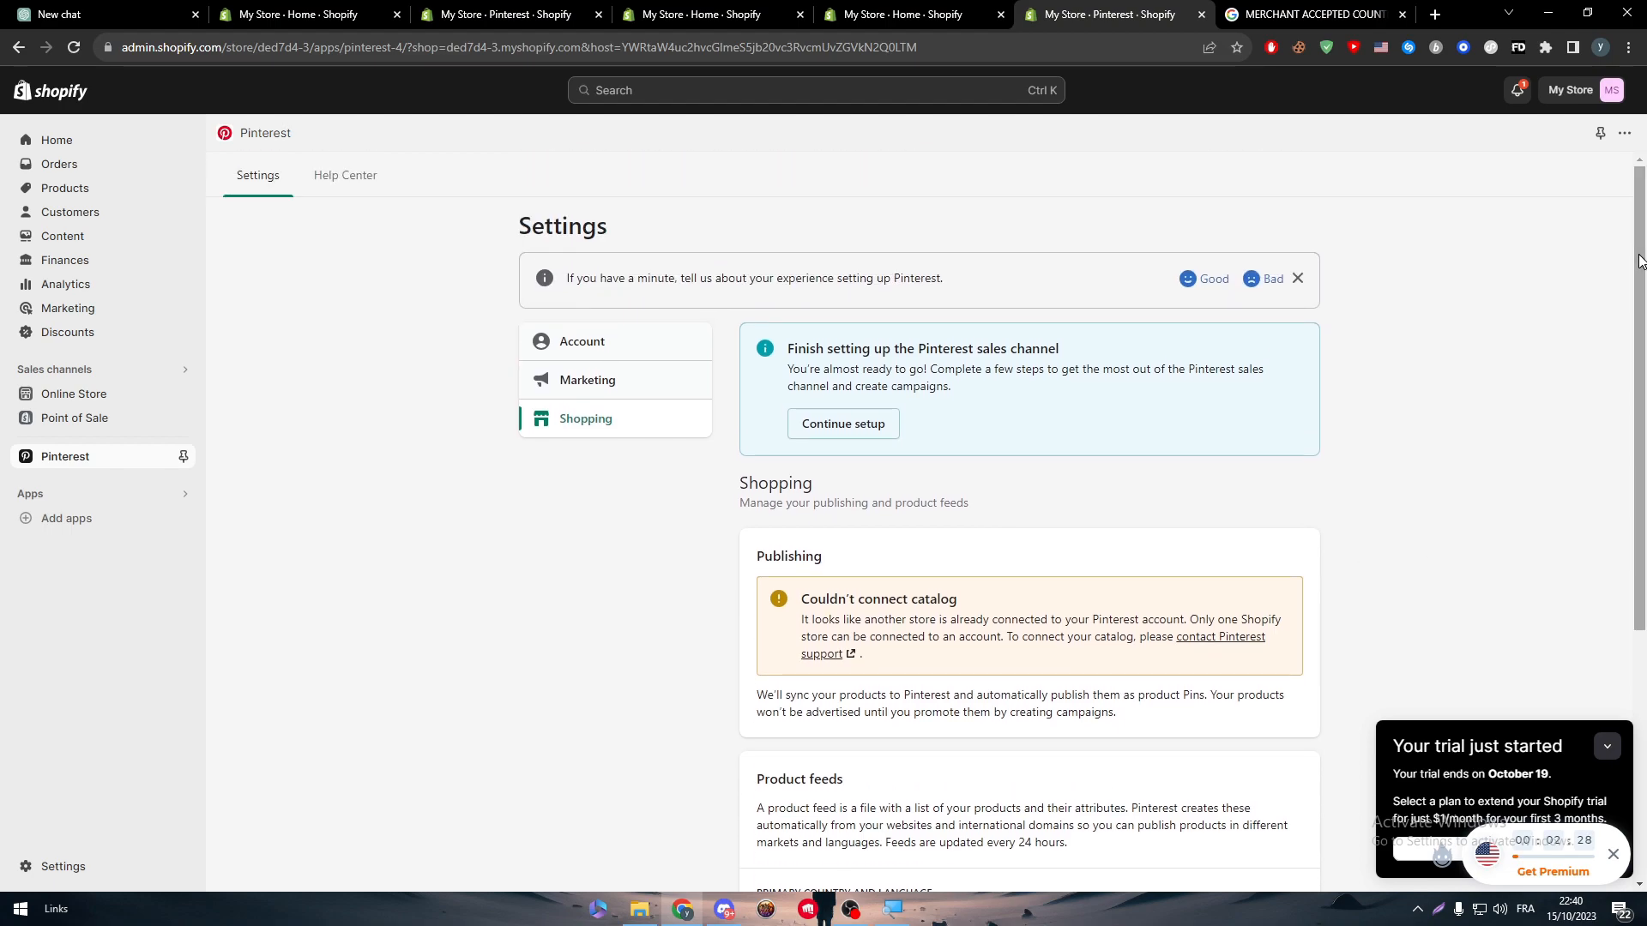
pyautogui.moveTo(1060, 591)
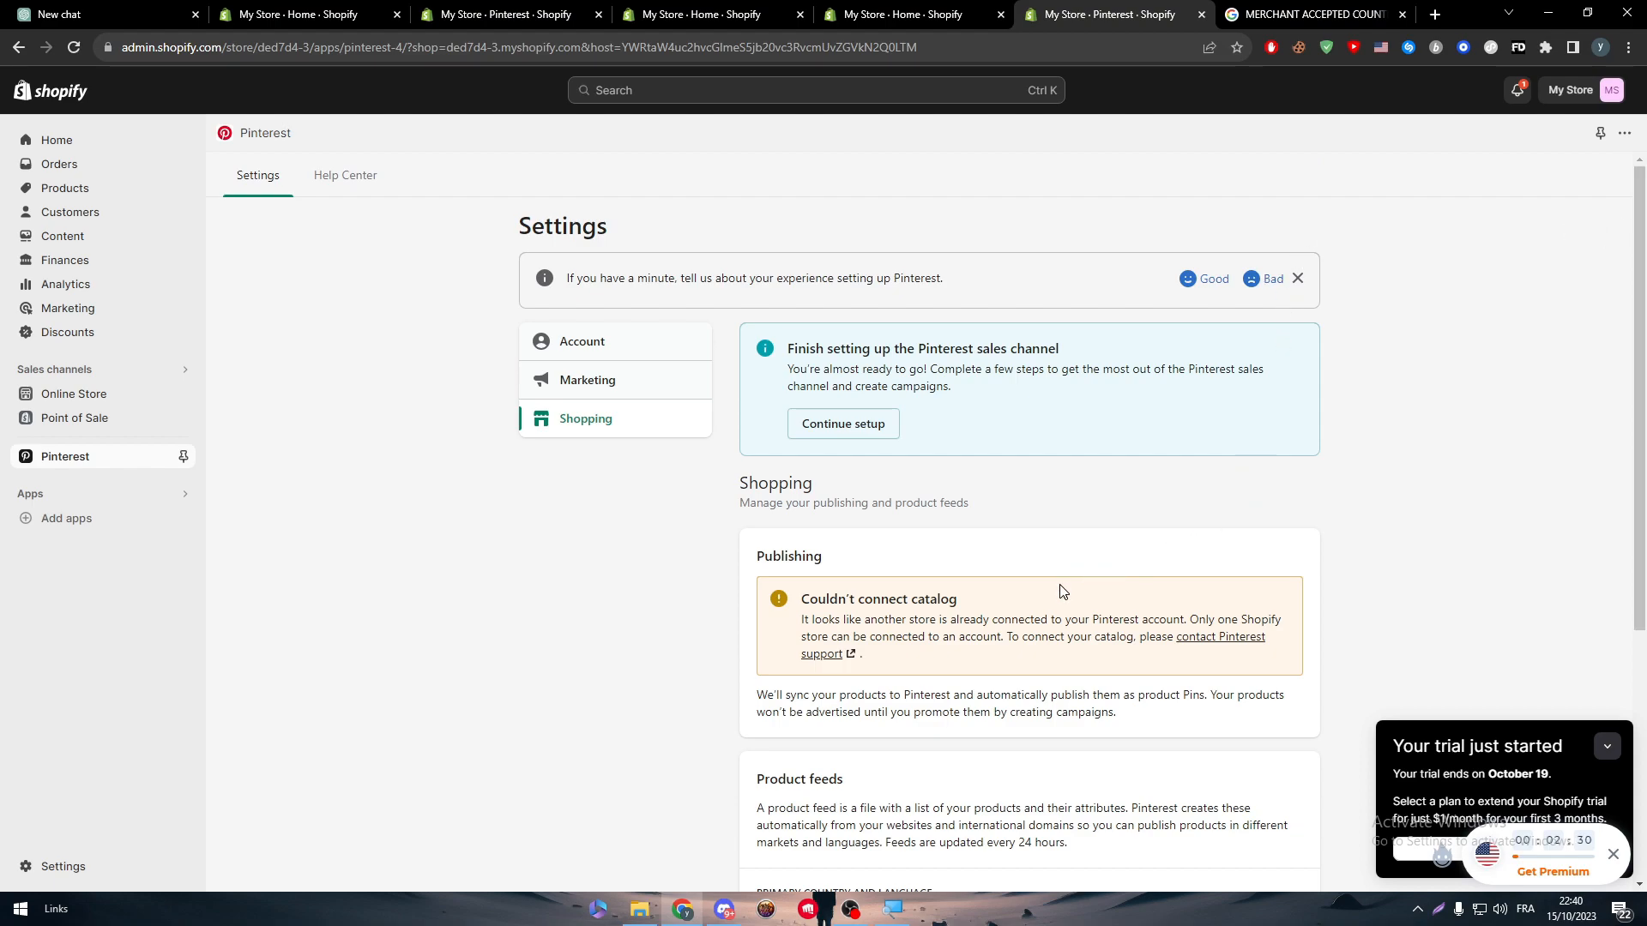
pyautogui.moveTo(994, 691)
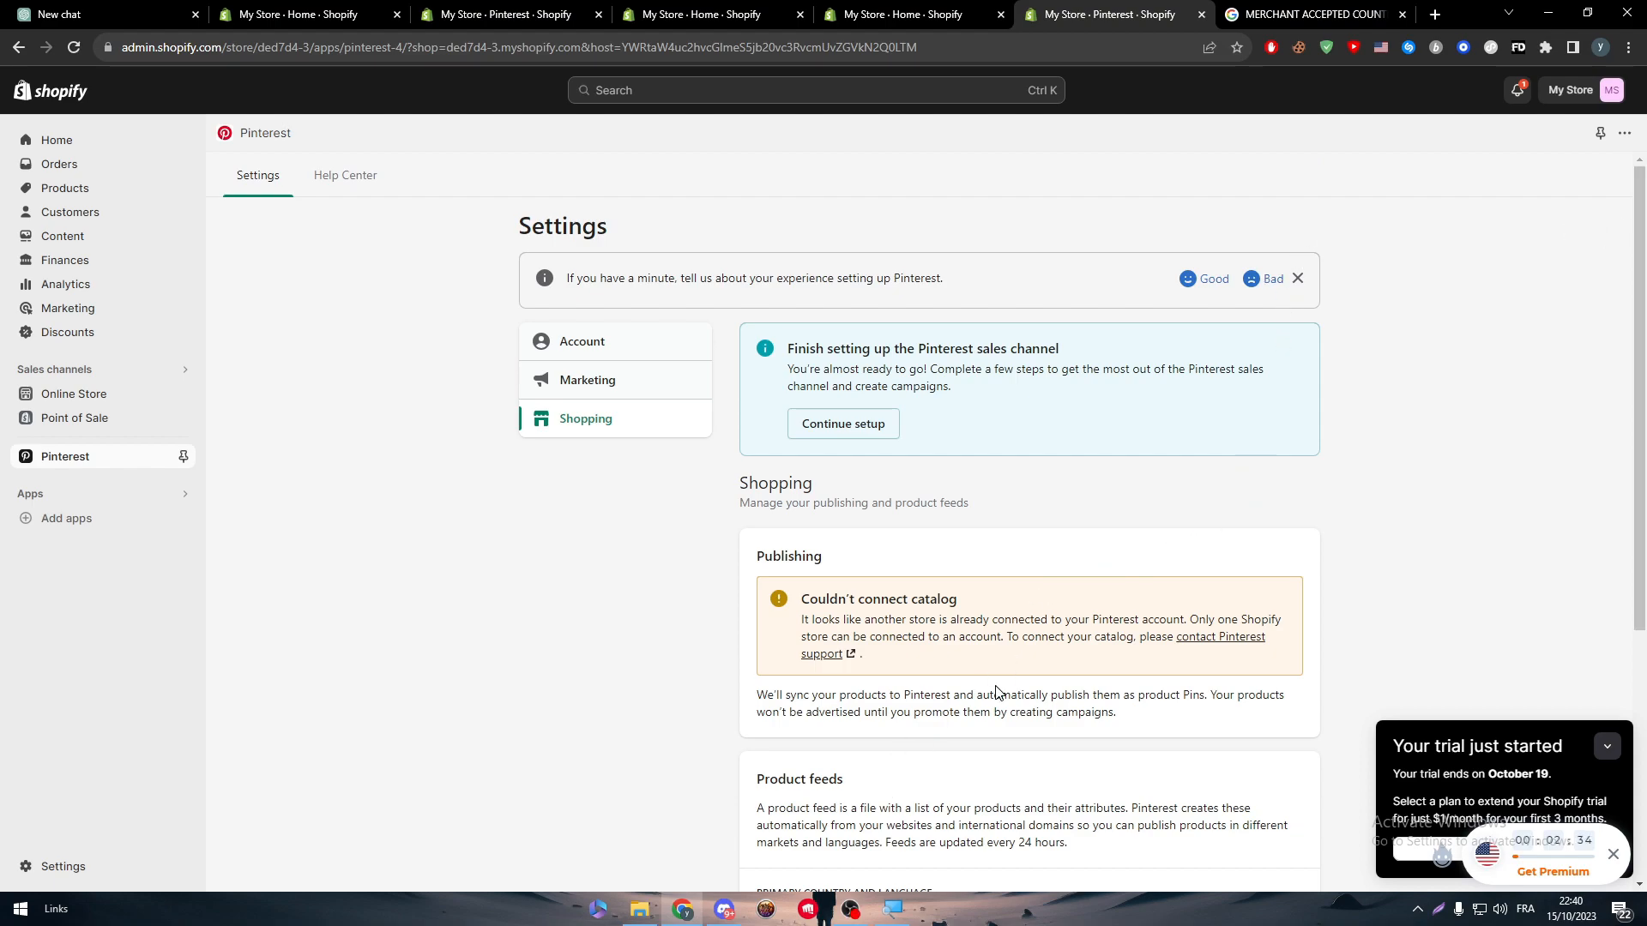